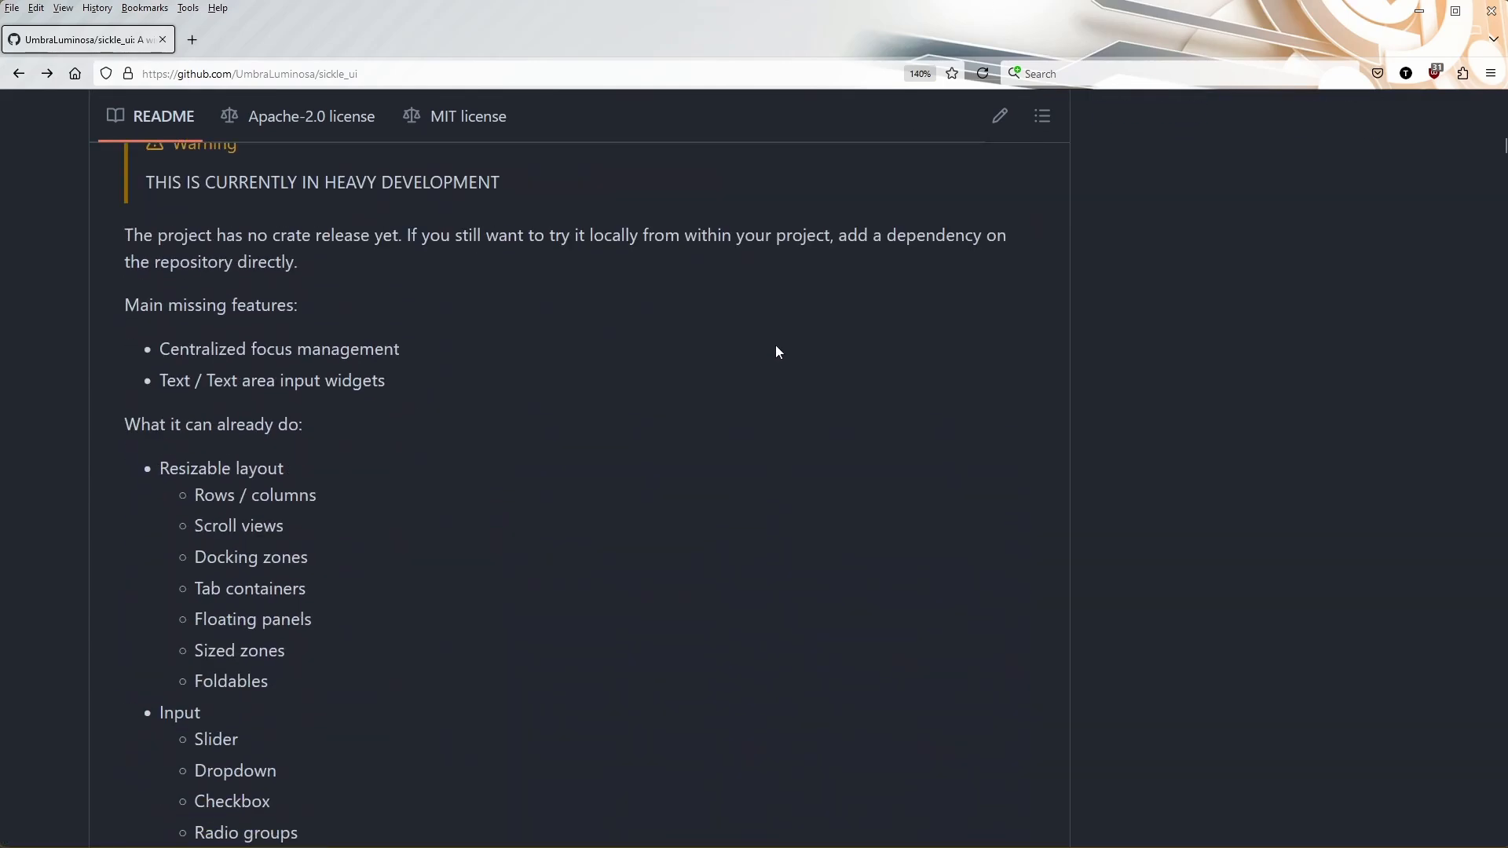
Scroll through the sickle_ui repository page on GitHub
scroll("down", 3)
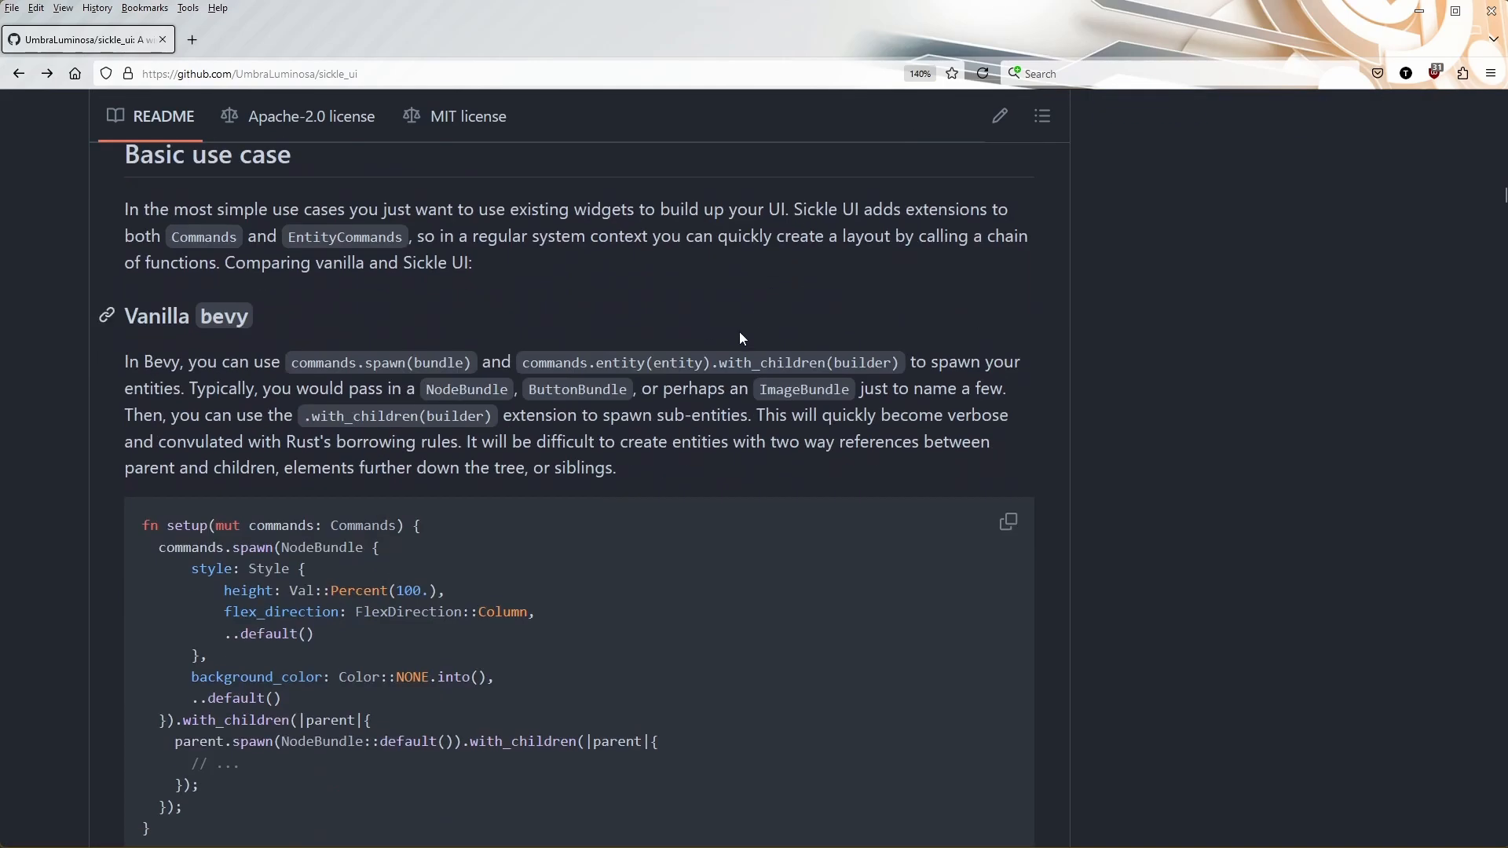
scroll("down", 3)
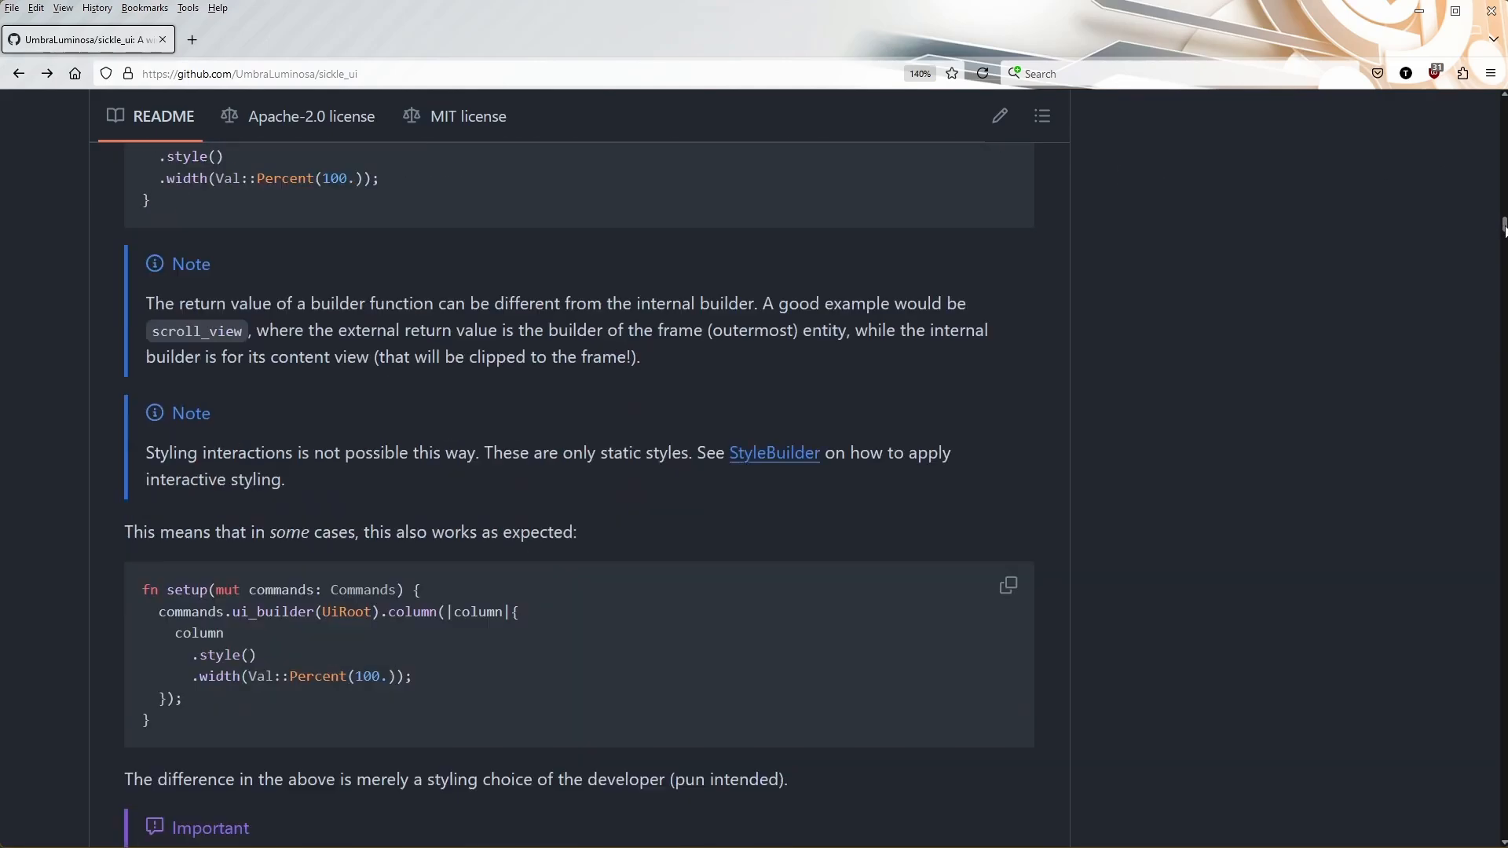
scroll("down", 3)
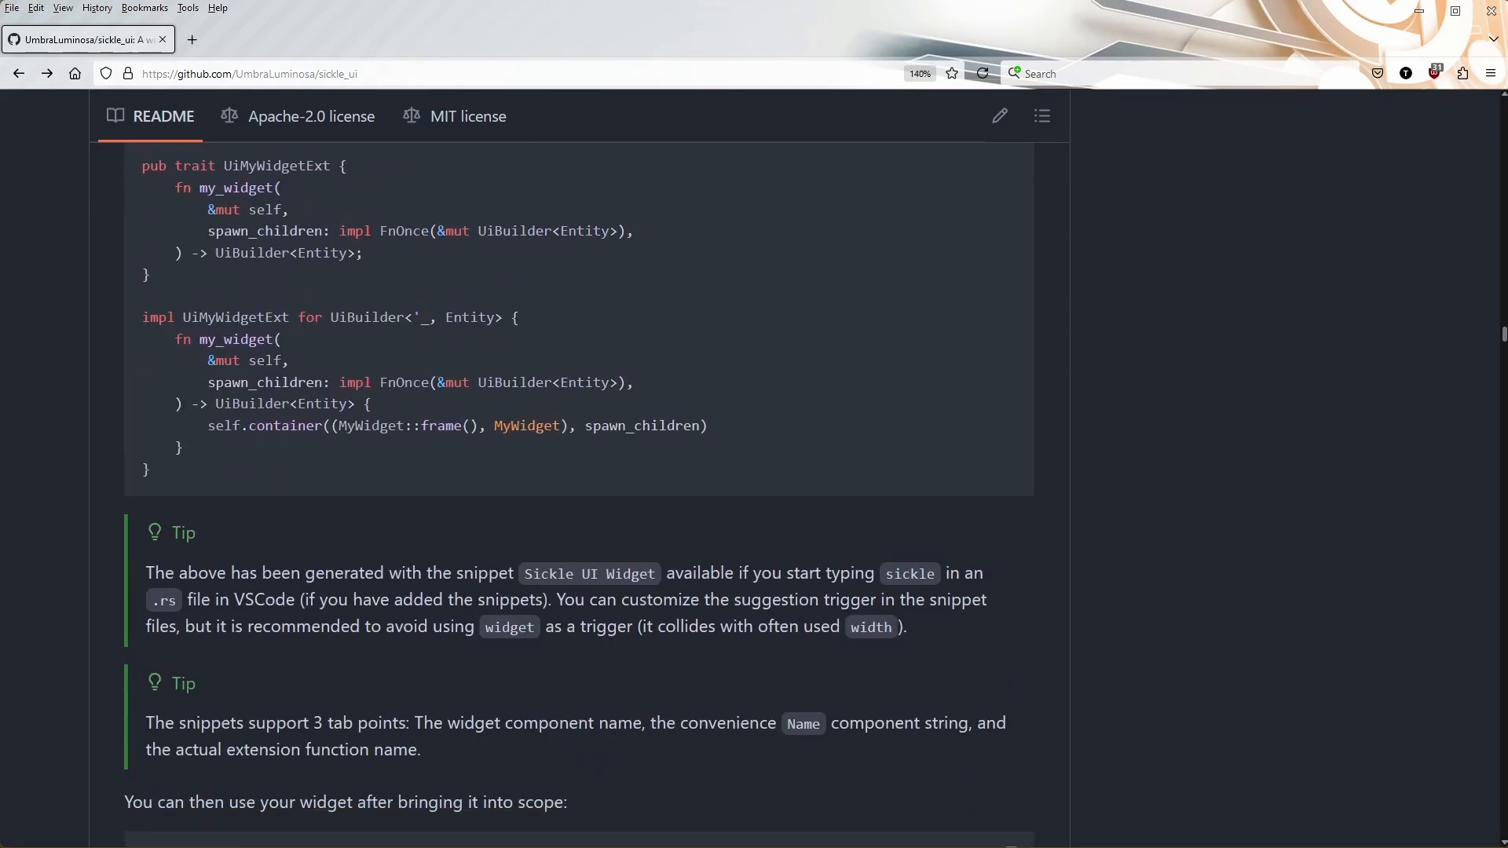
scroll("up", 3)
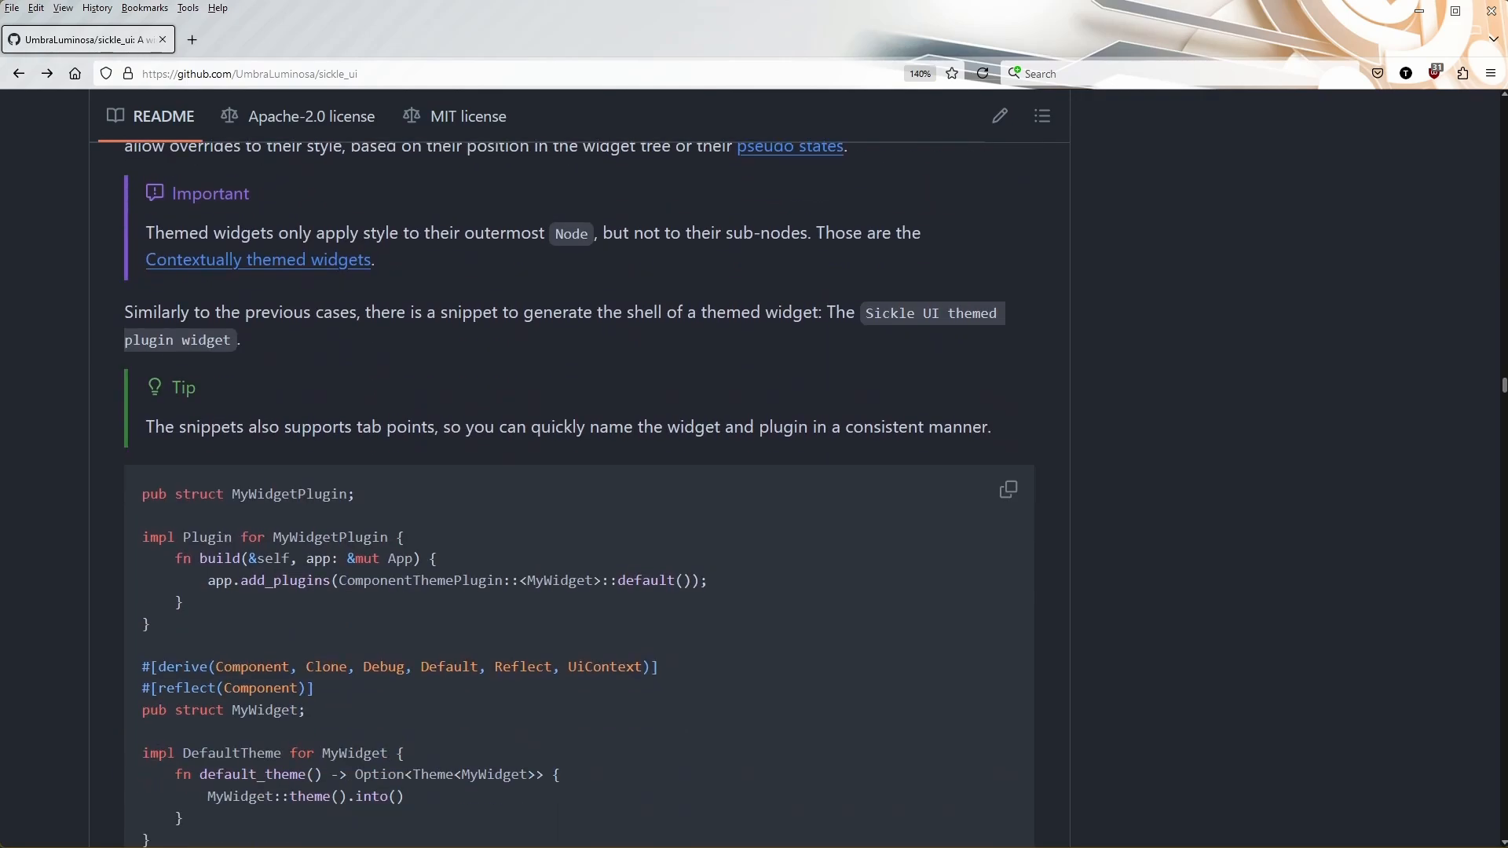
scroll("down", 3)
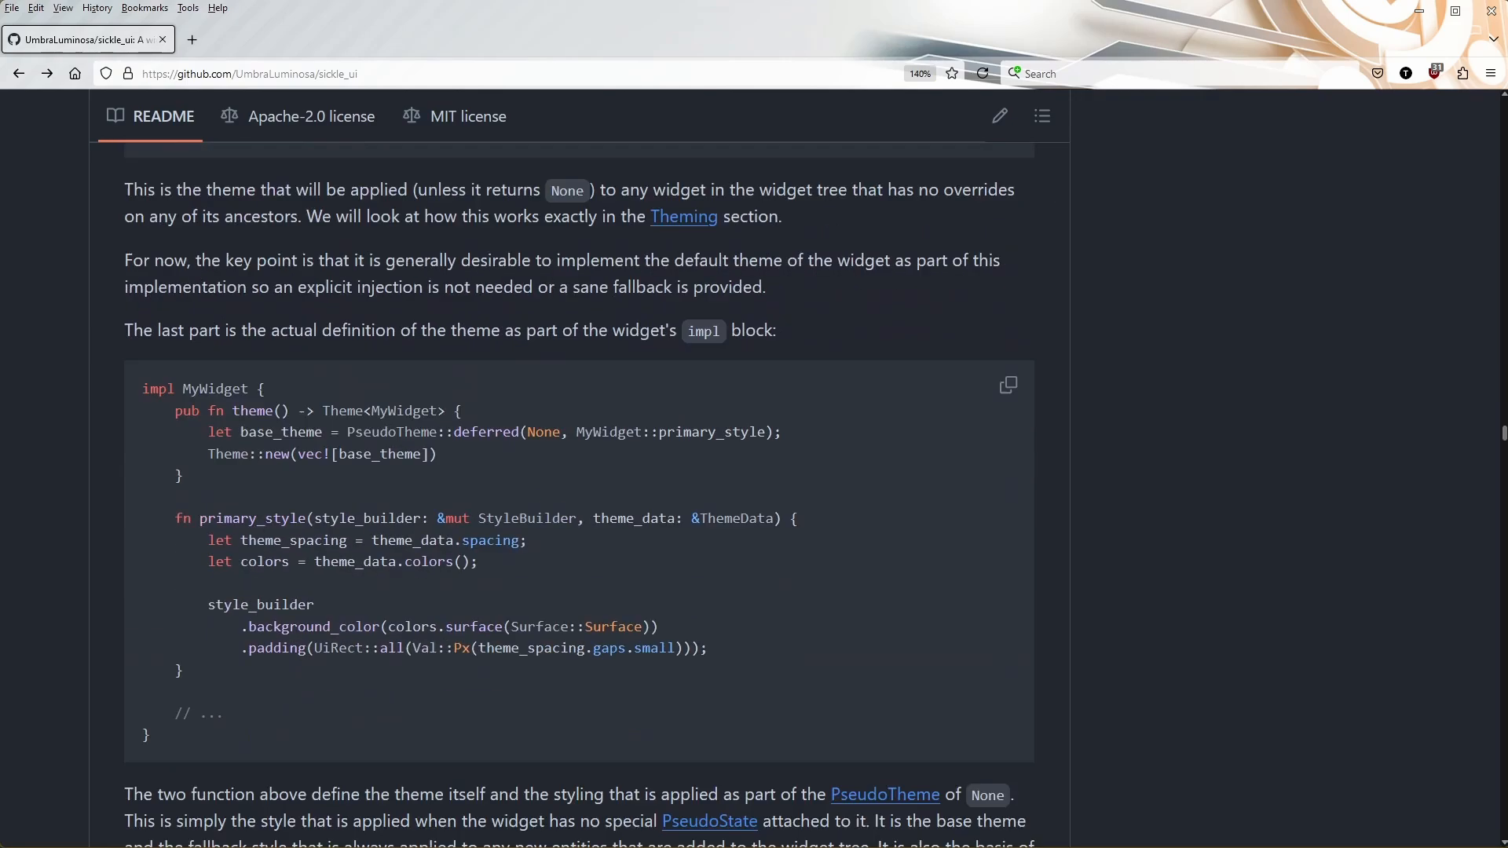
scroll("down", 3)
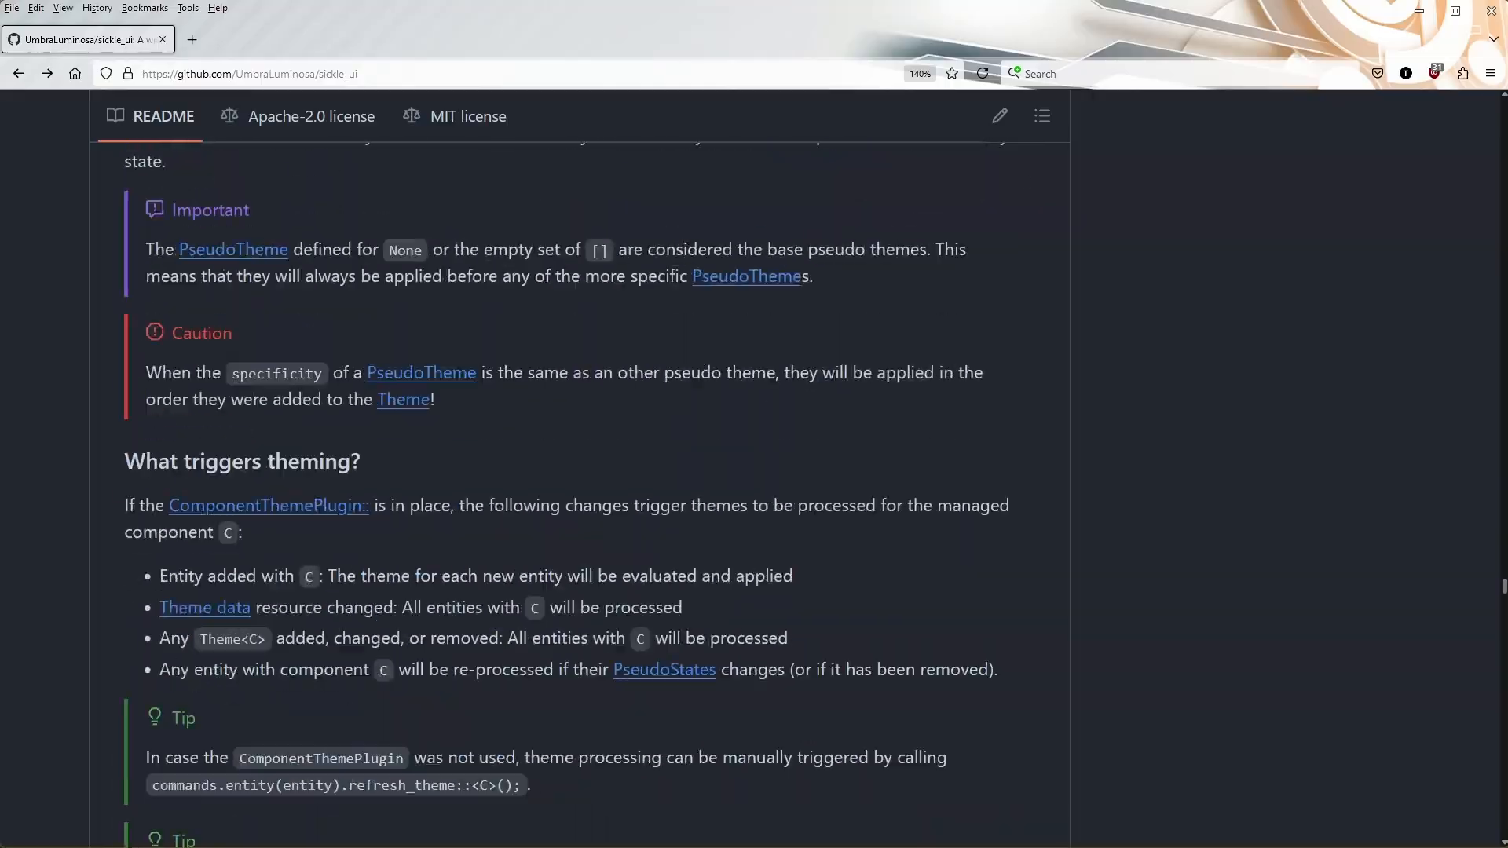
scroll("down", 3)
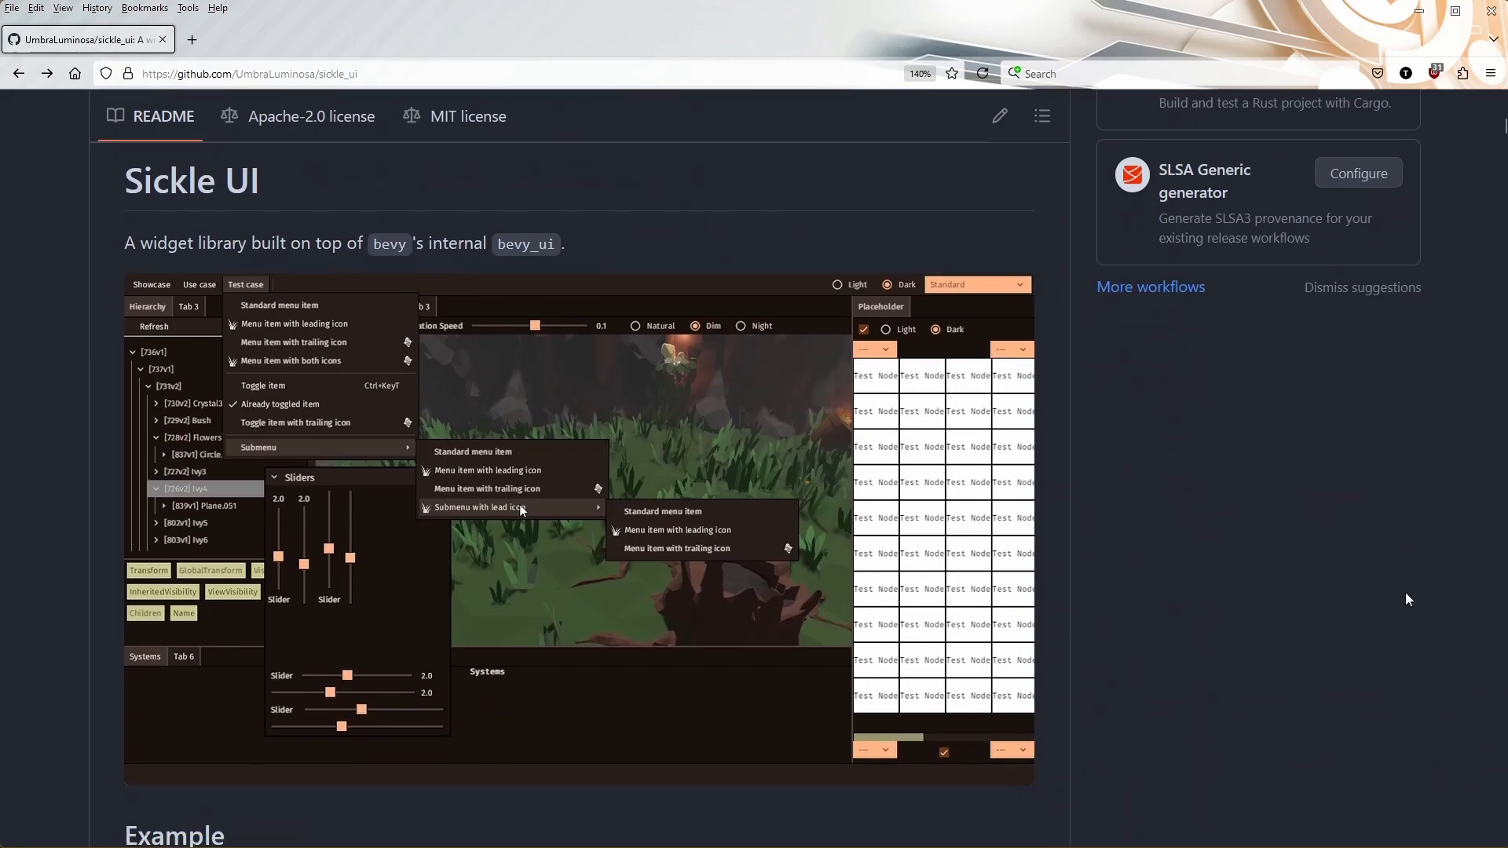
mouse_move(1412, 604)
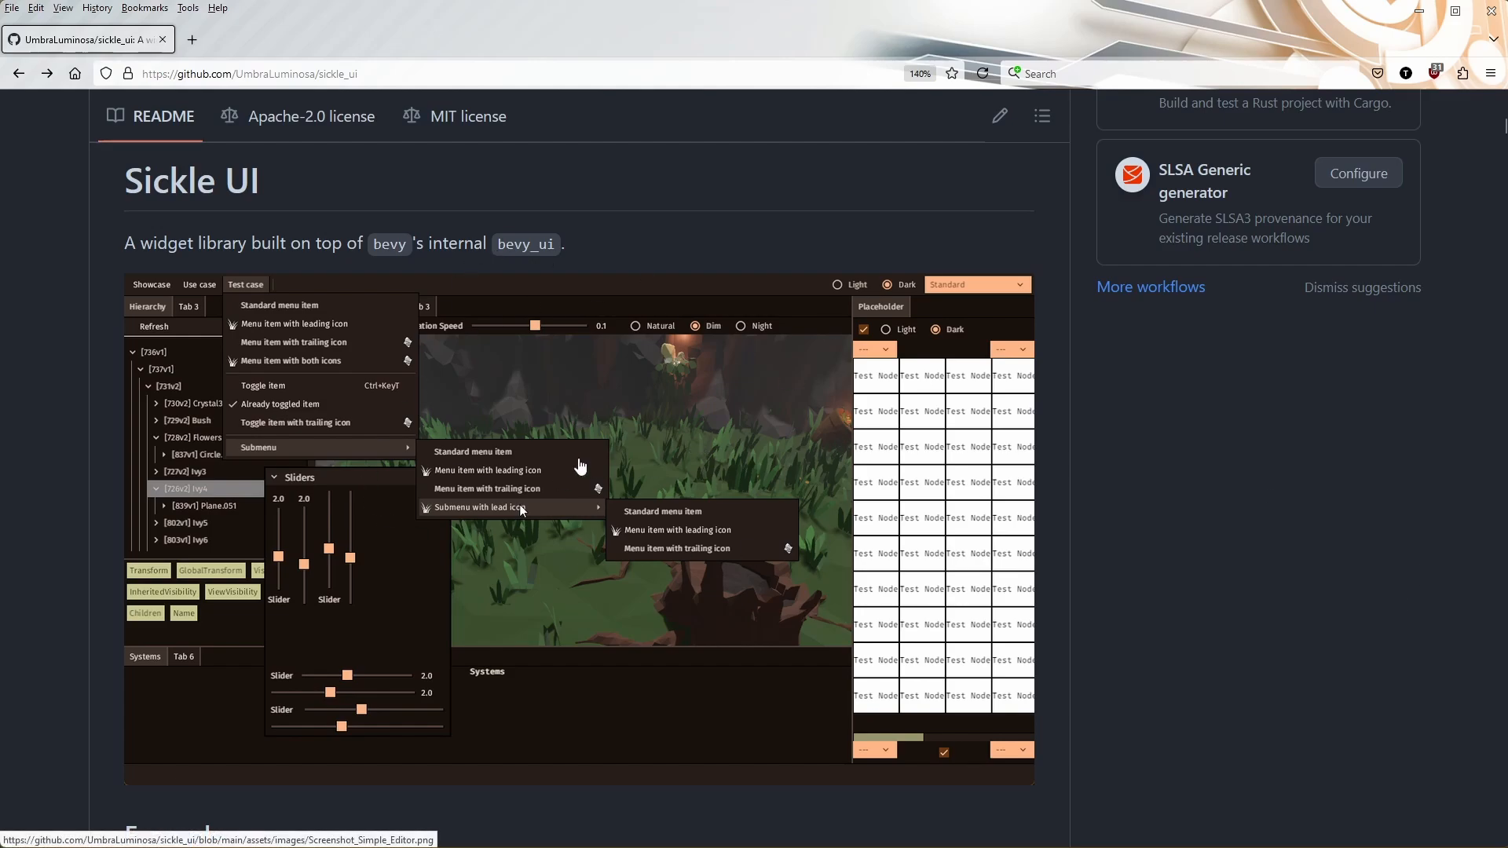
mouse_move(333, 401)
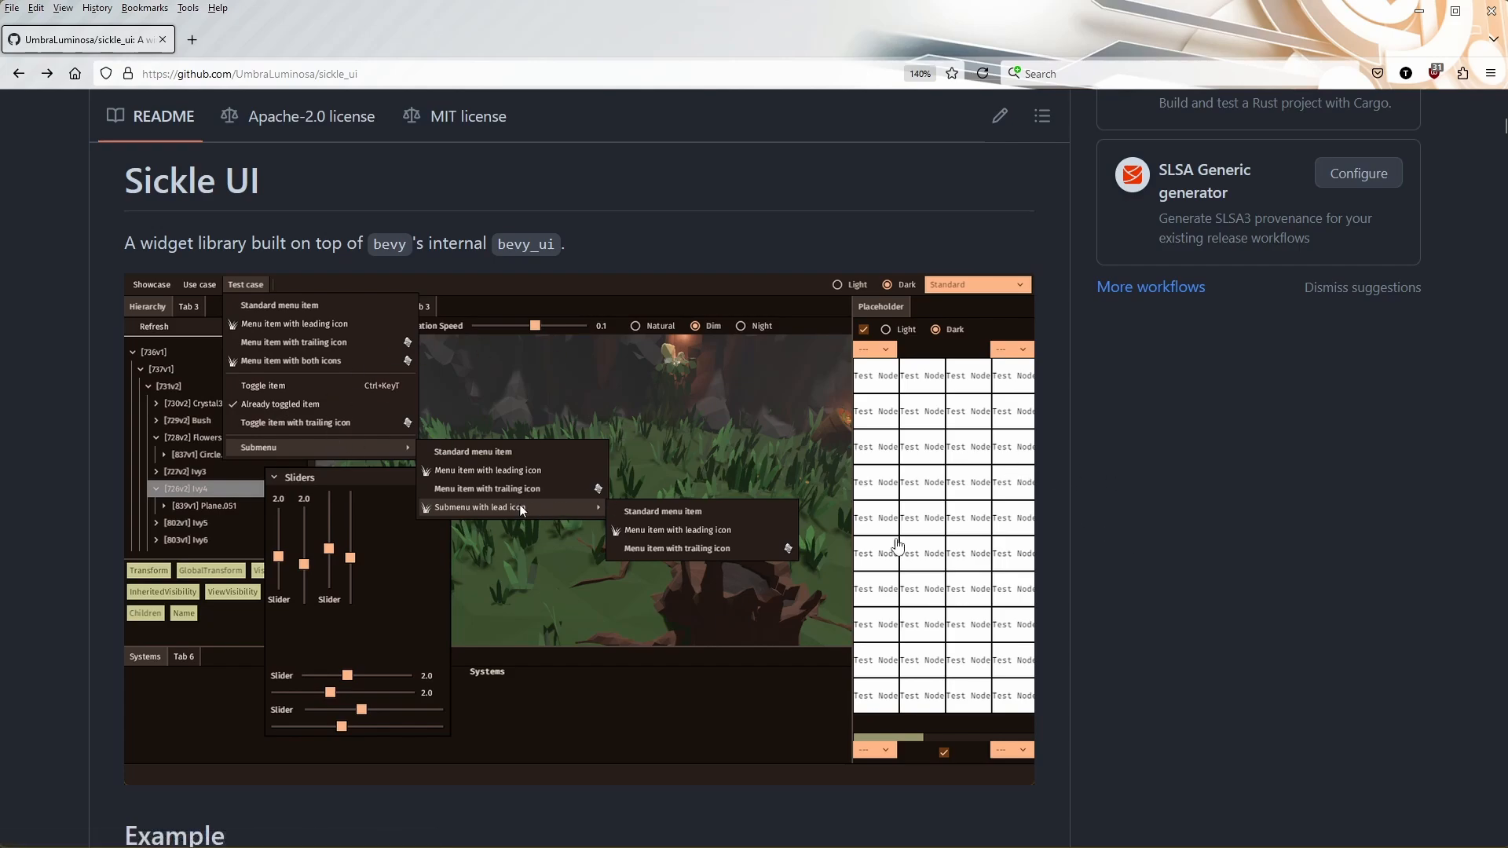
mouse_move(1004, 589)
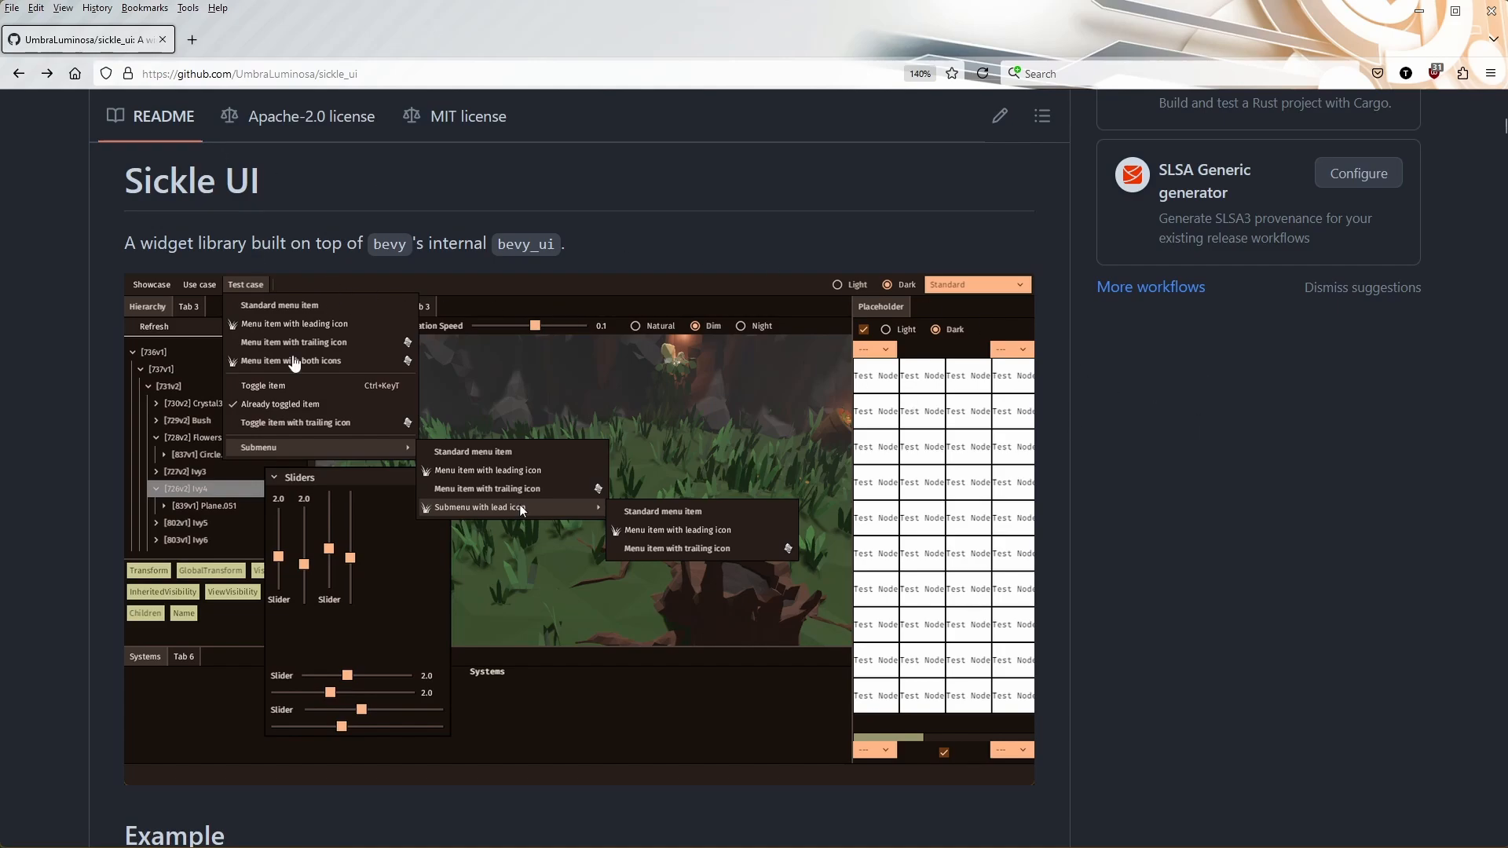
mouse_move(1132, 608)
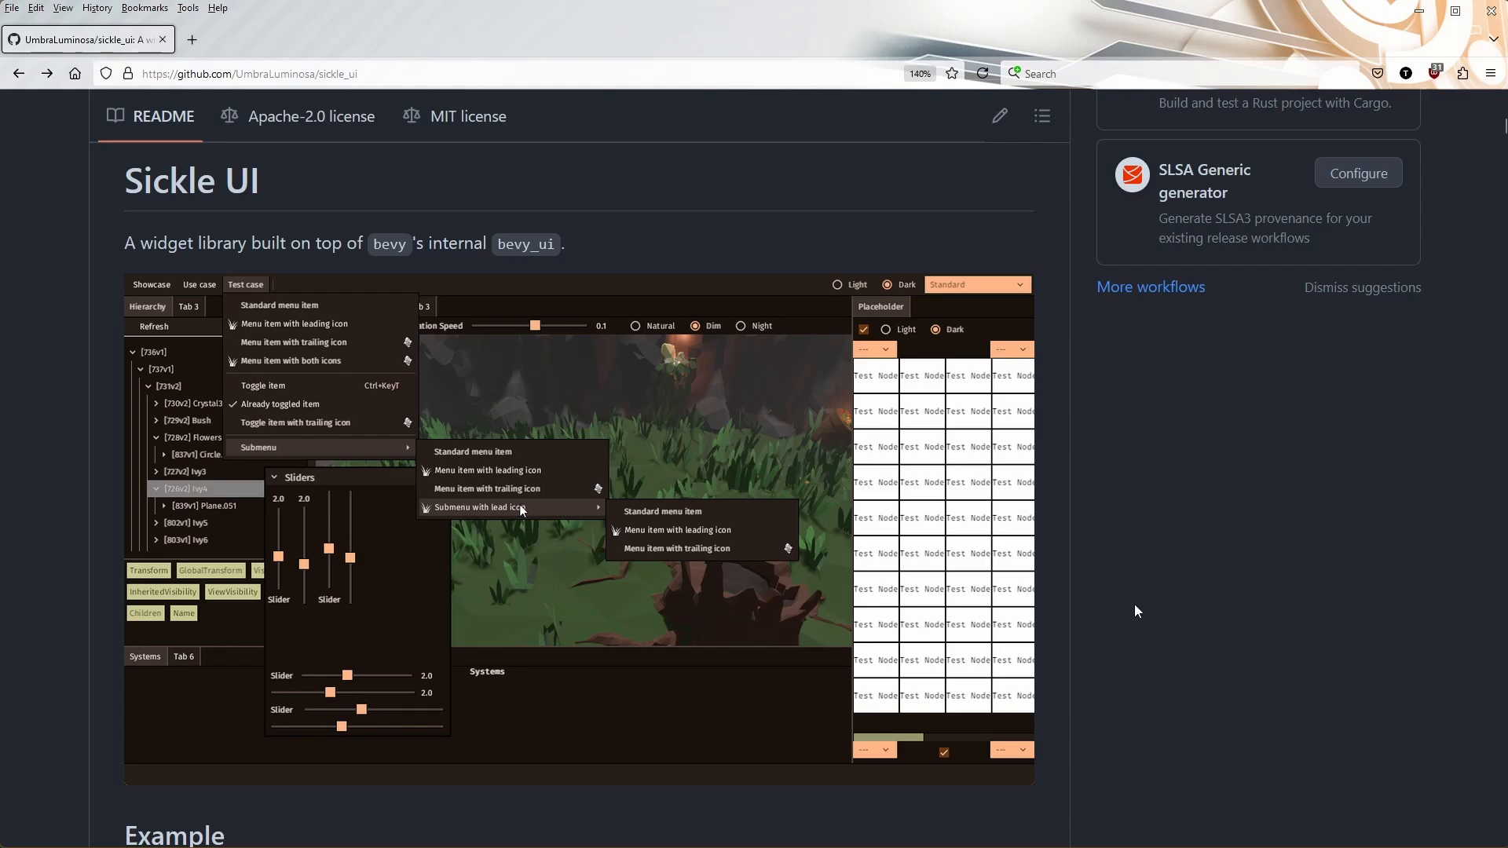
mouse_move(1132, 606)
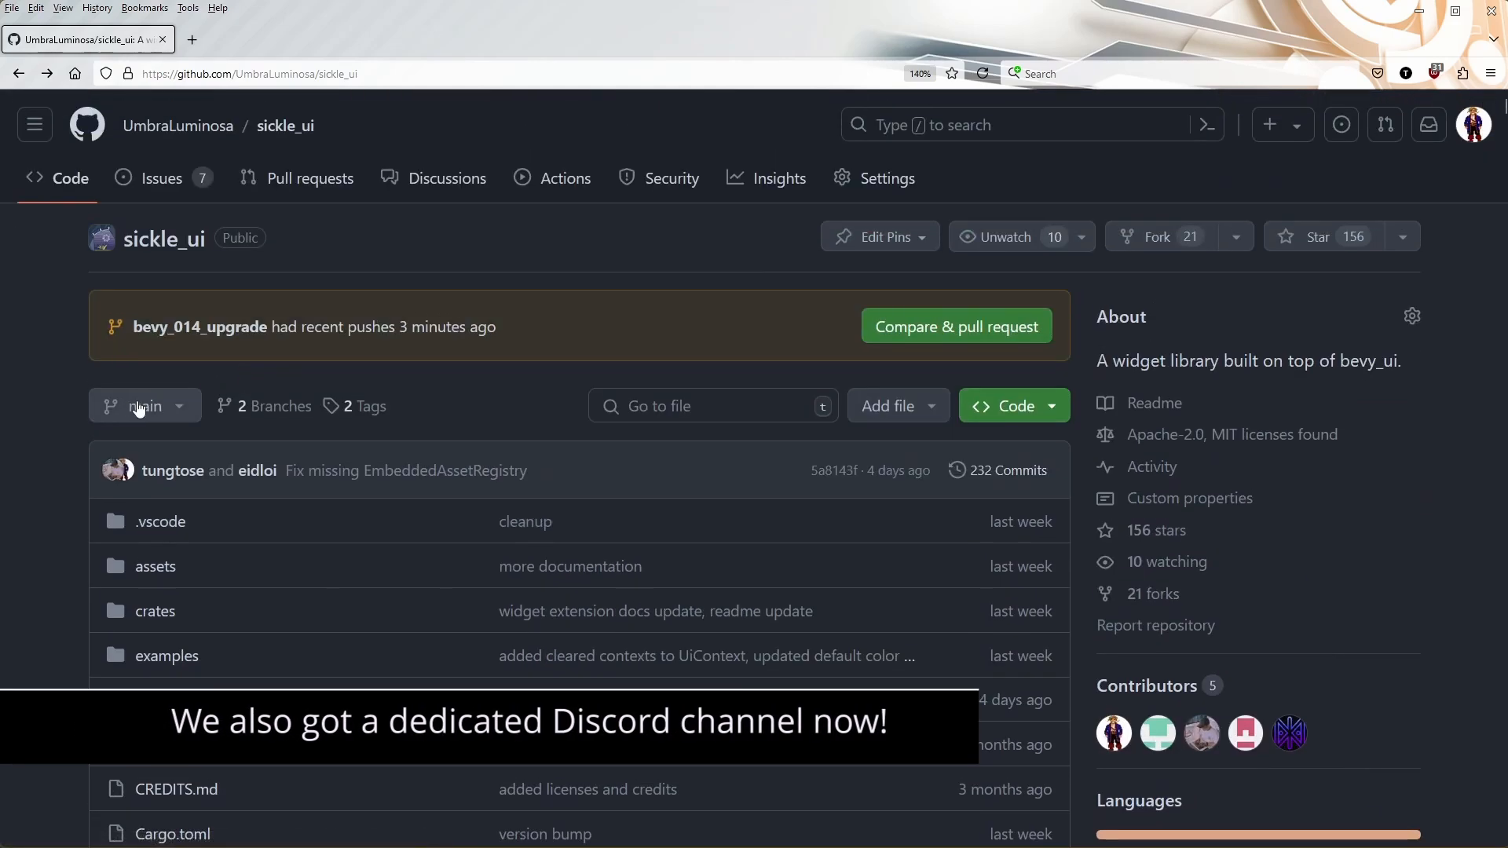
Switch the repository to the bevy_014_upgrade branch and reveal its README screenshot
left_click(143, 405)
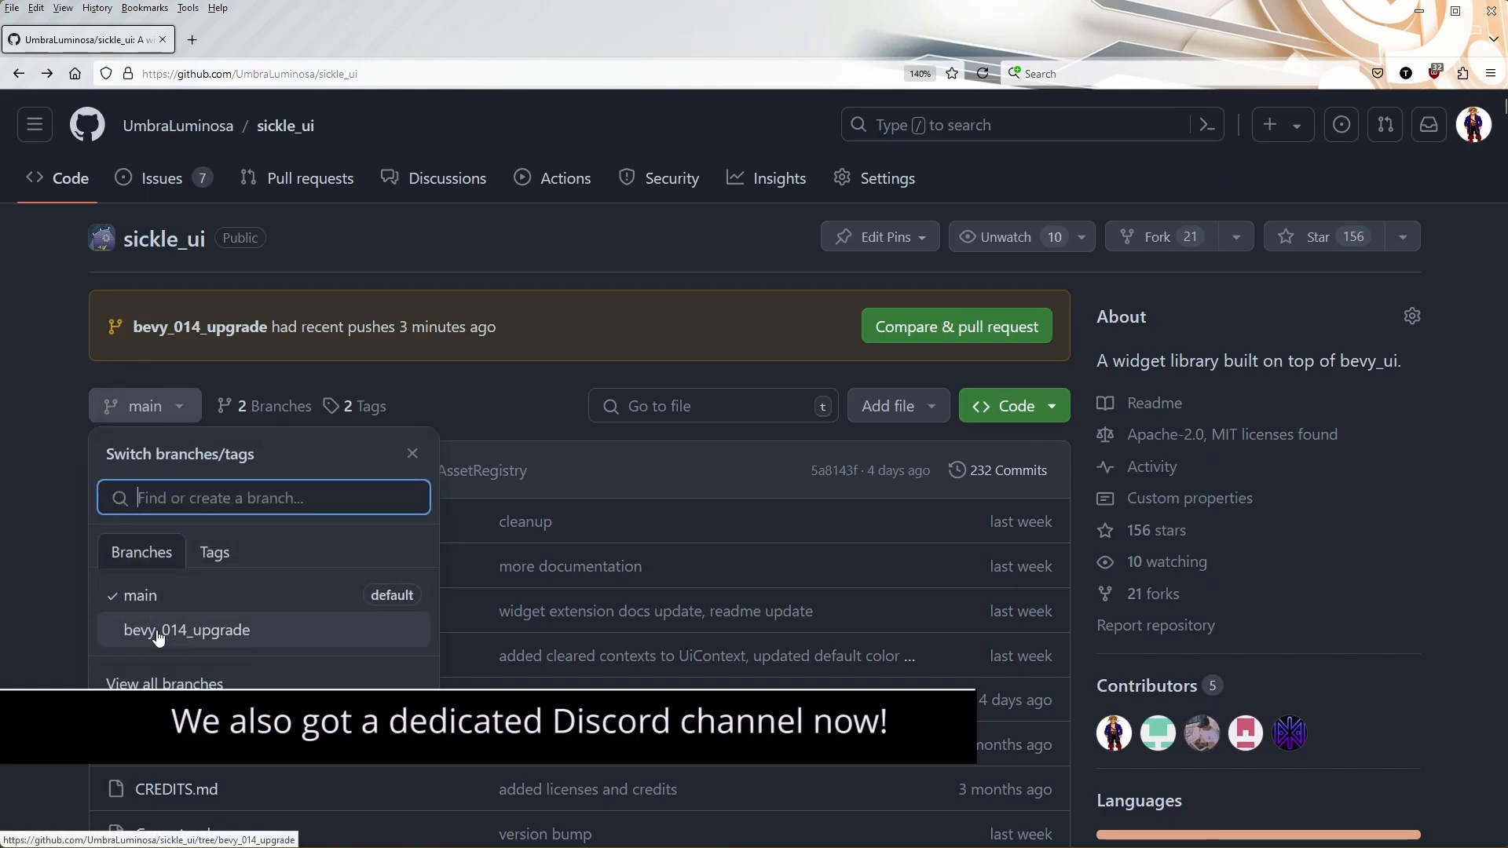
left_click(187, 630)
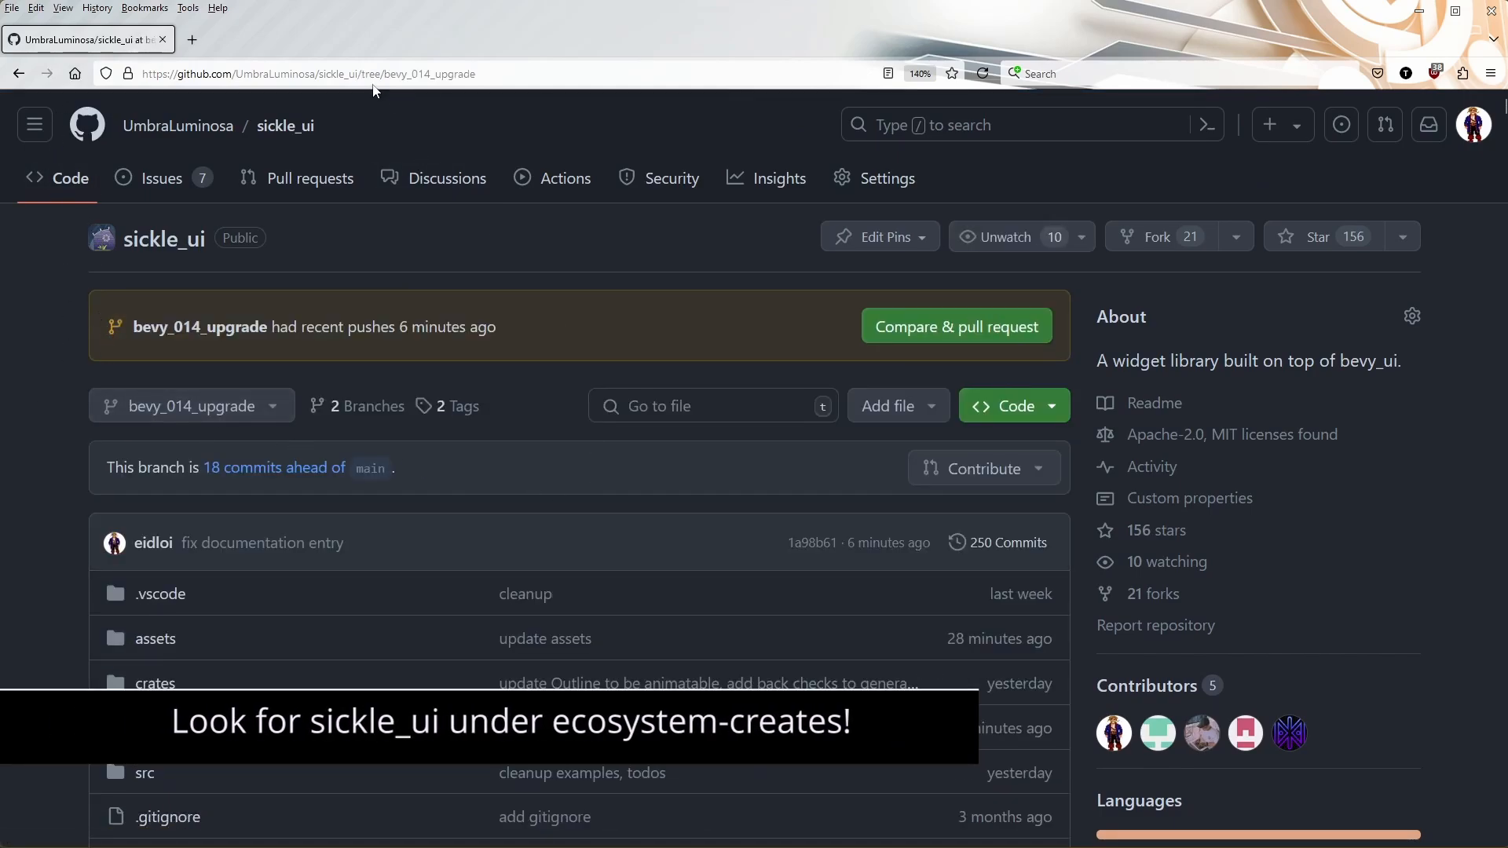
scroll("down", 3)
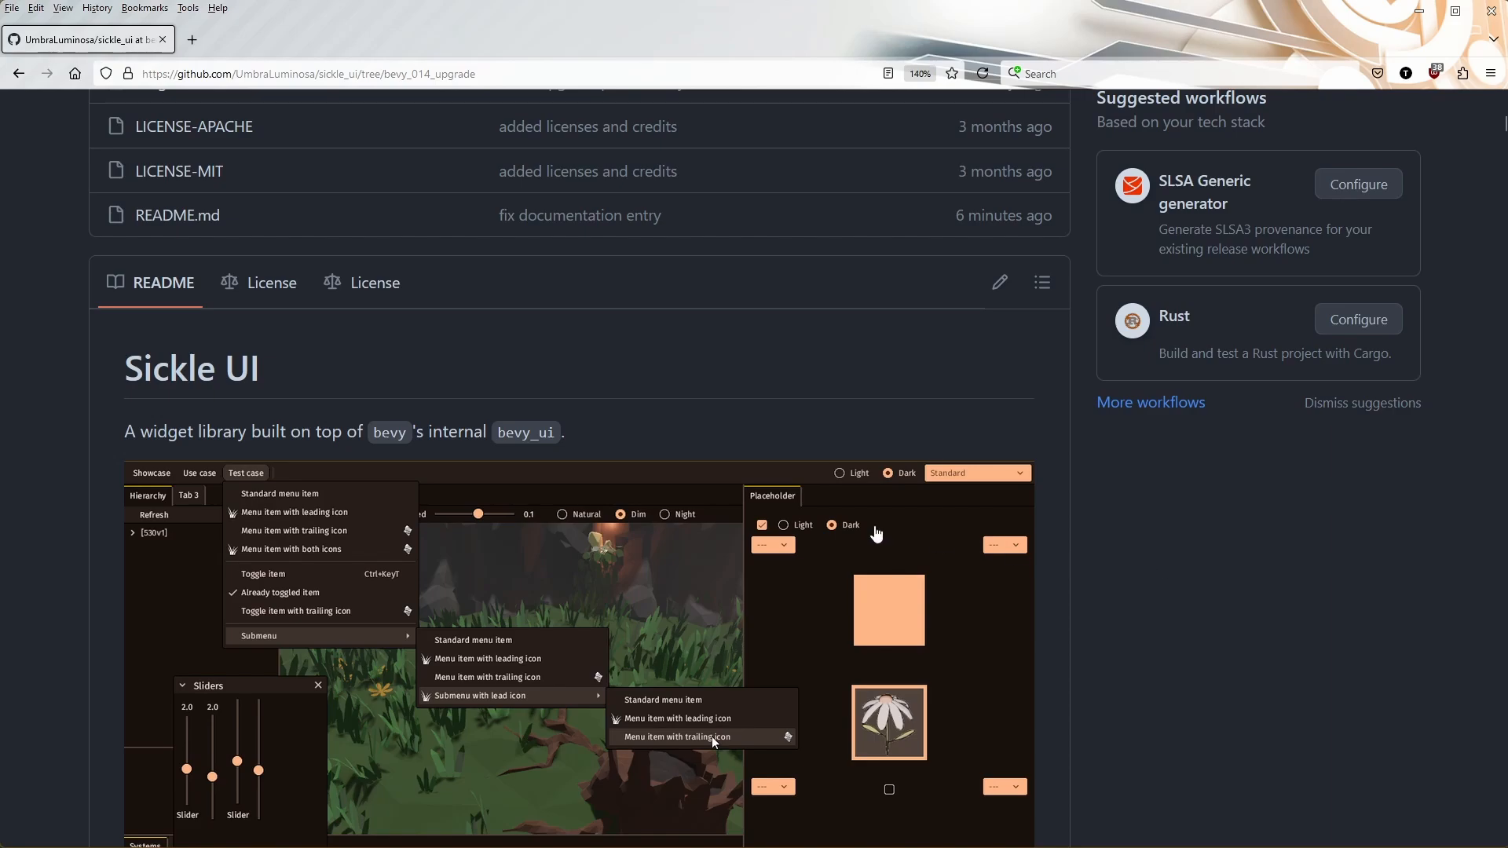
mouse_move(1141, 586)
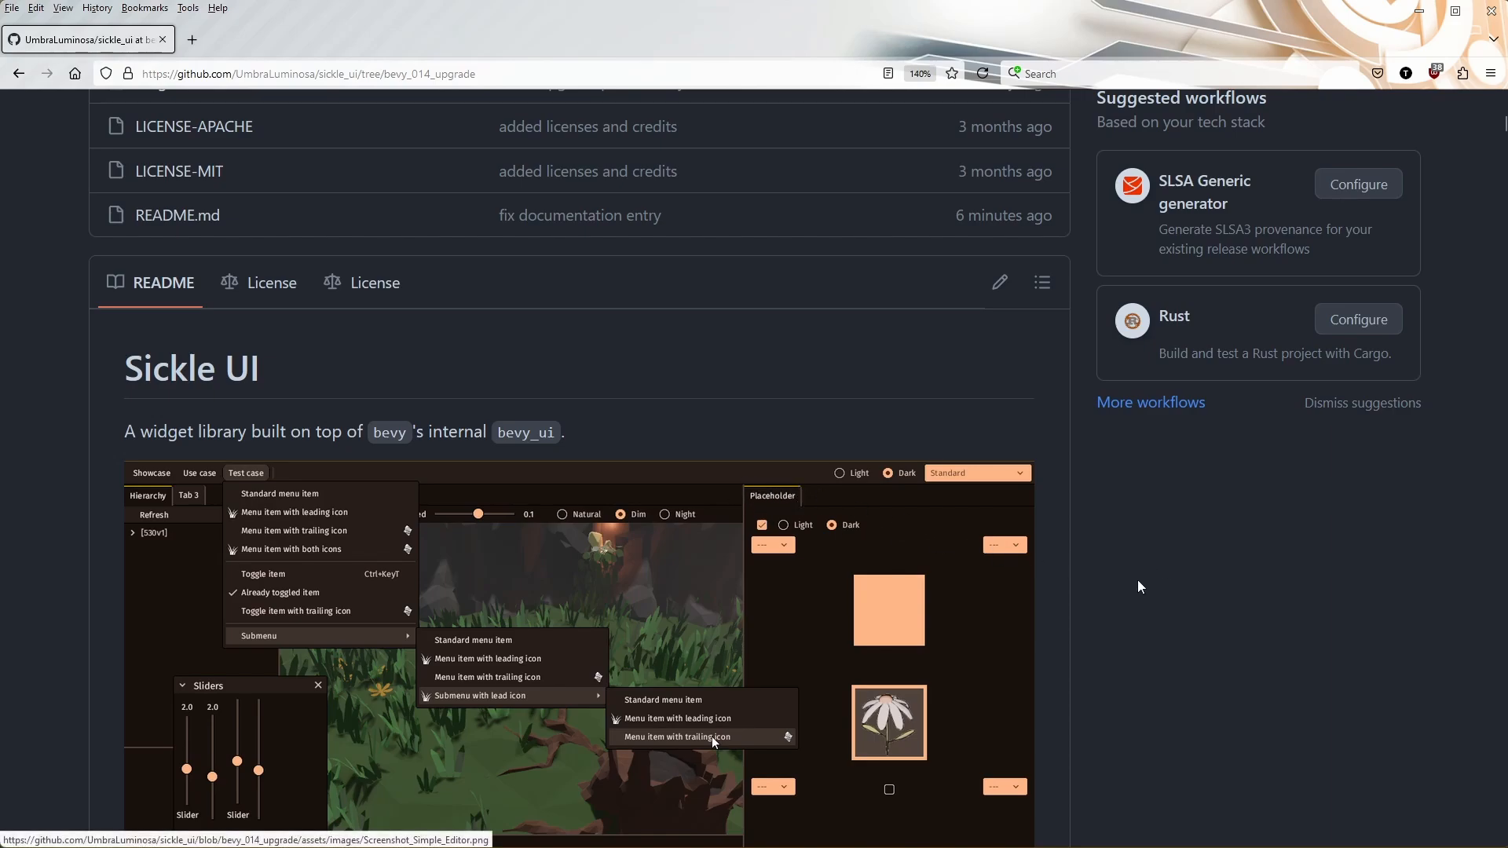
scroll("down", 3)
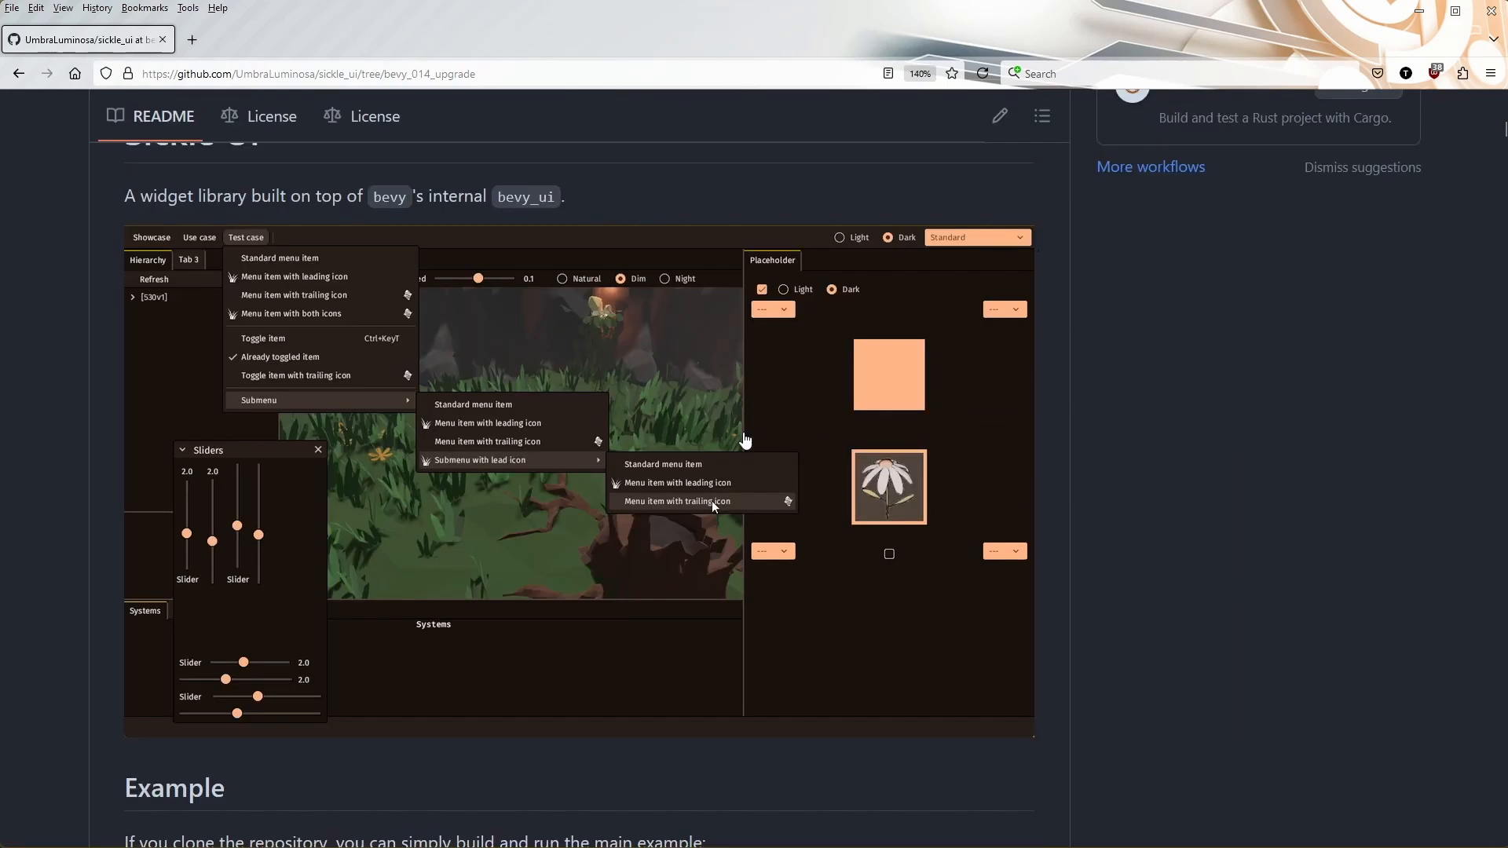
mouse_move(1151, 366)
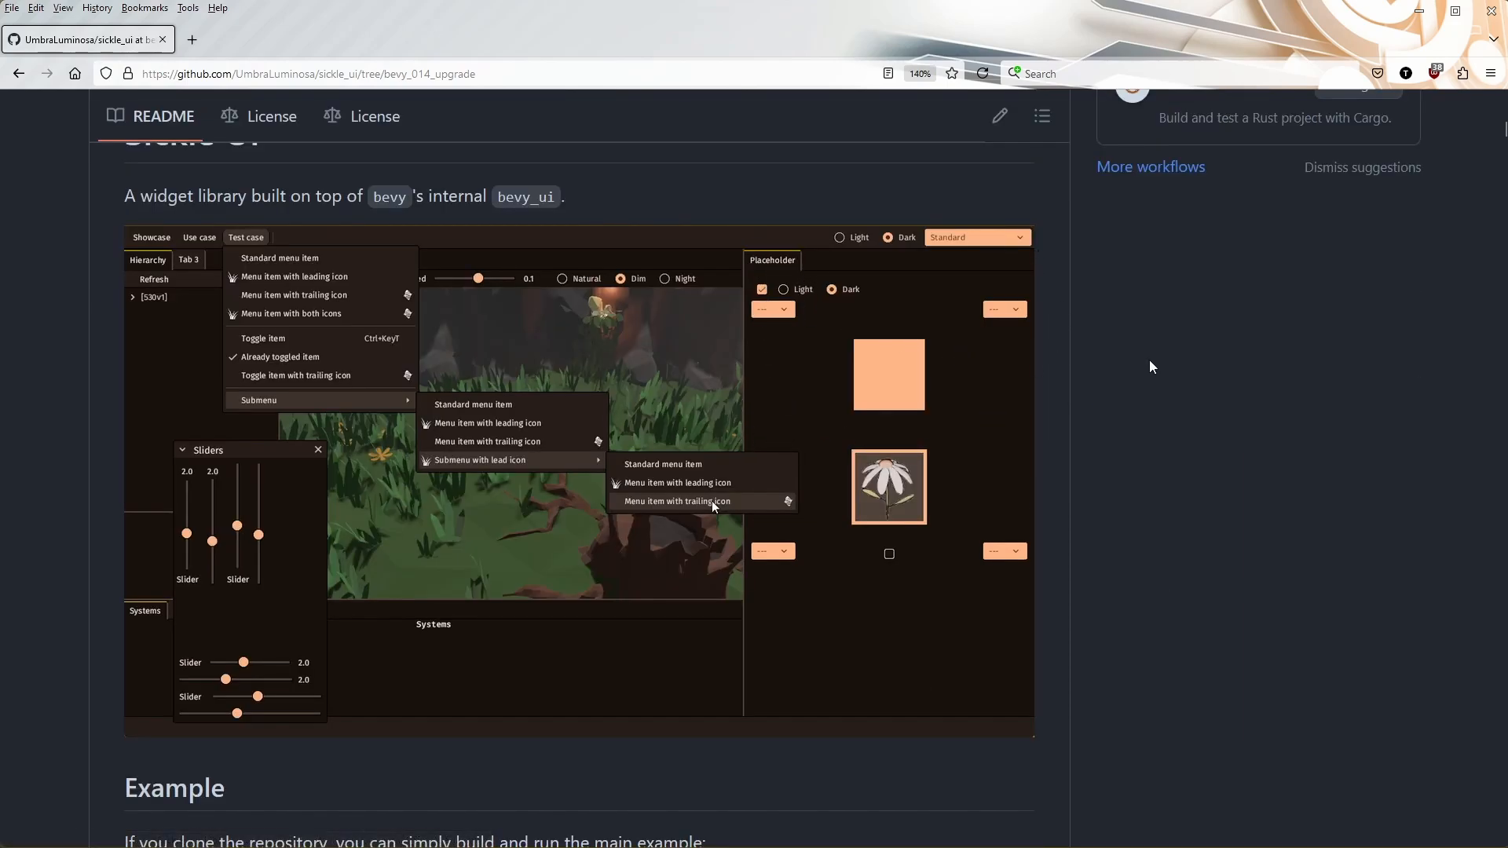
mouse_move(1128, 377)
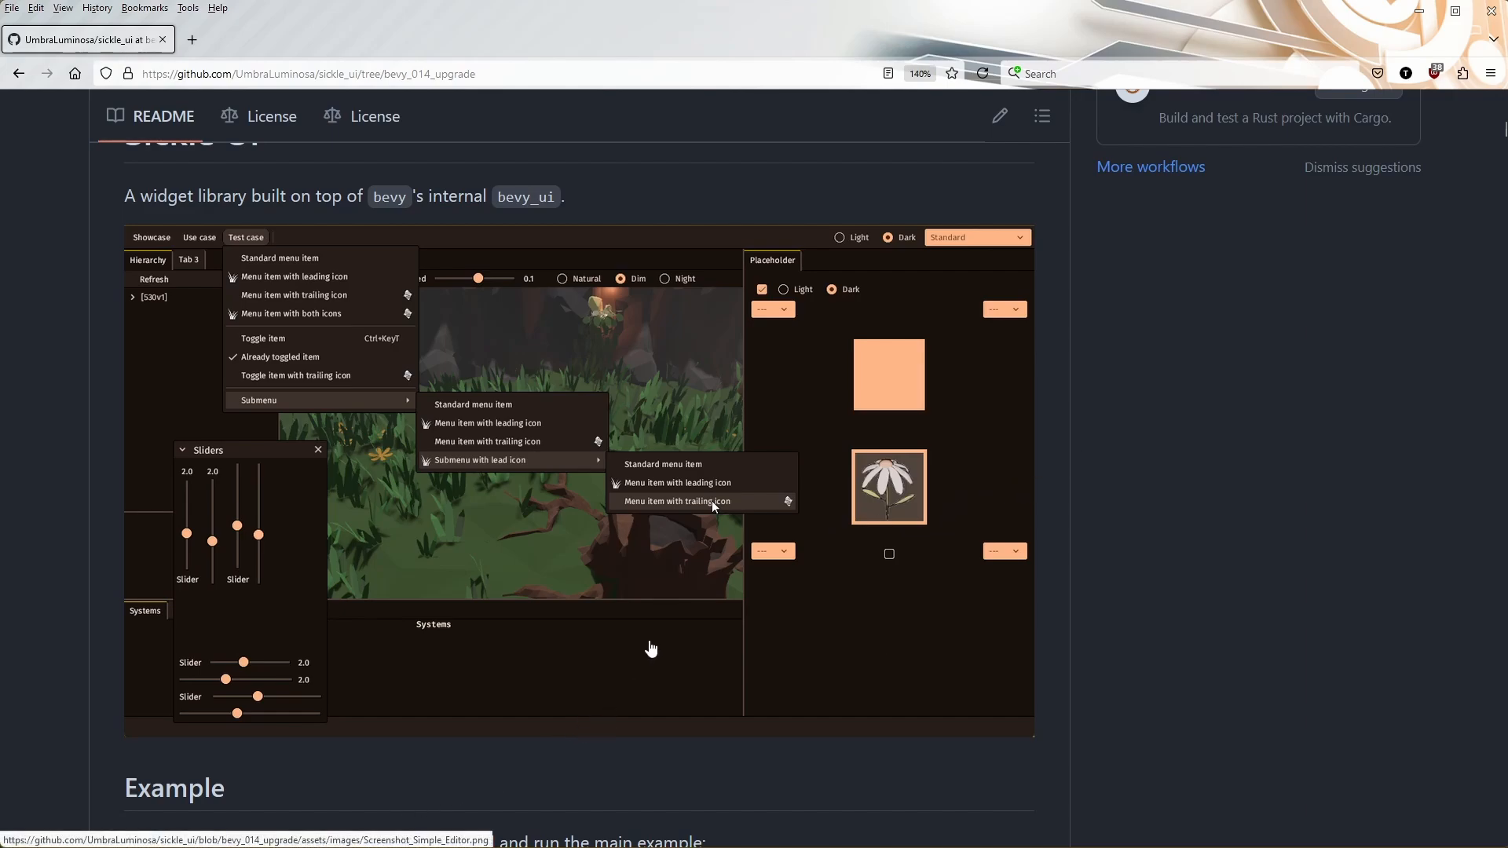
mouse_move(776, 515)
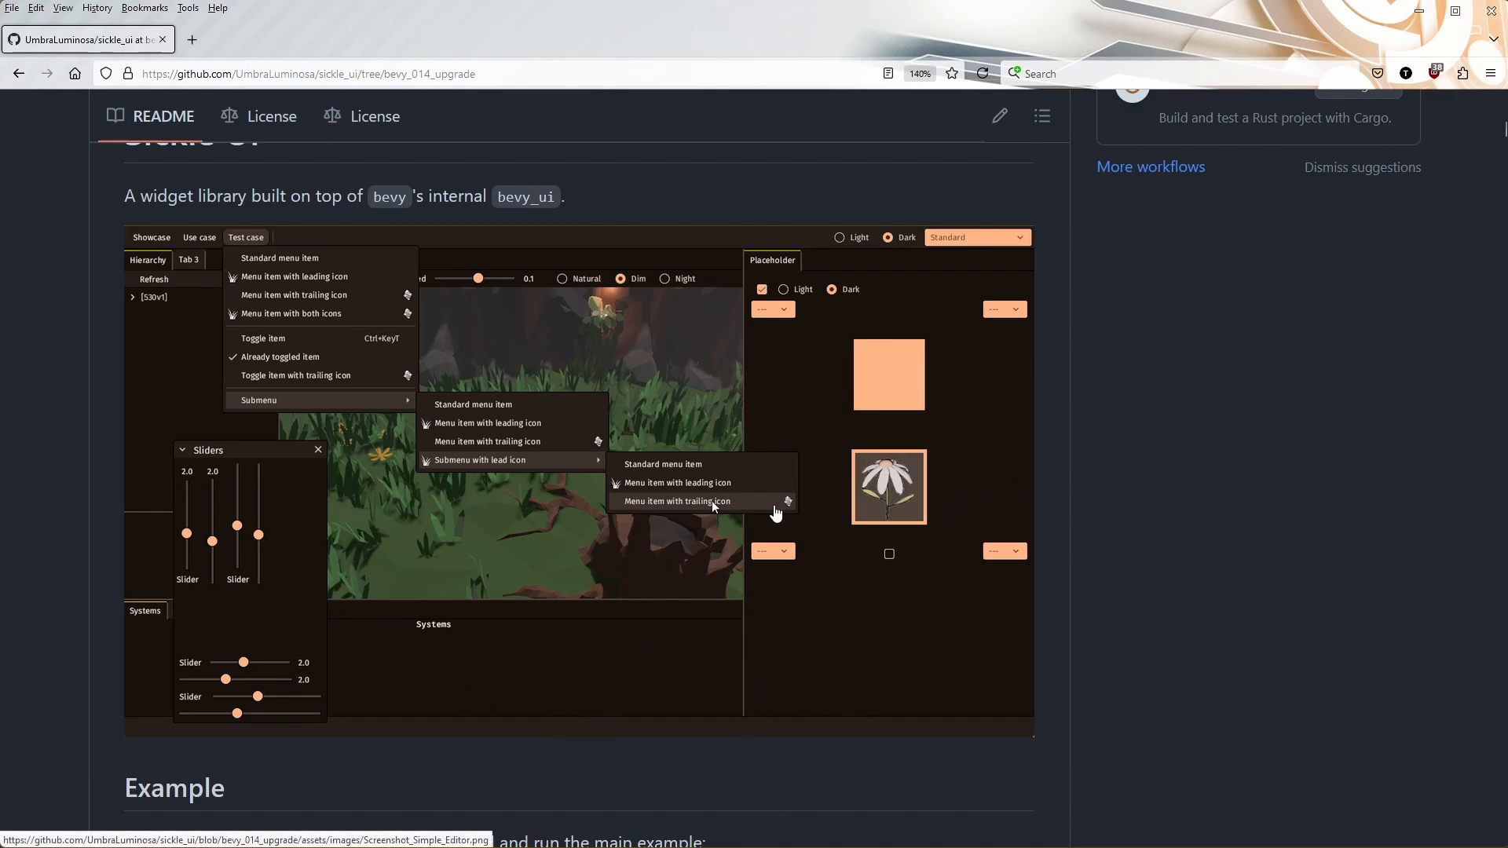
mouse_move(1074, 563)
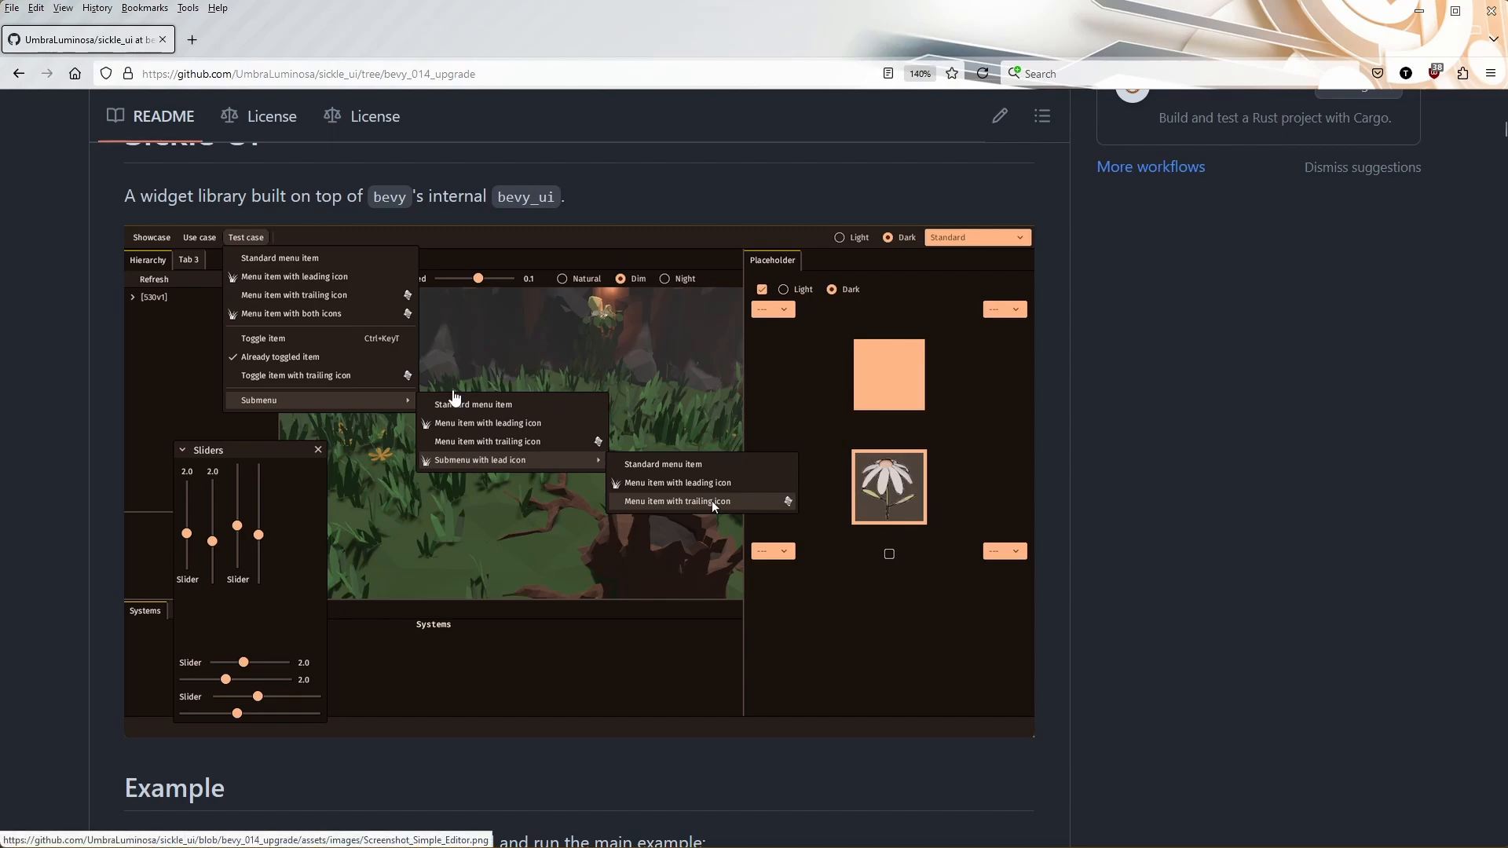
mouse_move(621, 388)
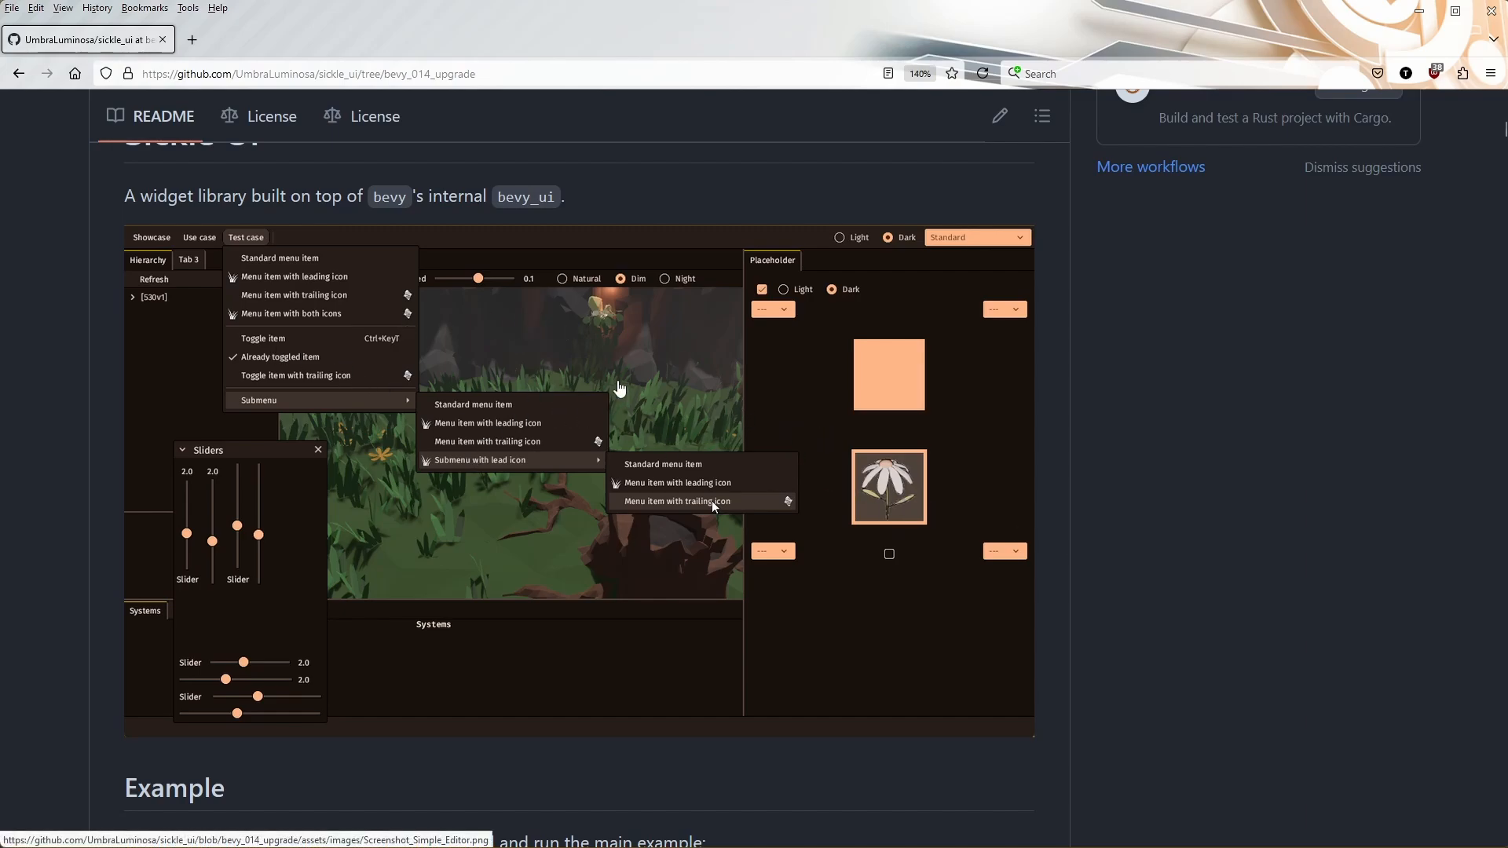
mouse_move(740, 366)
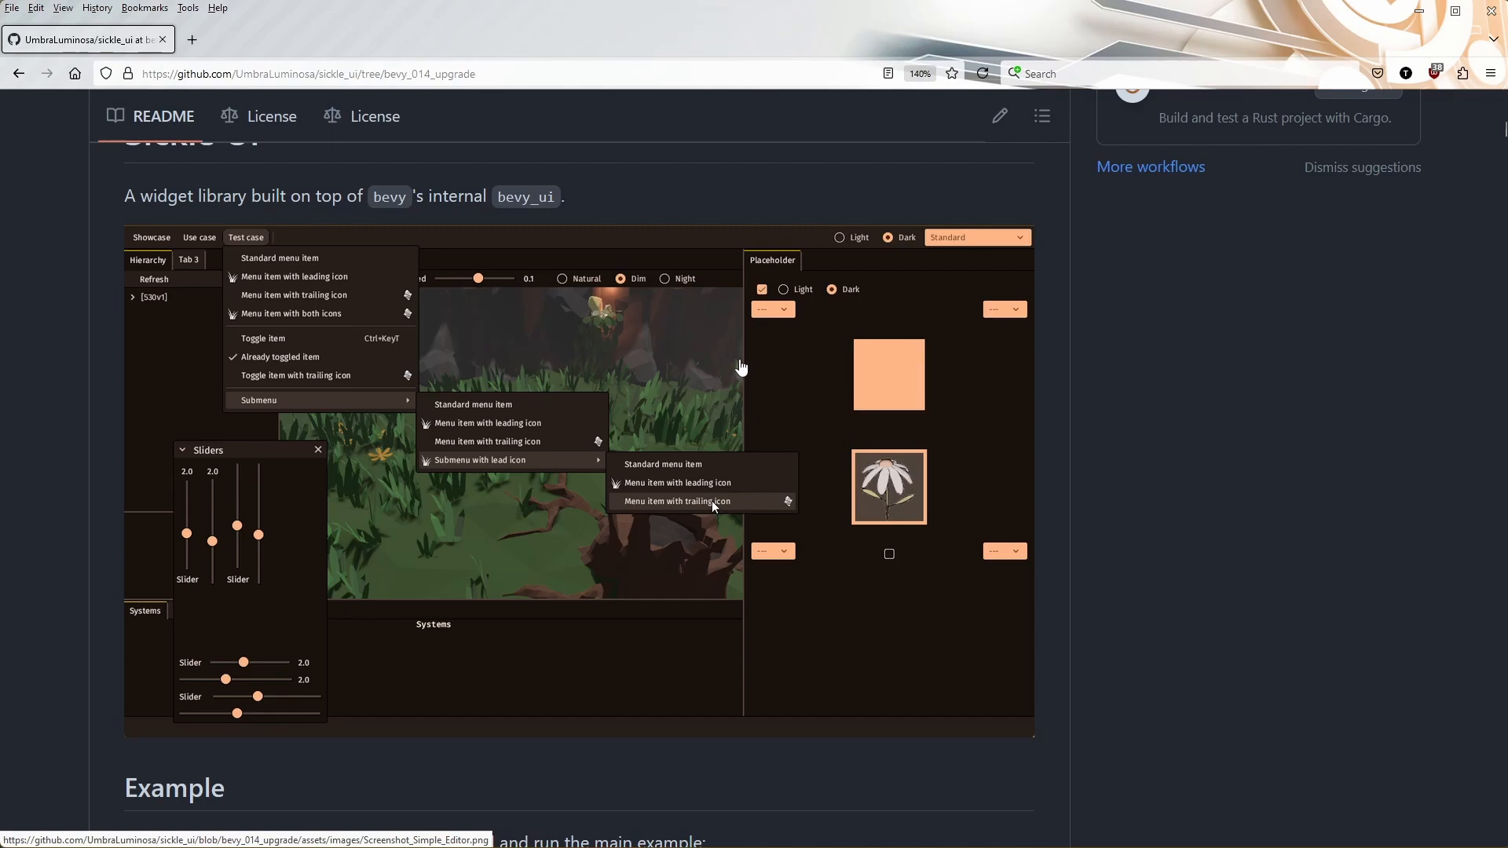
mouse_move(976, 380)
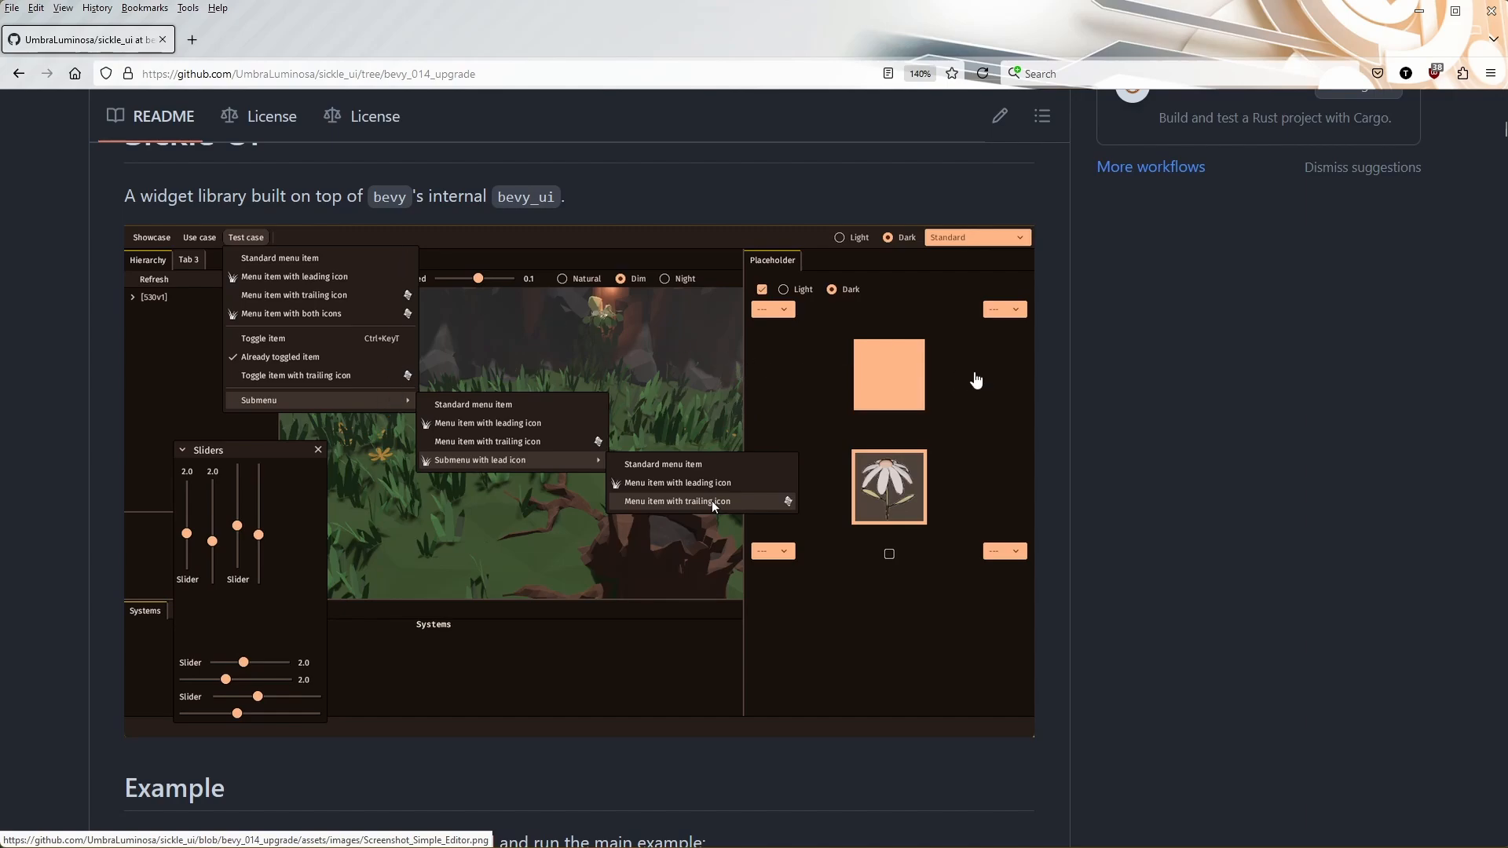
mouse_move(809, 419)
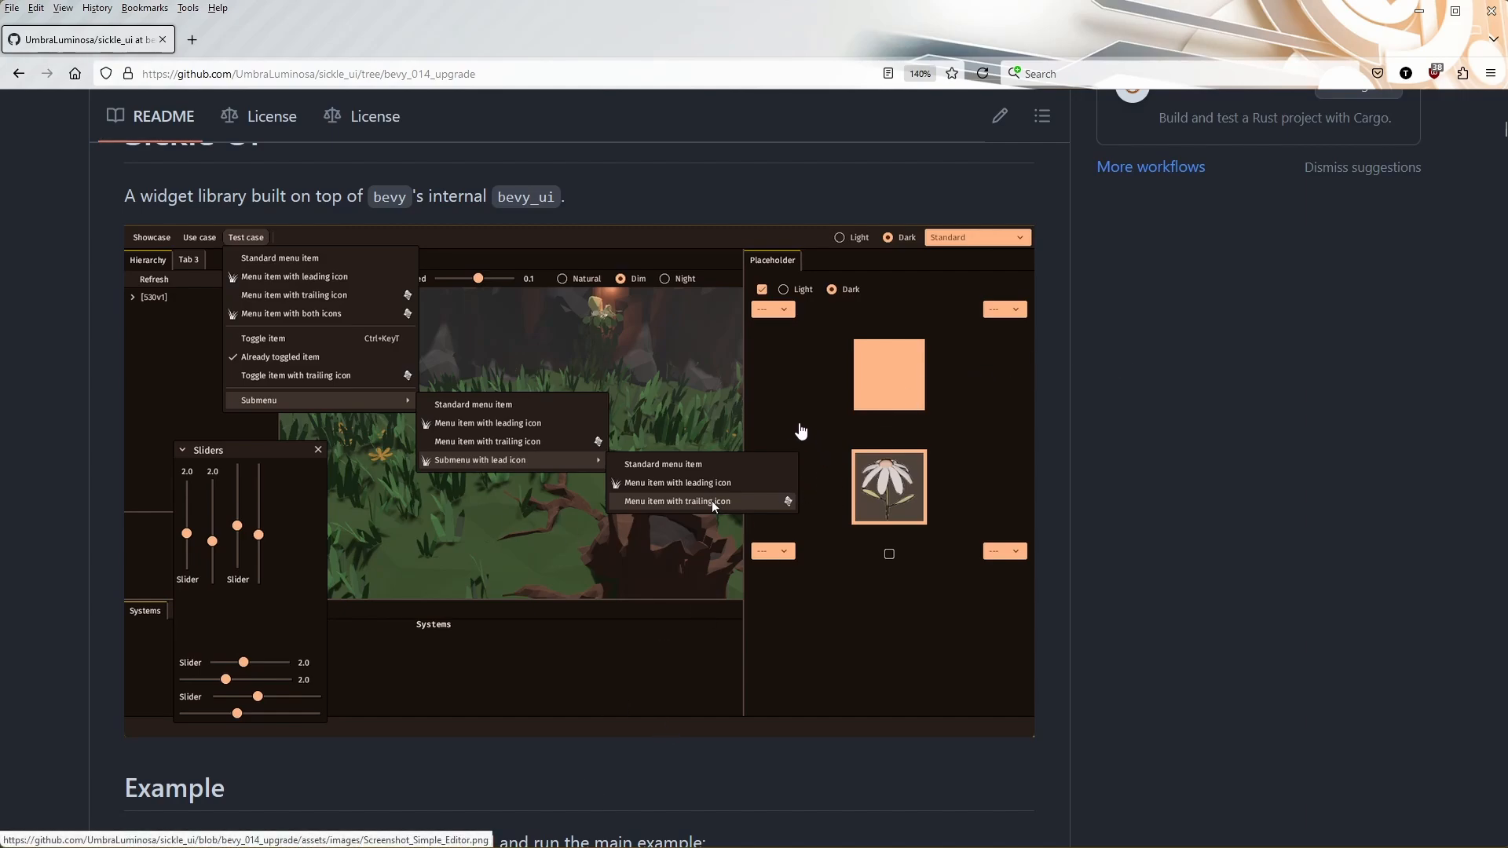
mouse_move(208, 431)
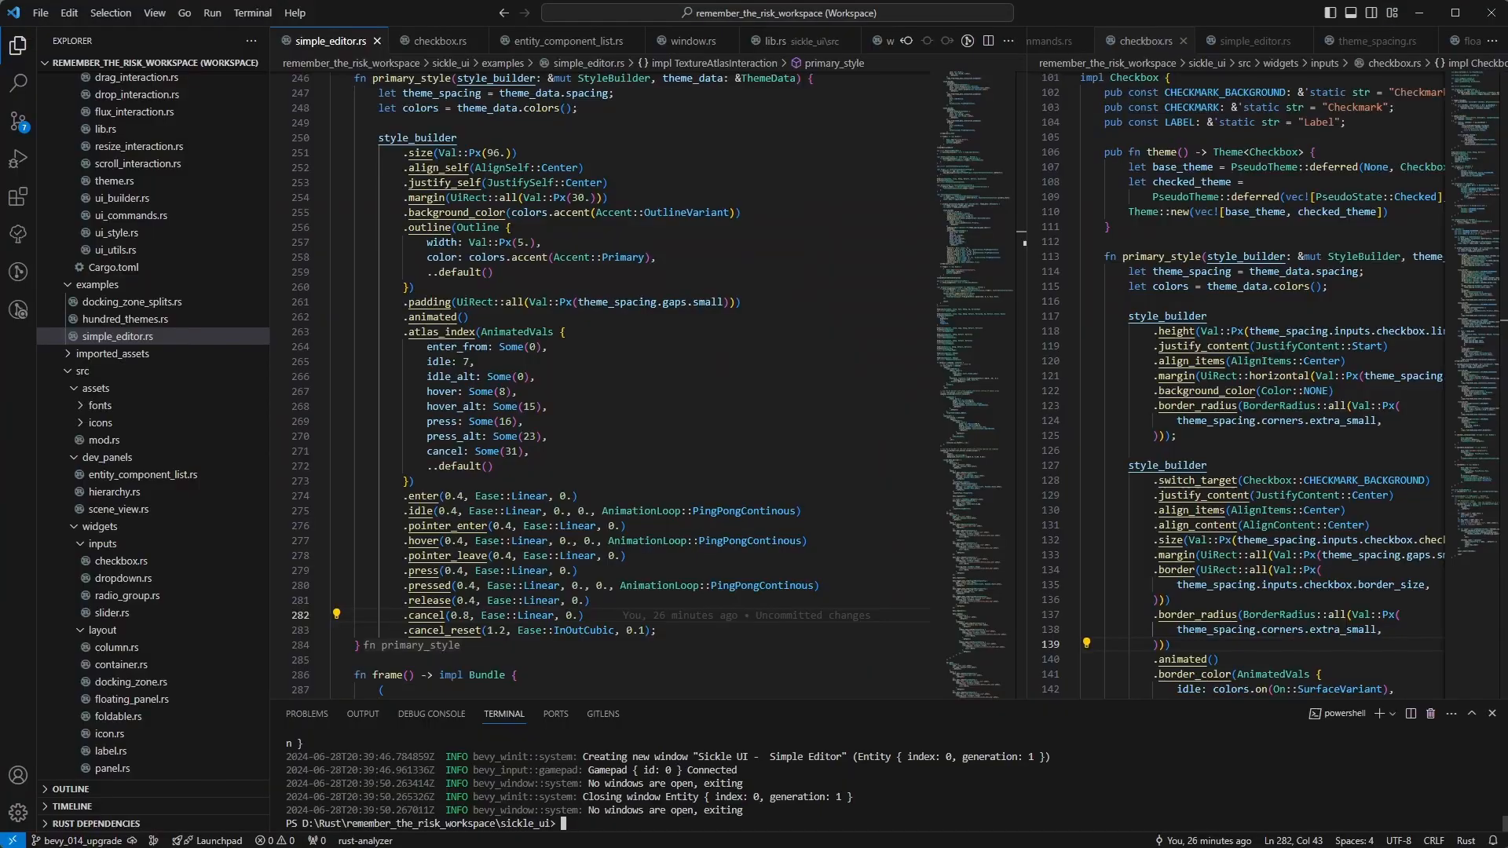
Run 'cargo run --example simple_editor', switch to the light theme and expand the hierarchy tree
type("cargo run --example simple_editor")
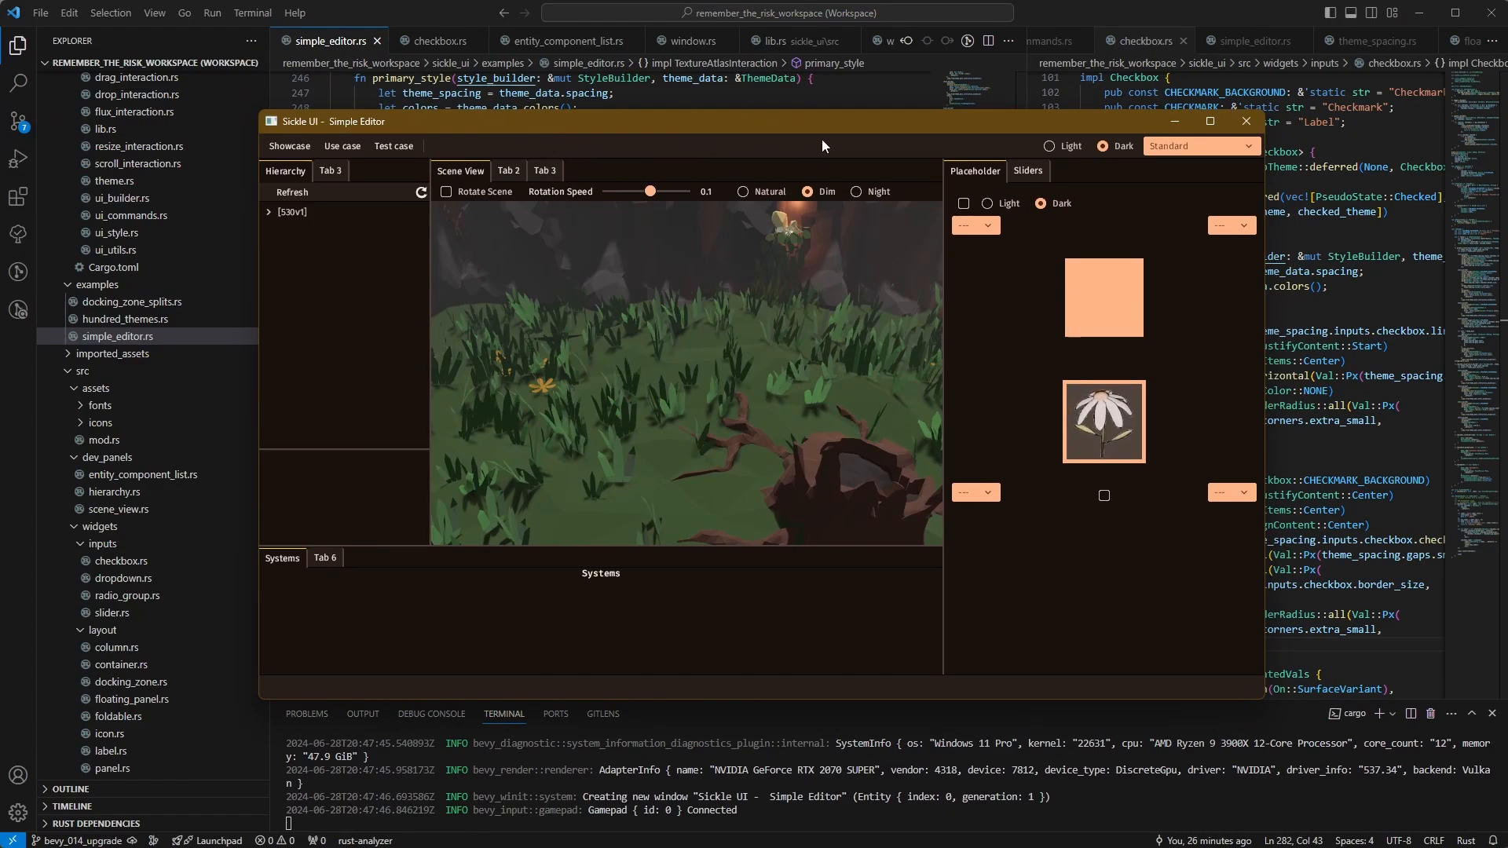
mouse_move(740, 156)
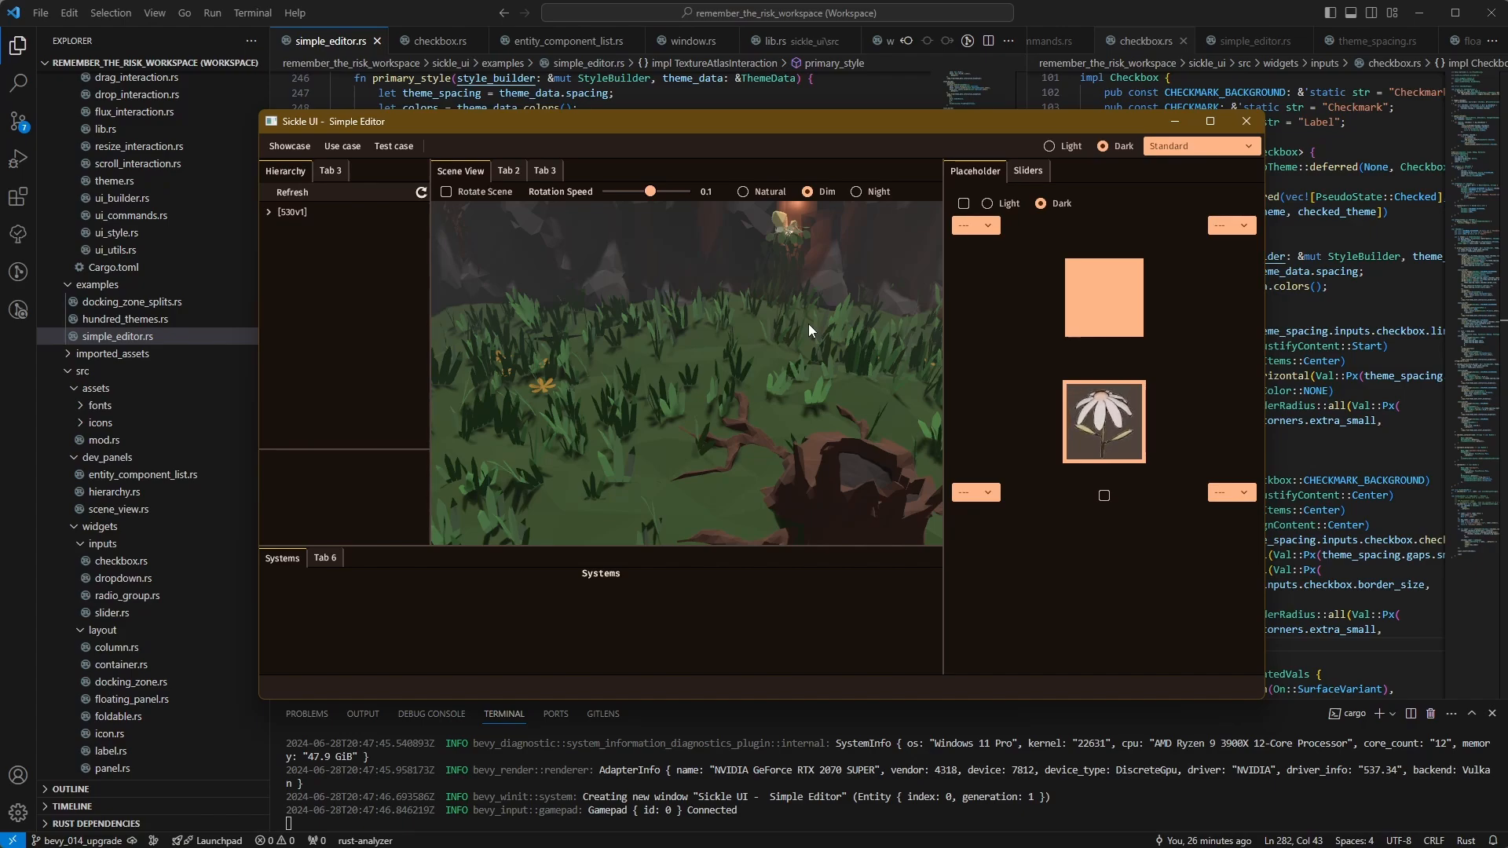
mouse_move(837, 319)
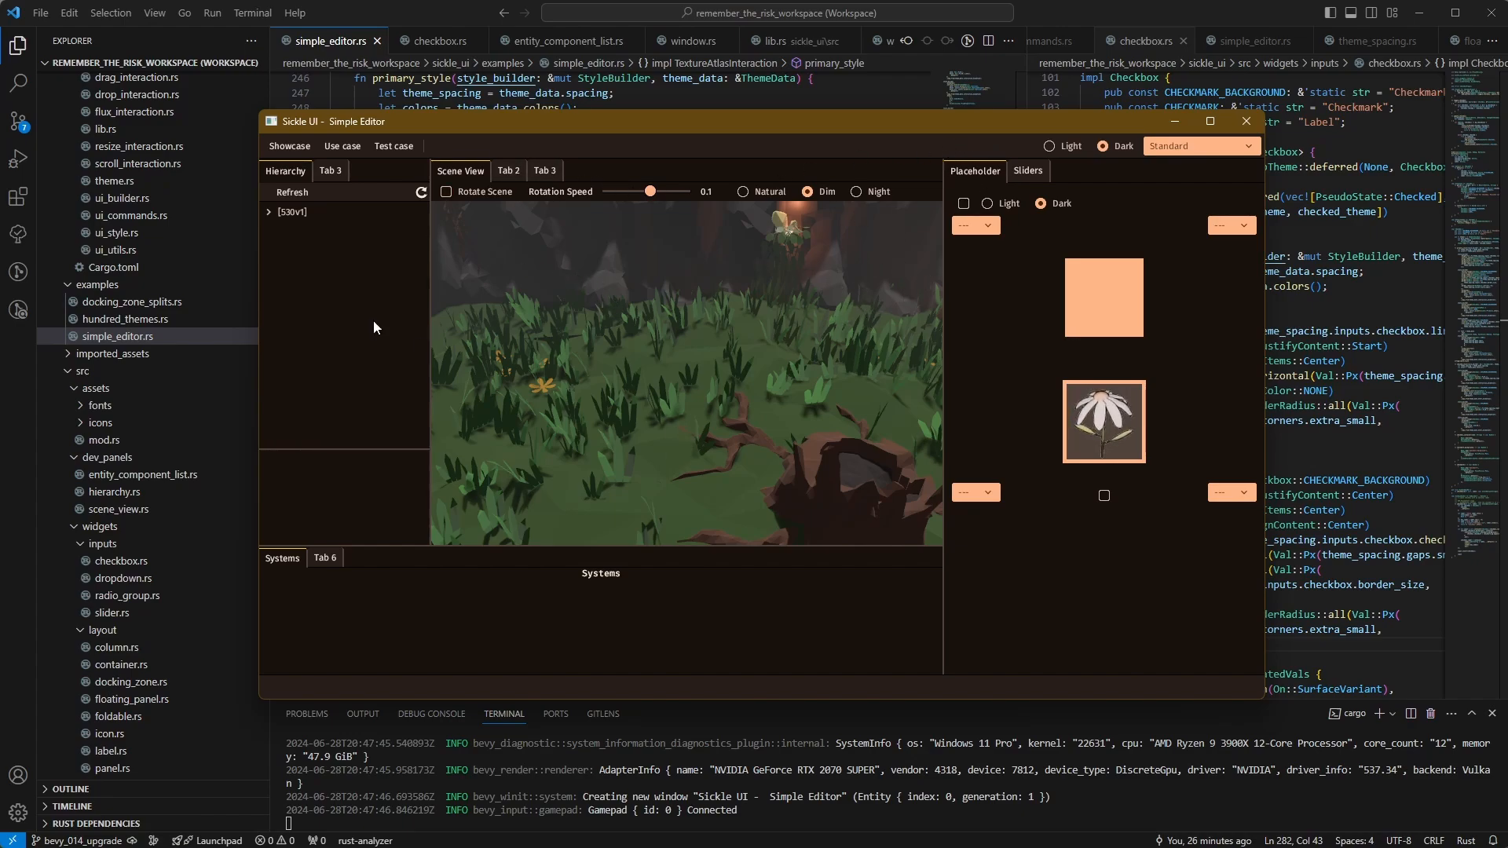
mouse_move(941, 299)
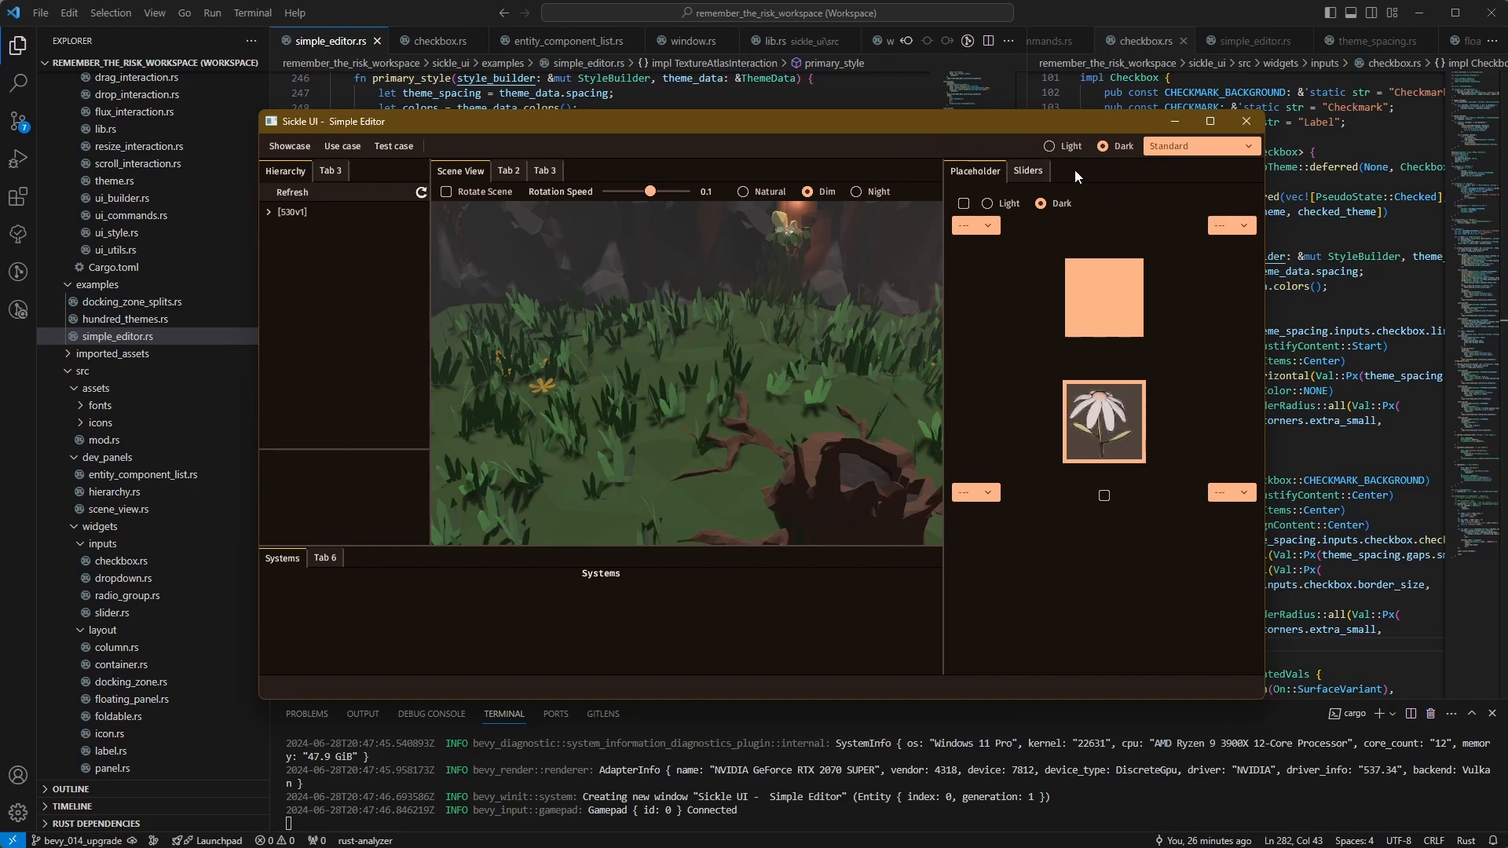
left_click(1047, 145)
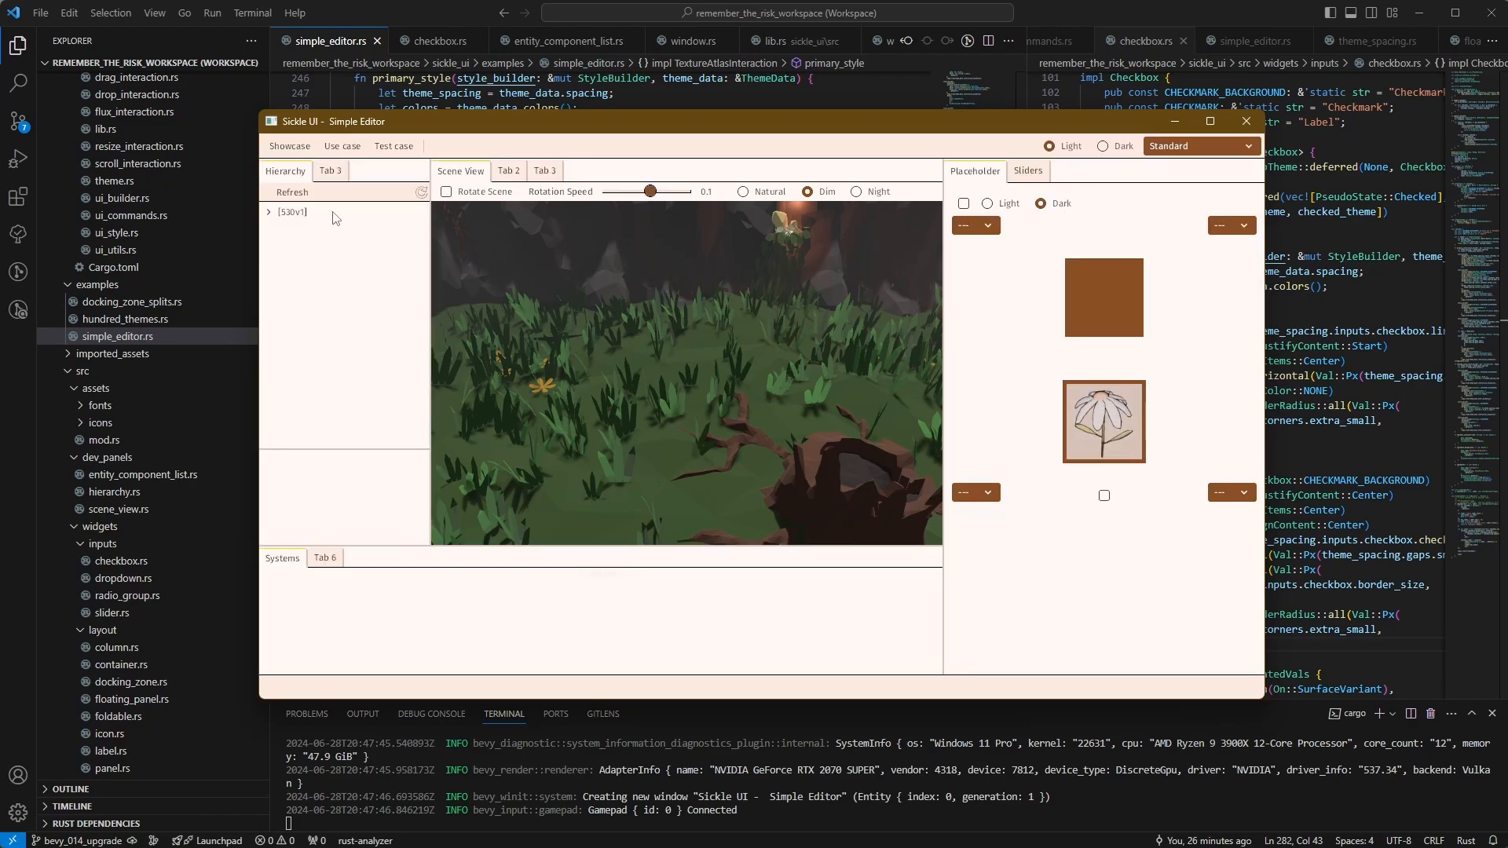
left_click(269, 212)
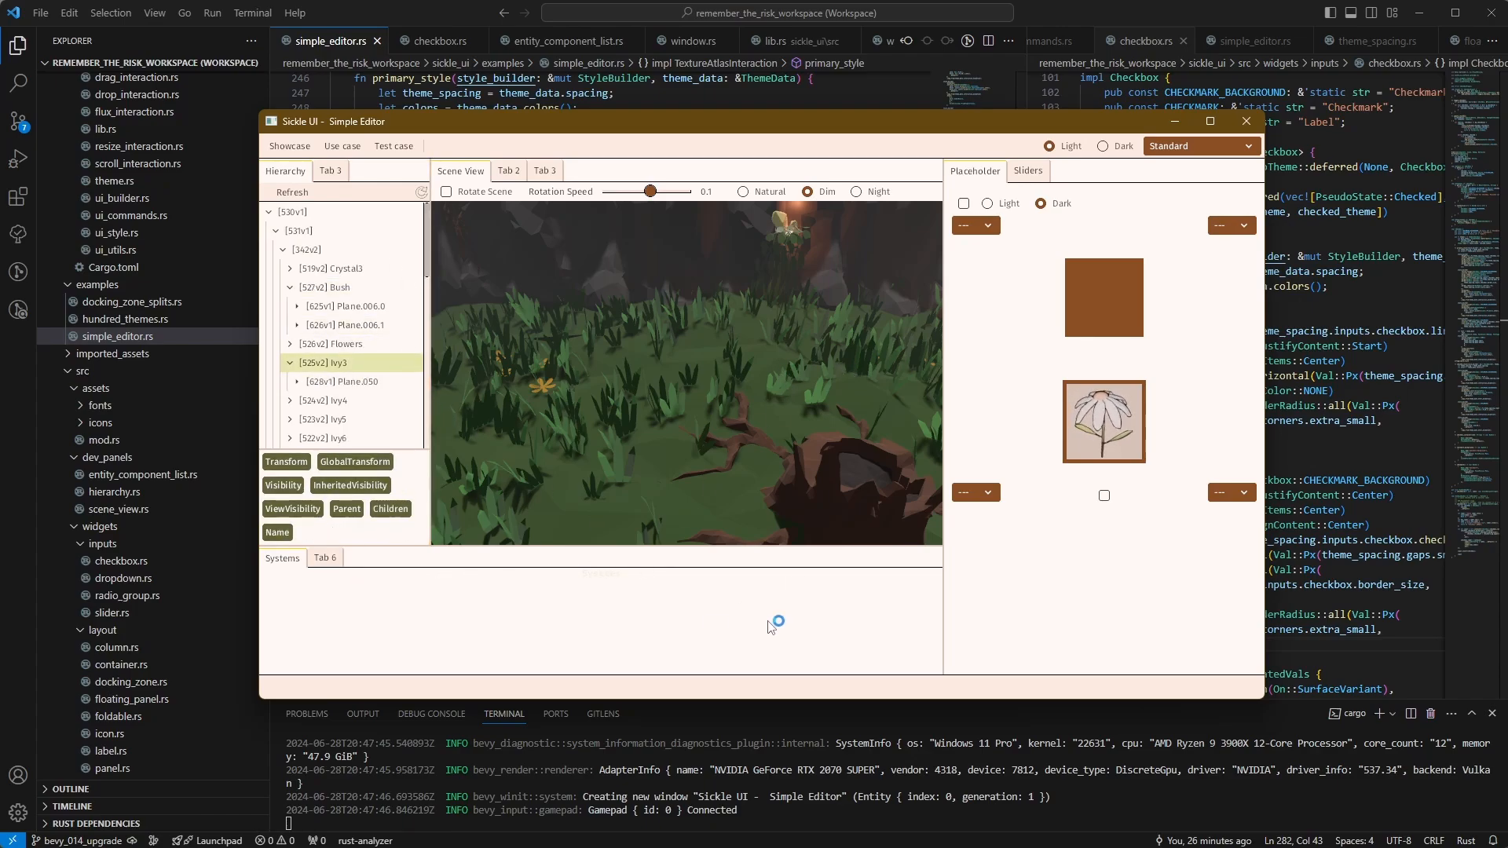
Select the Dark theme radio button in the Simple Editor top bar
left_click(392, 145)
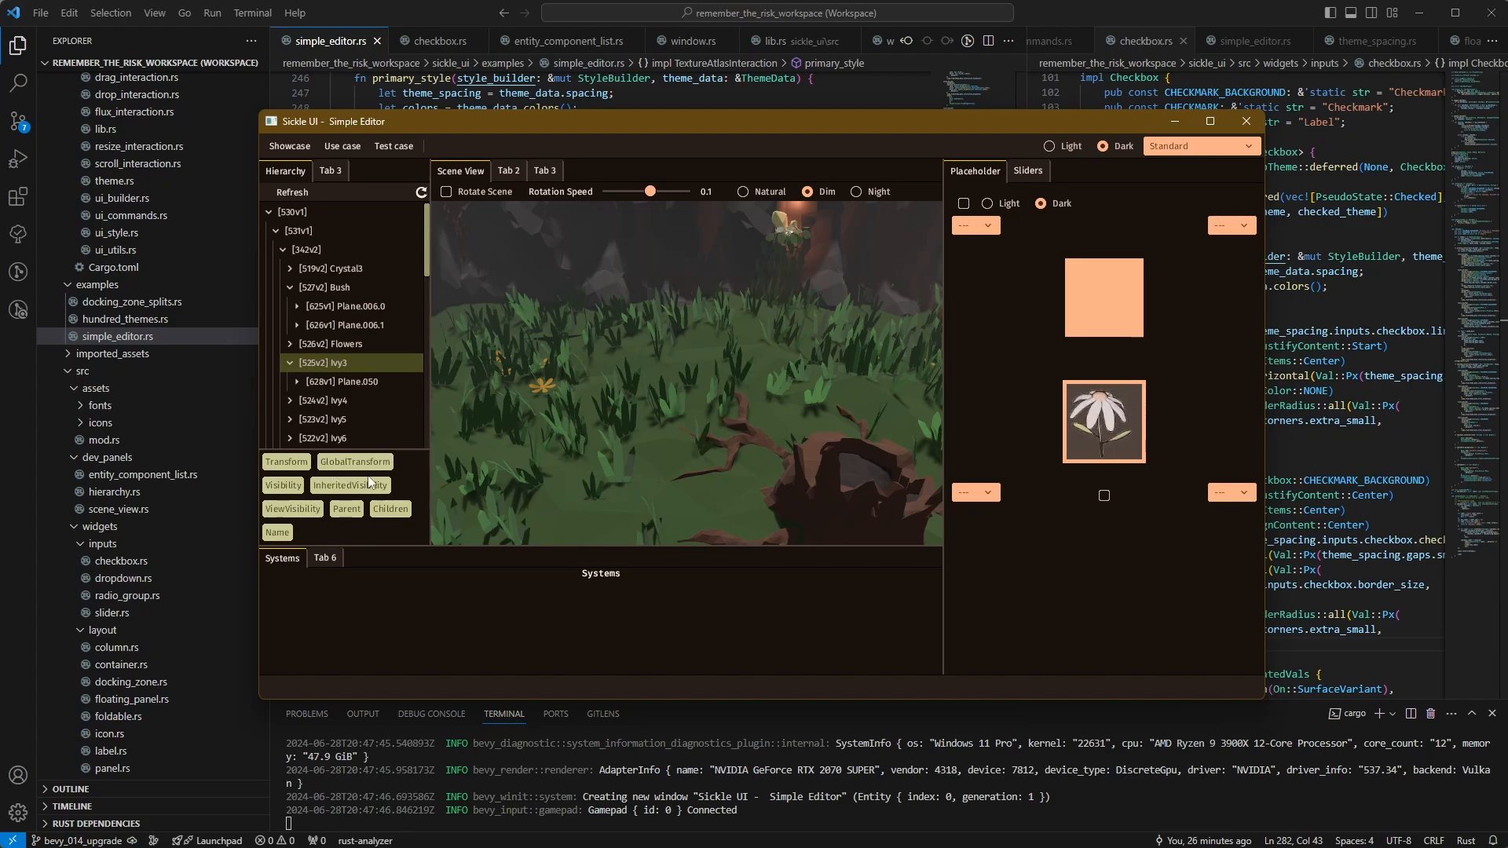
left_click(974, 224)
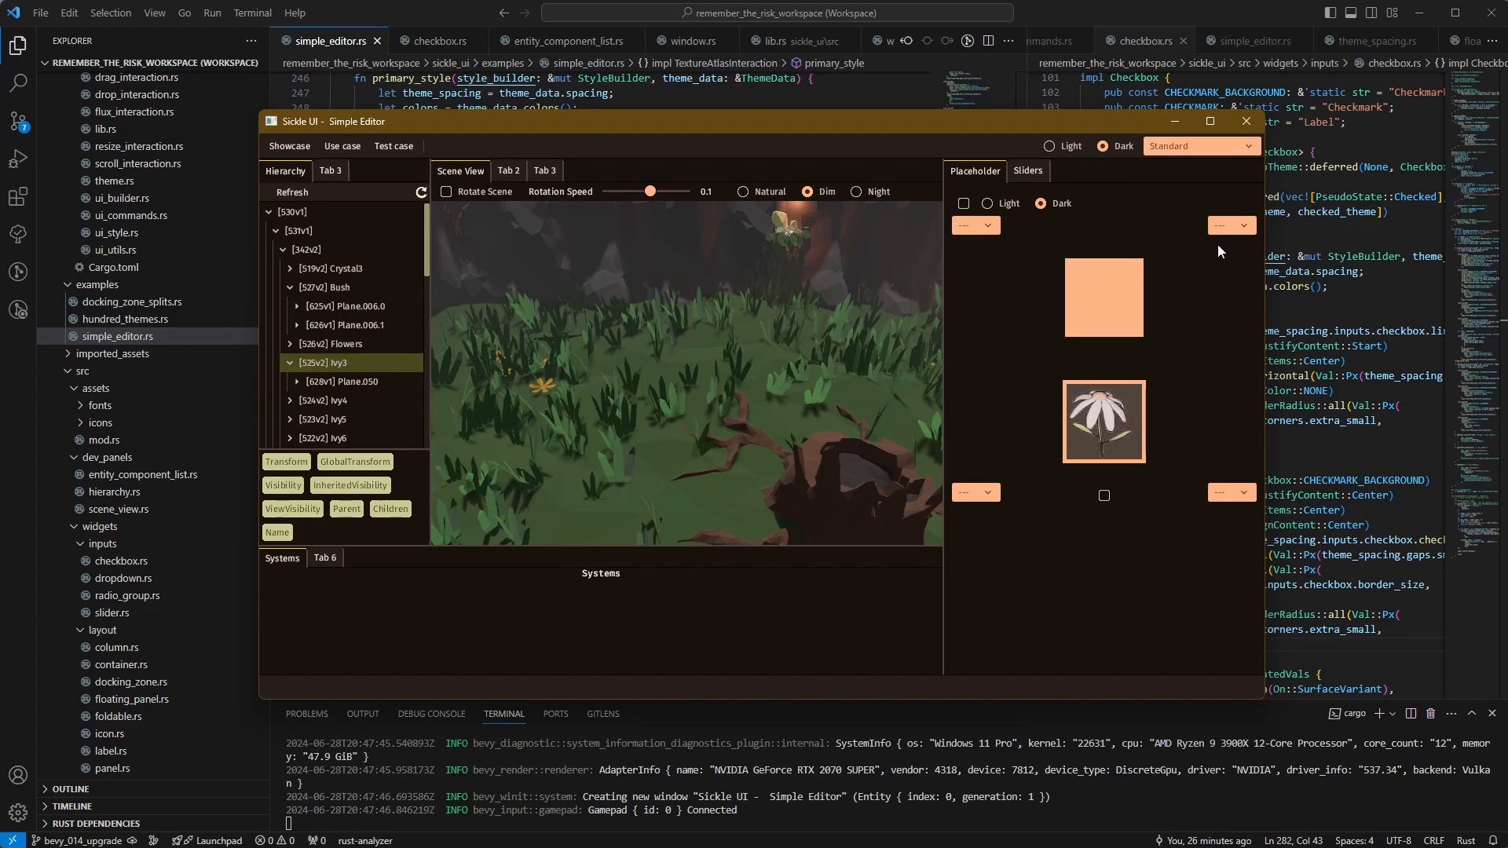
left_click(1232, 225)
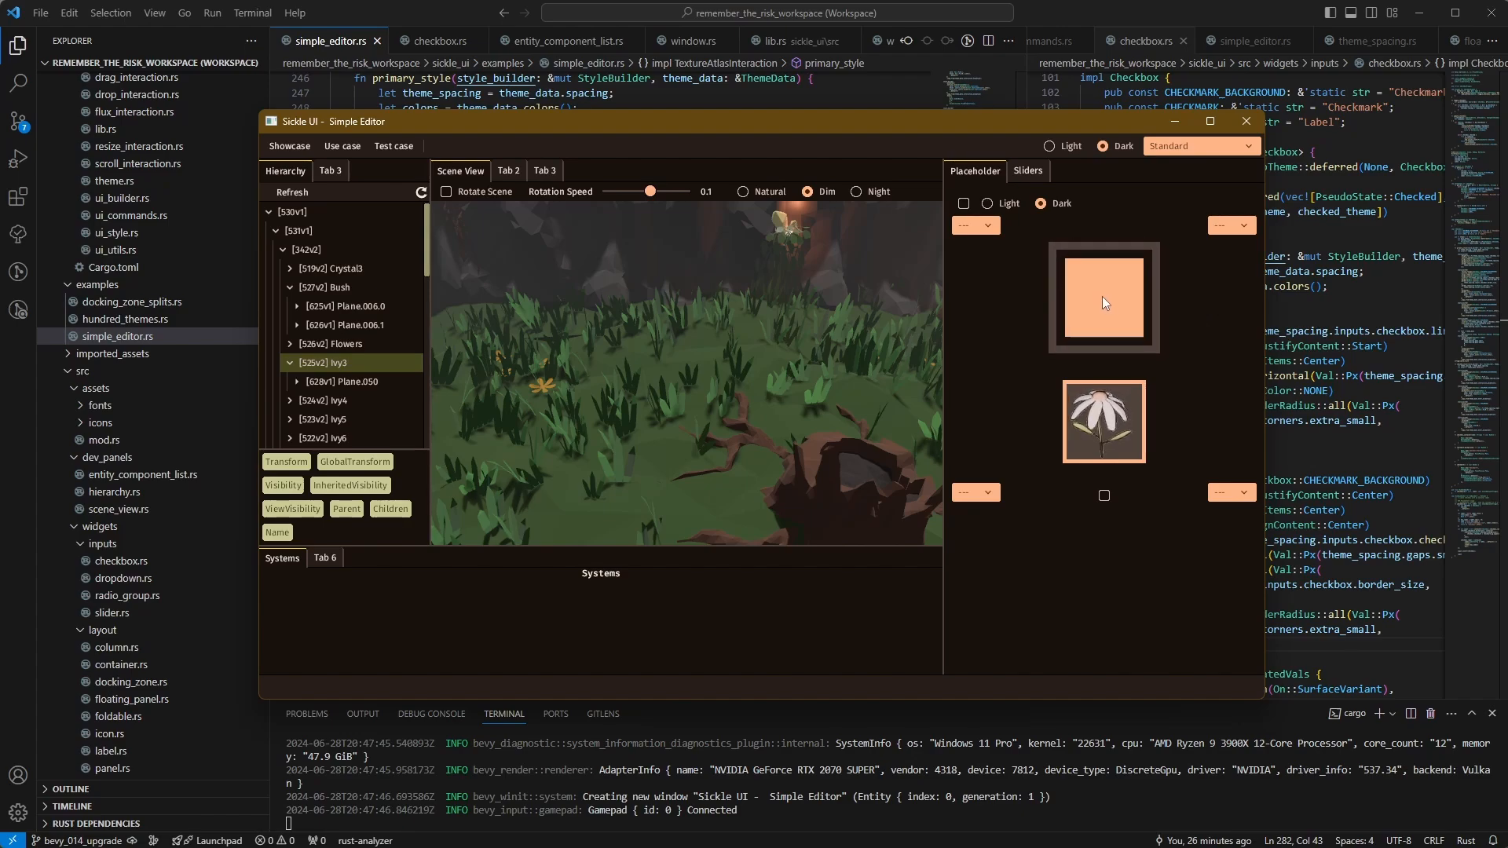
mouse_move(1181, 329)
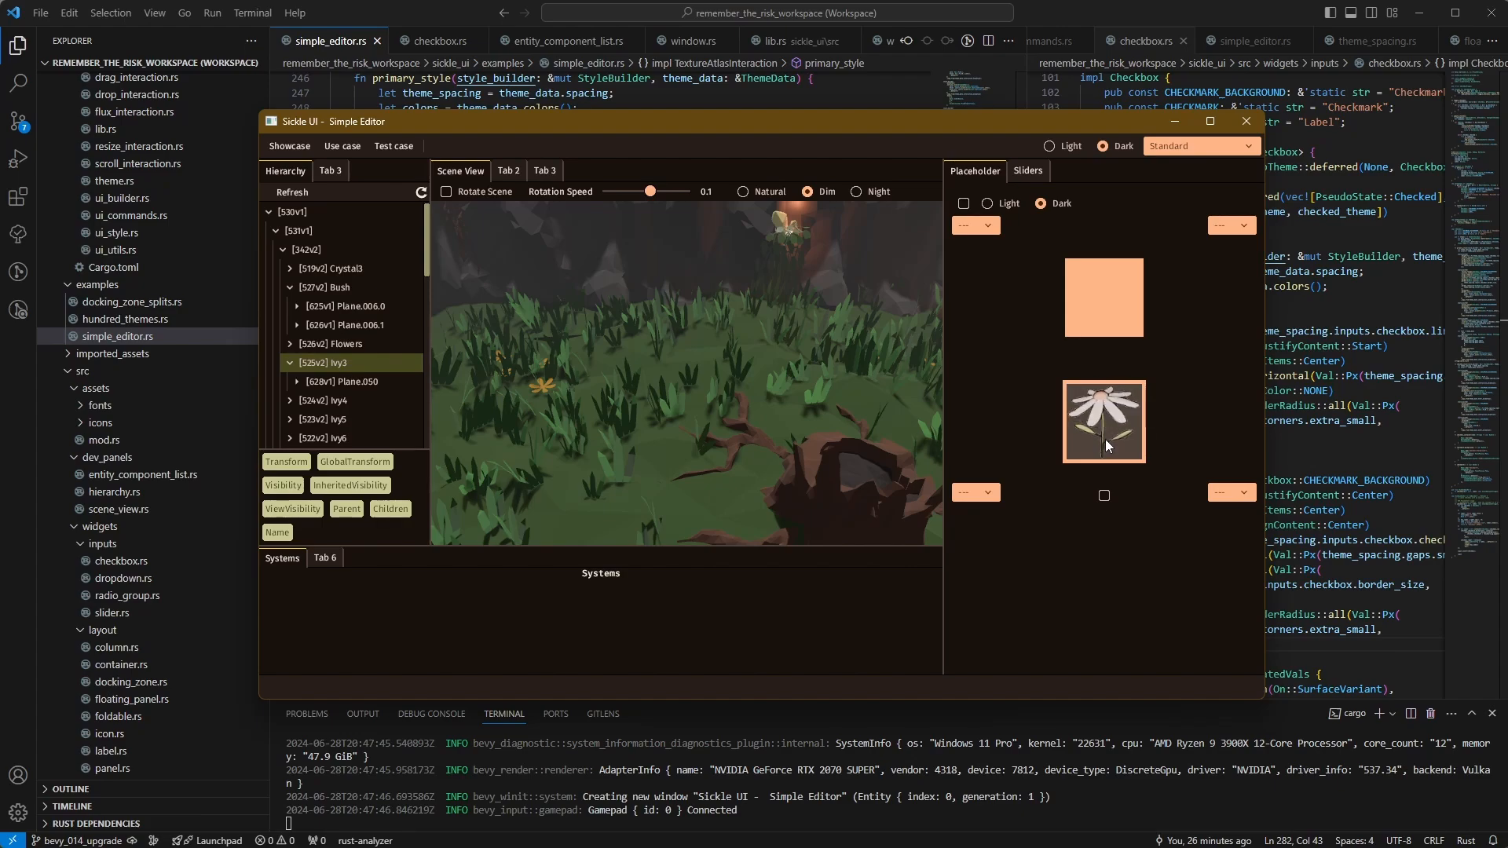
mouse_move(1192, 440)
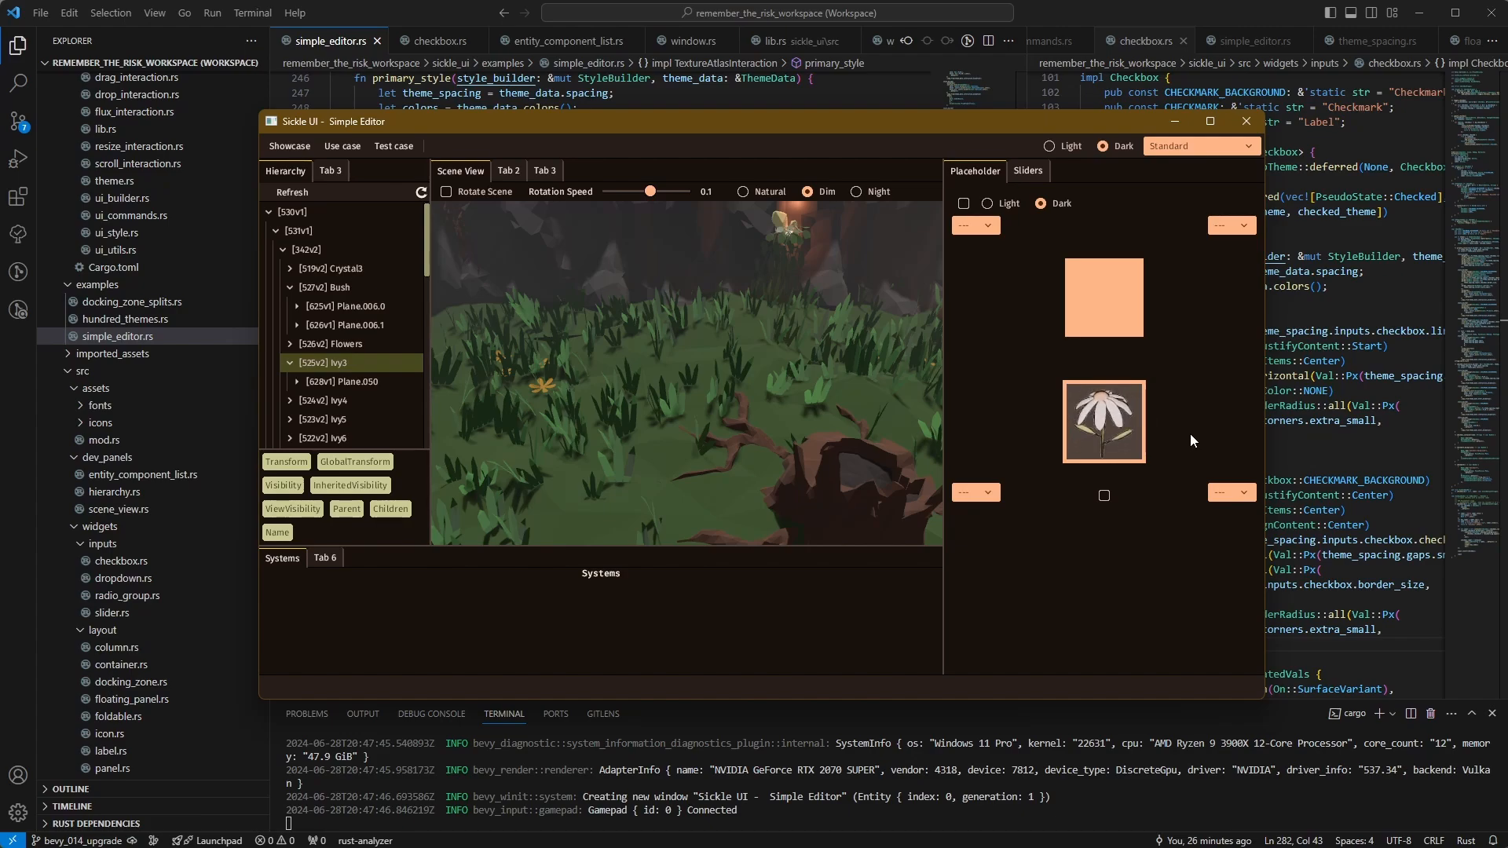
mouse_move(1209, 425)
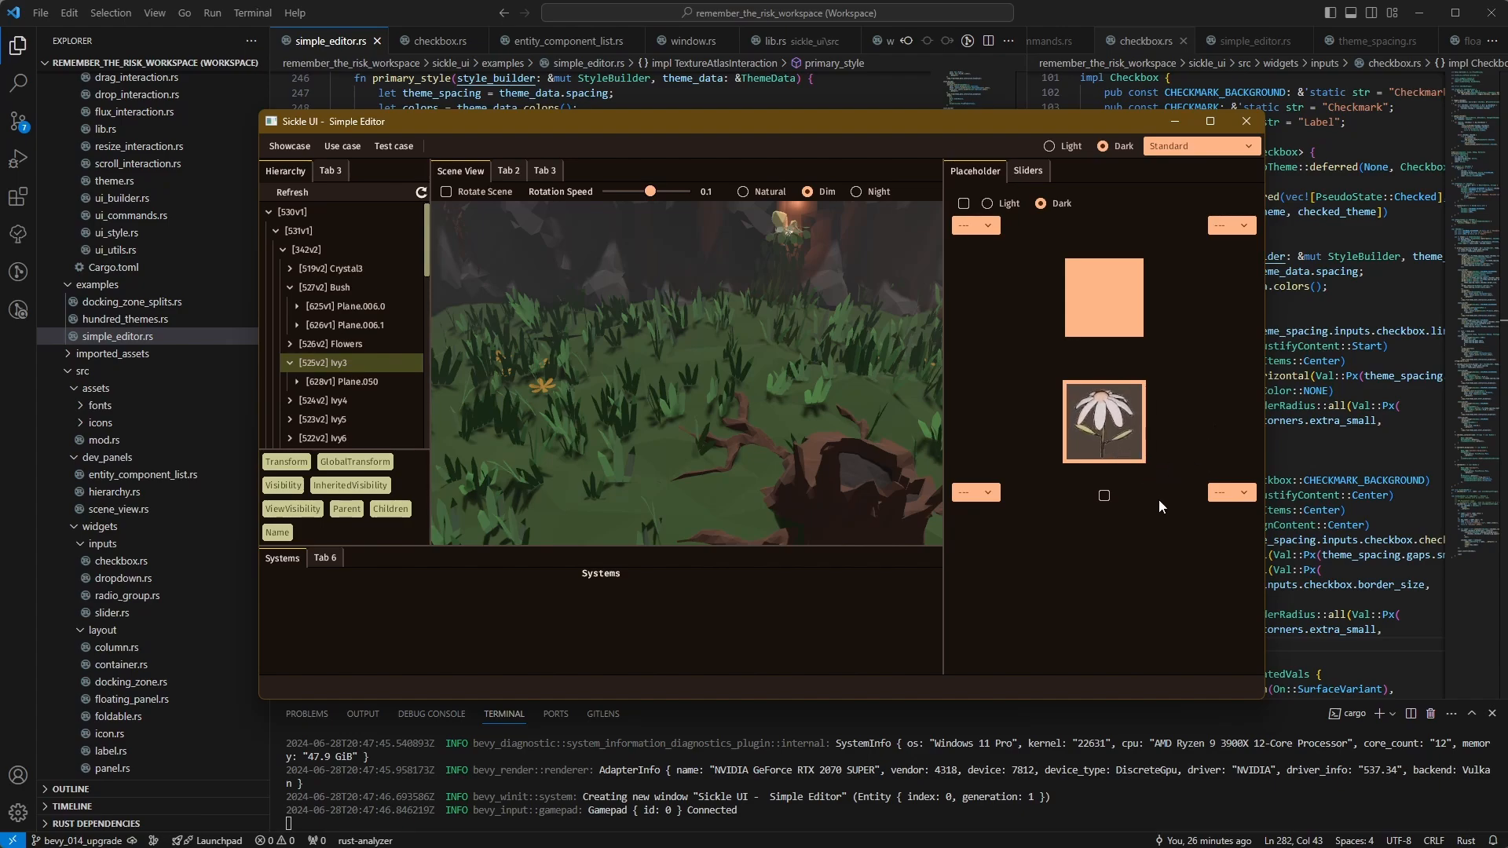
mouse_move(1214, 388)
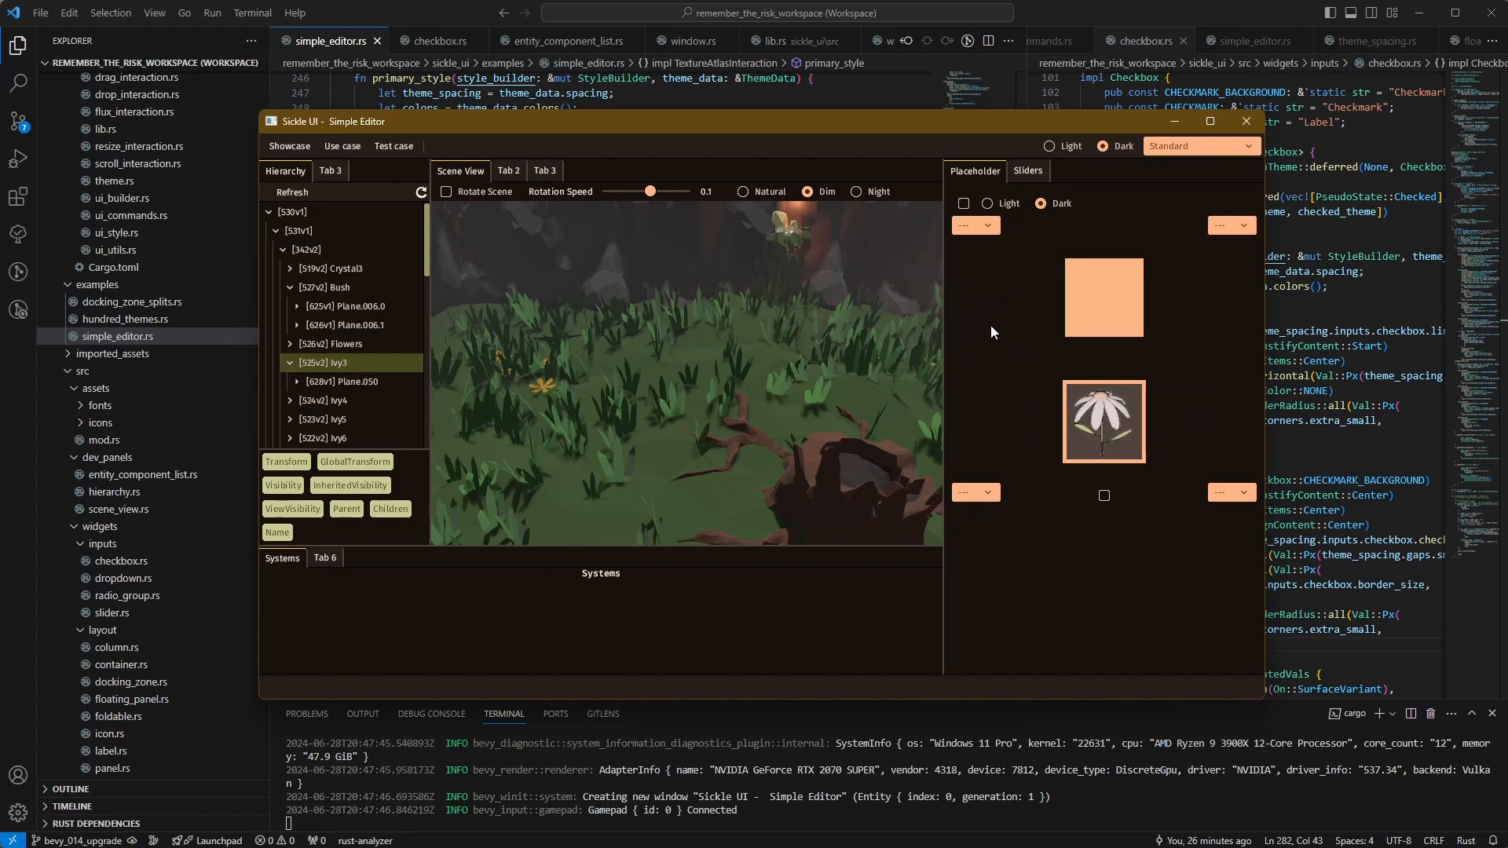
mouse_move(777, 490)
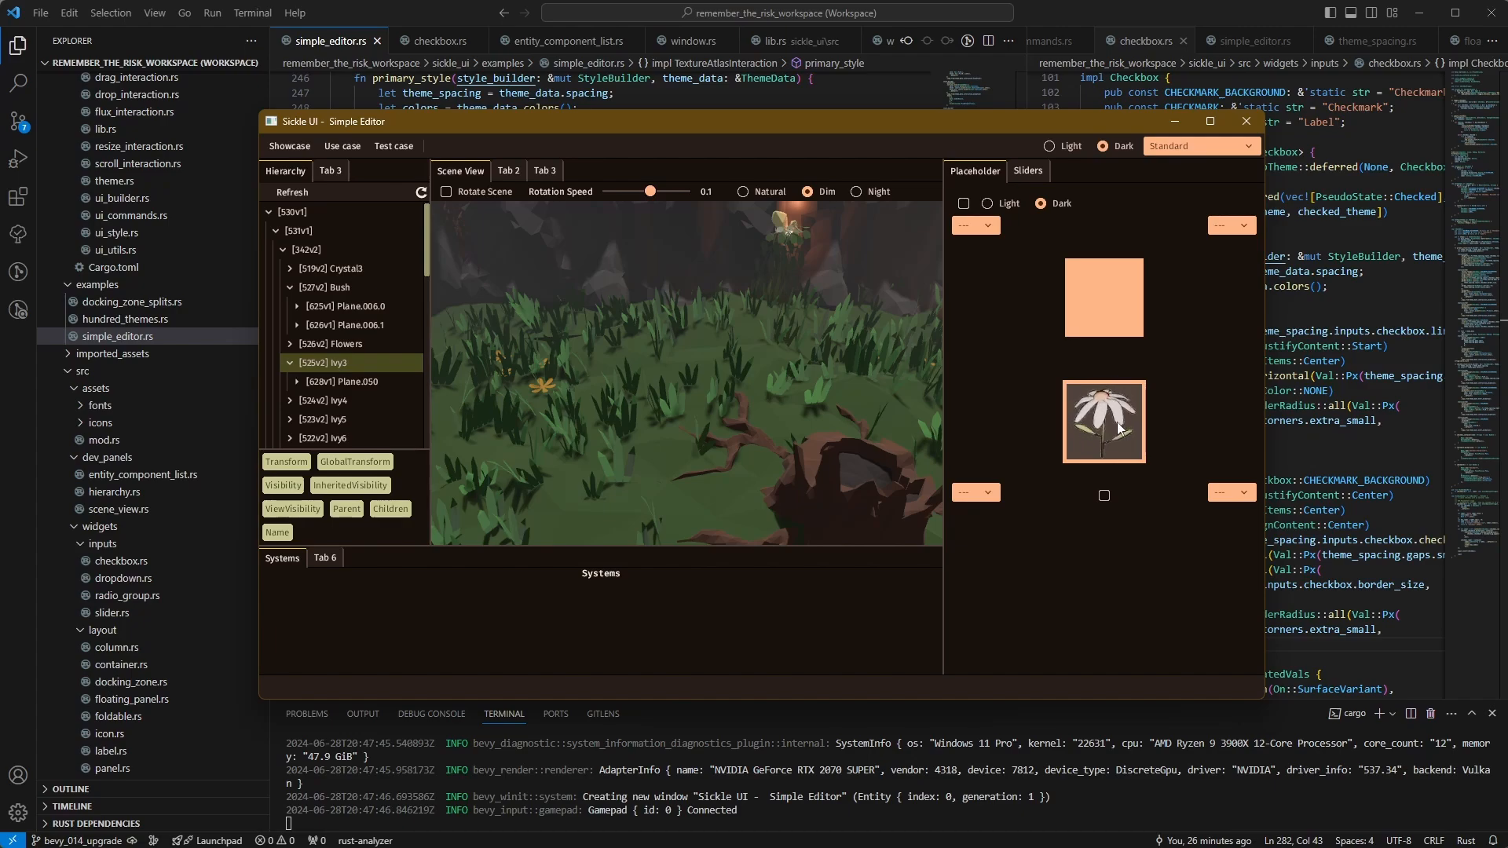
mouse_move(1034, 414)
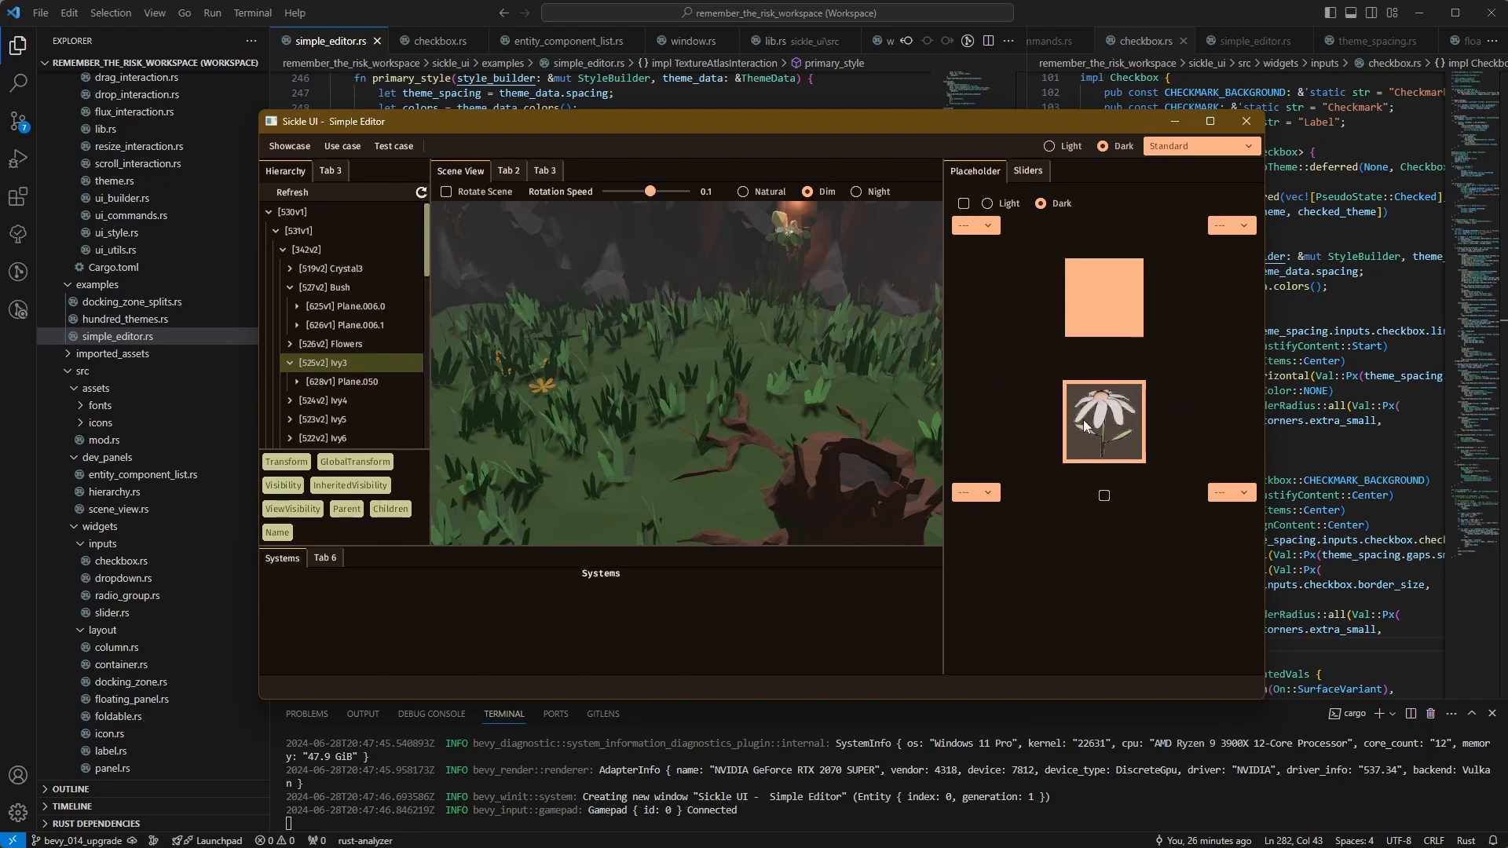
mouse_move(1164, 386)
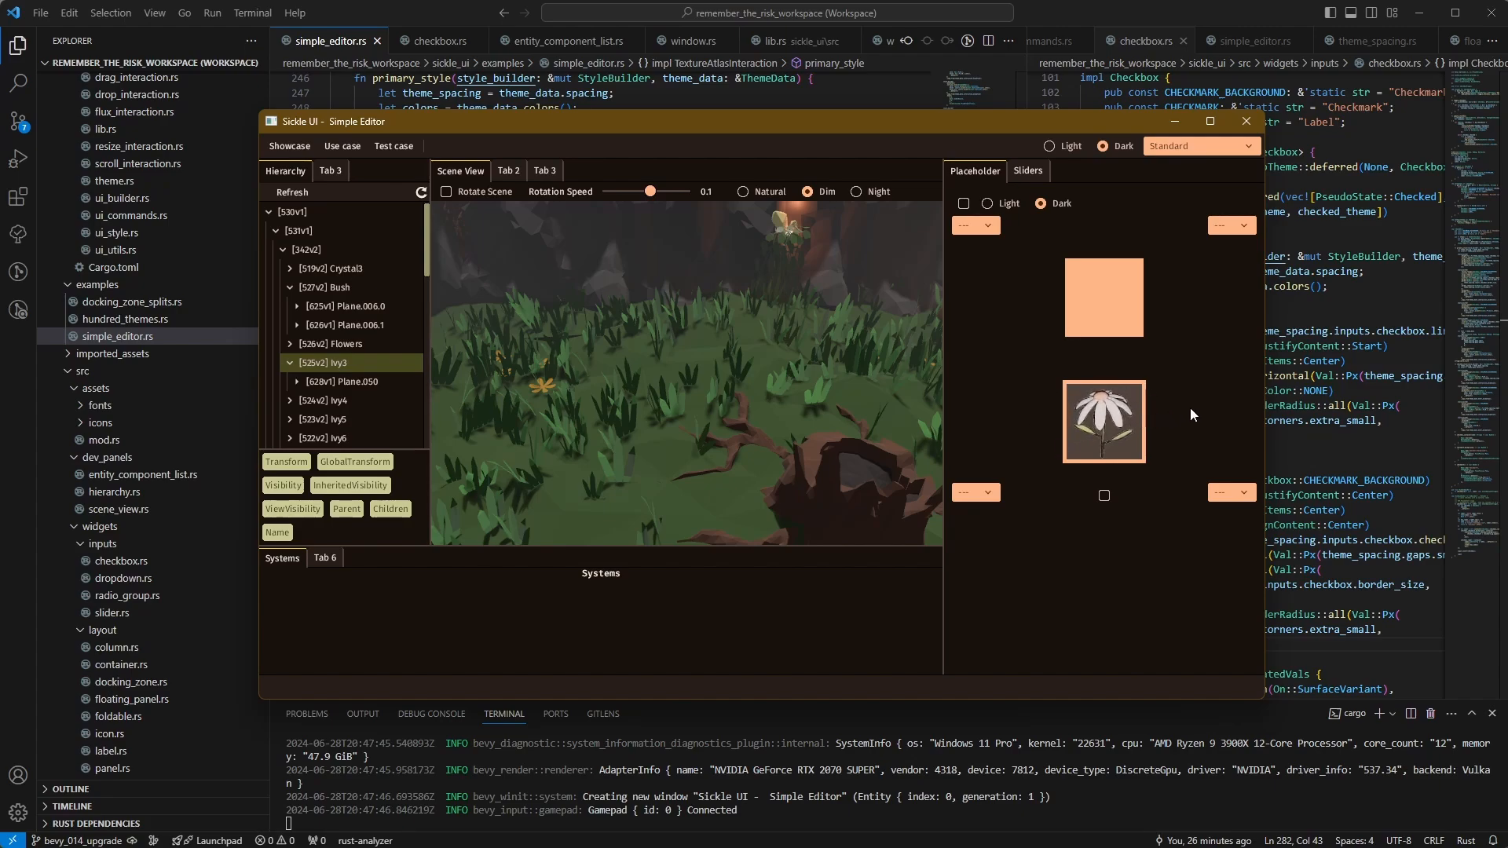
mouse_move(990, 366)
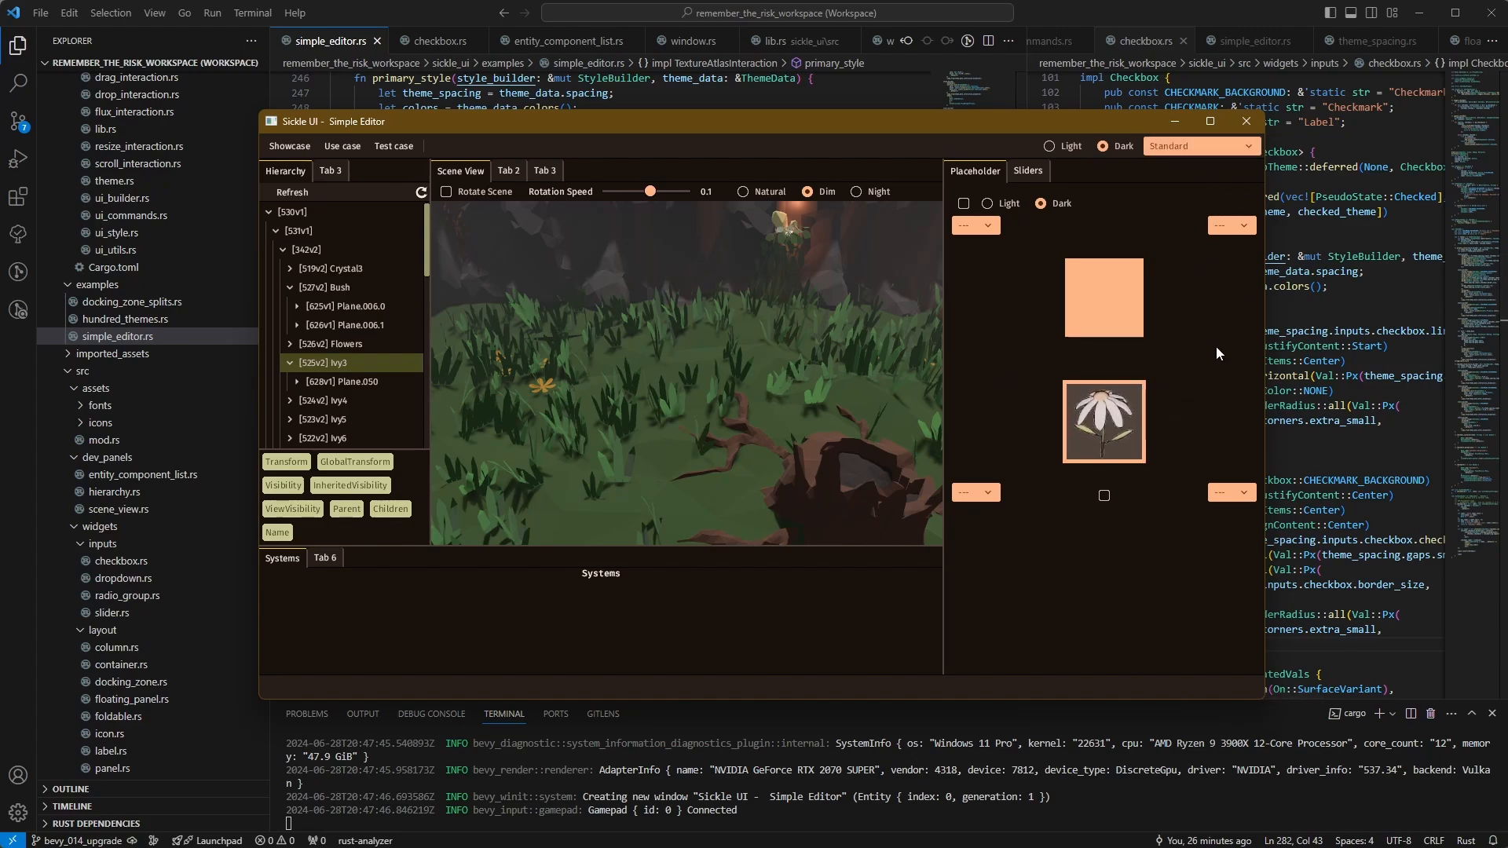
Close the Simple Editor example window
left_click(1244, 121)
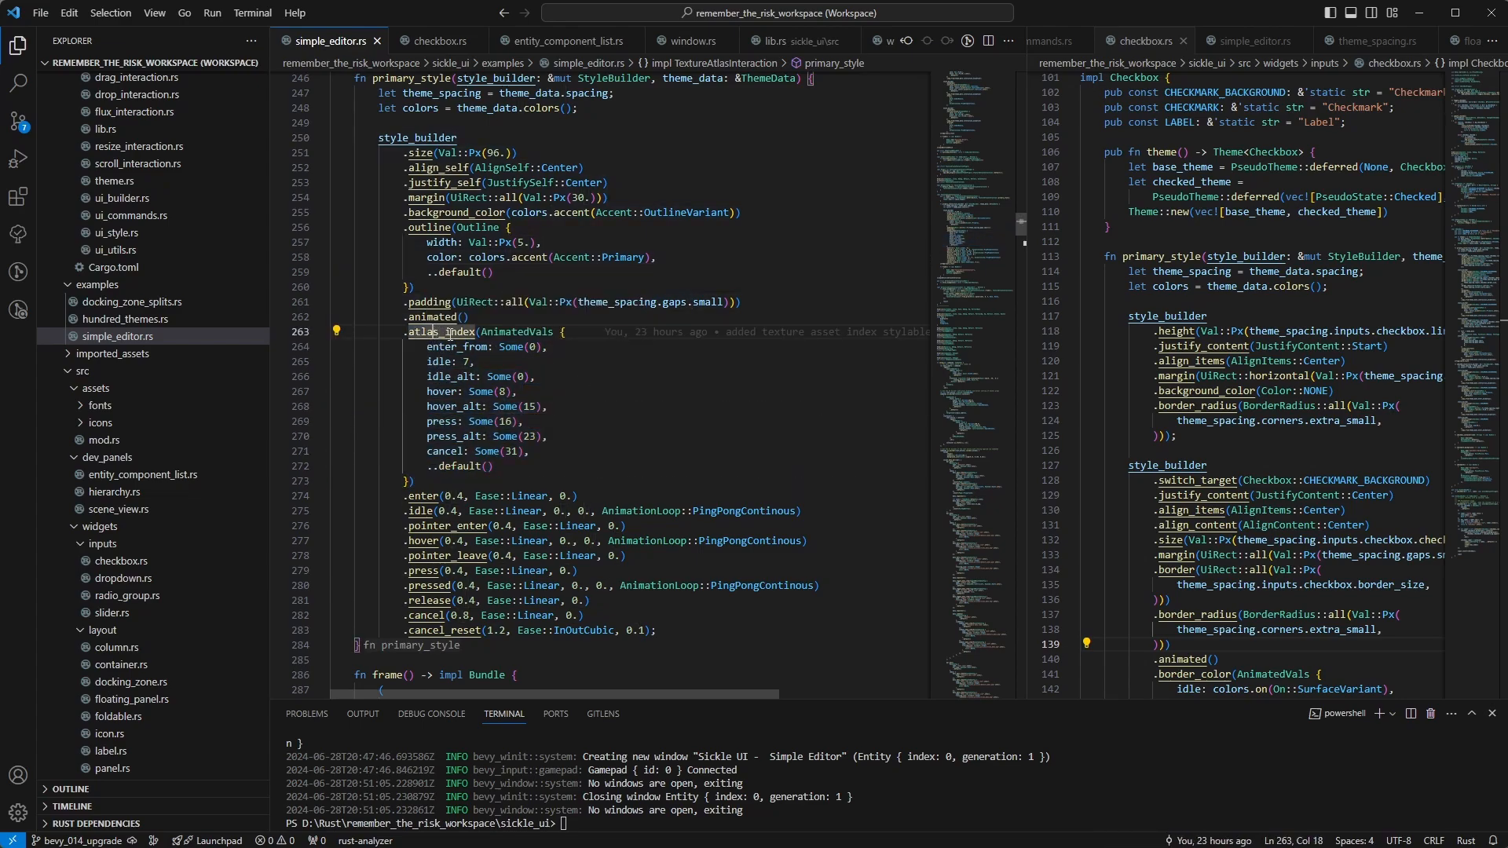
mouse_move(520, 331)
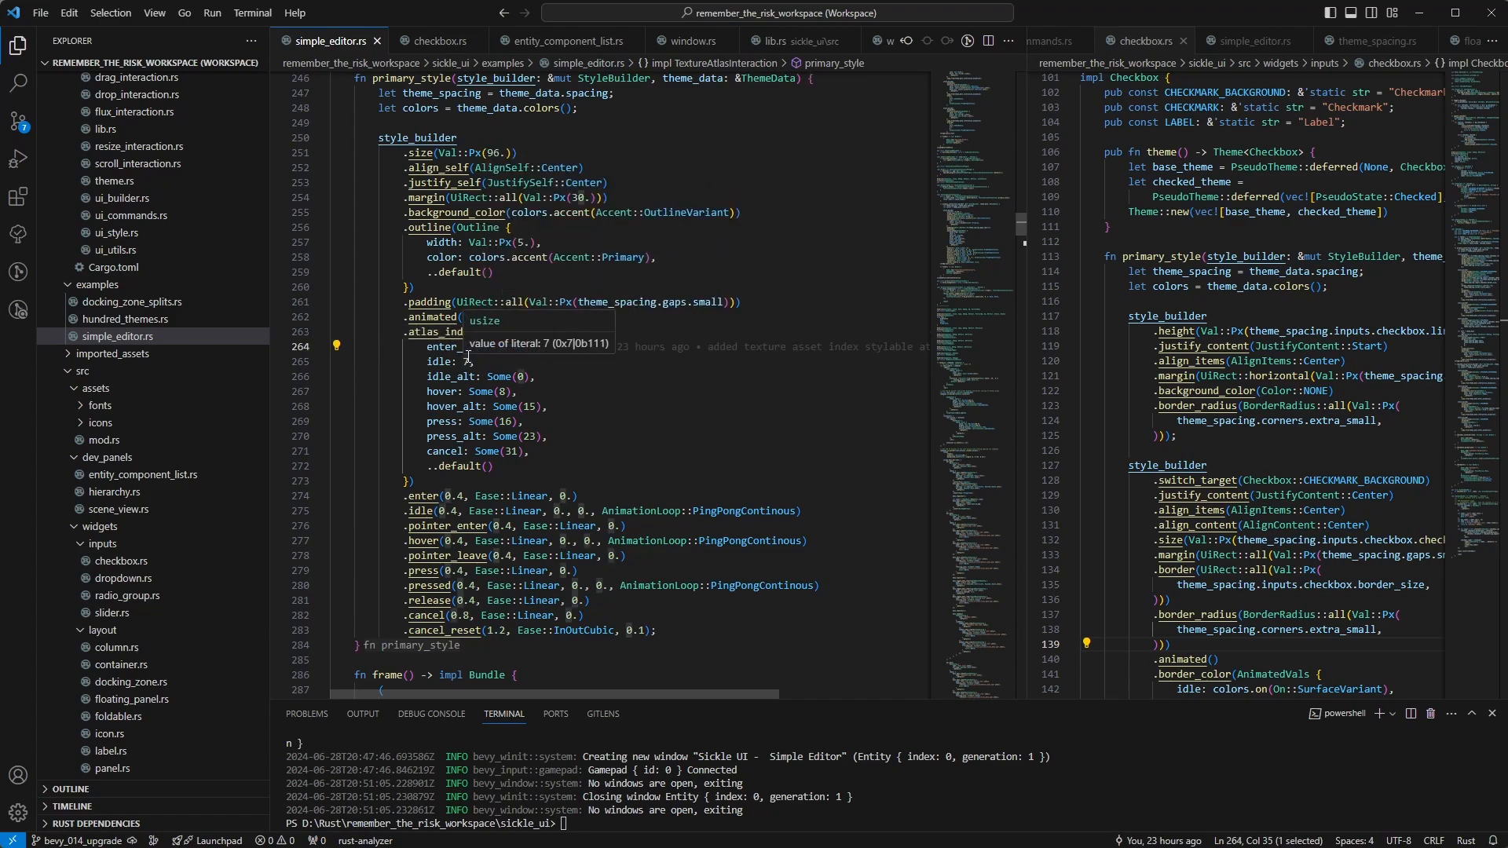
mouse_move(470, 357)
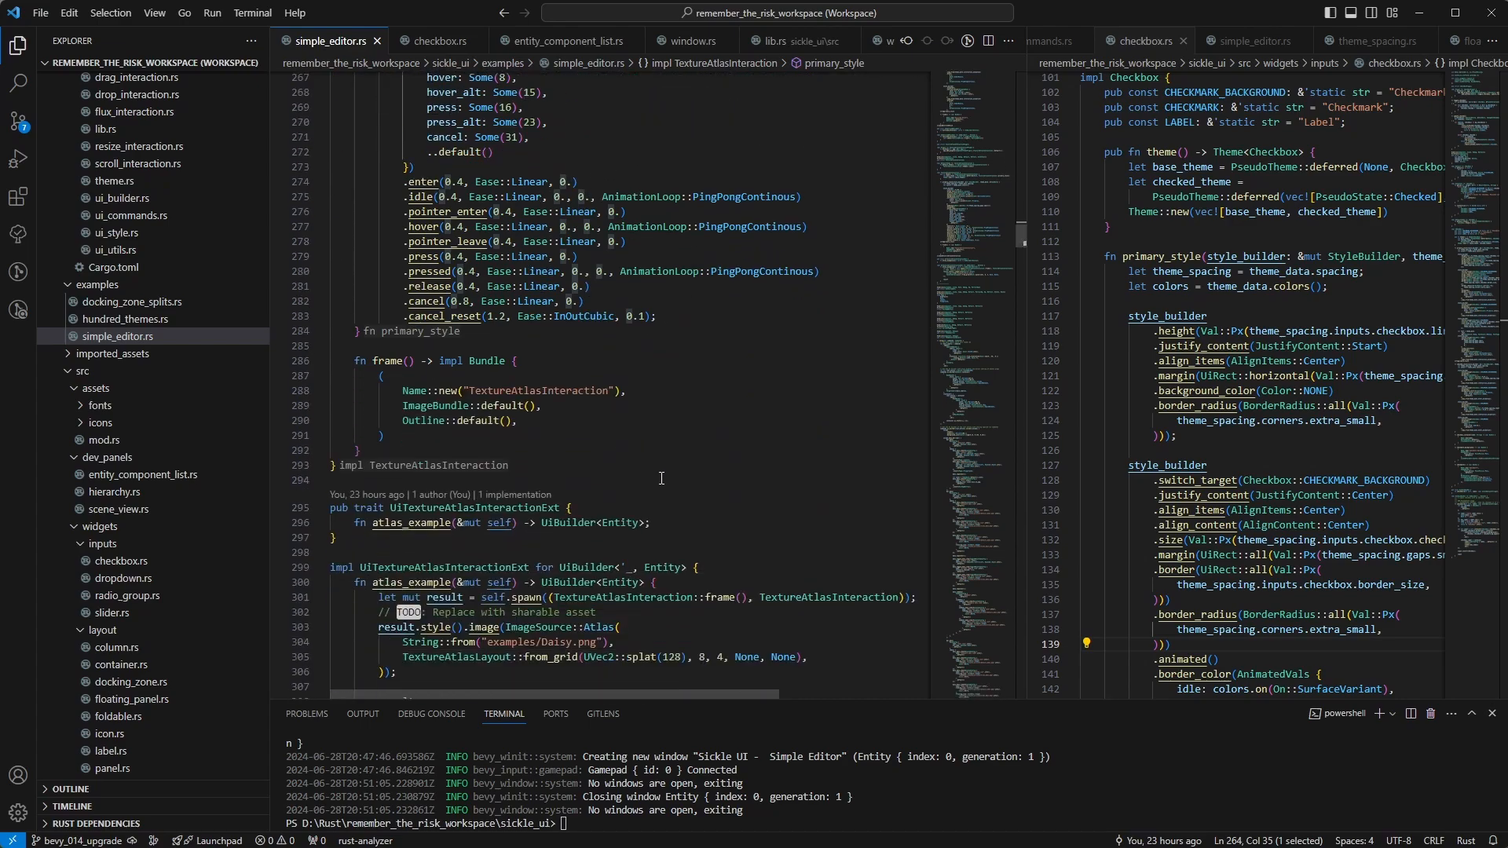
Scroll through the primary_style and atlas_example code in simple_editor.rs
scroll("down", 3)
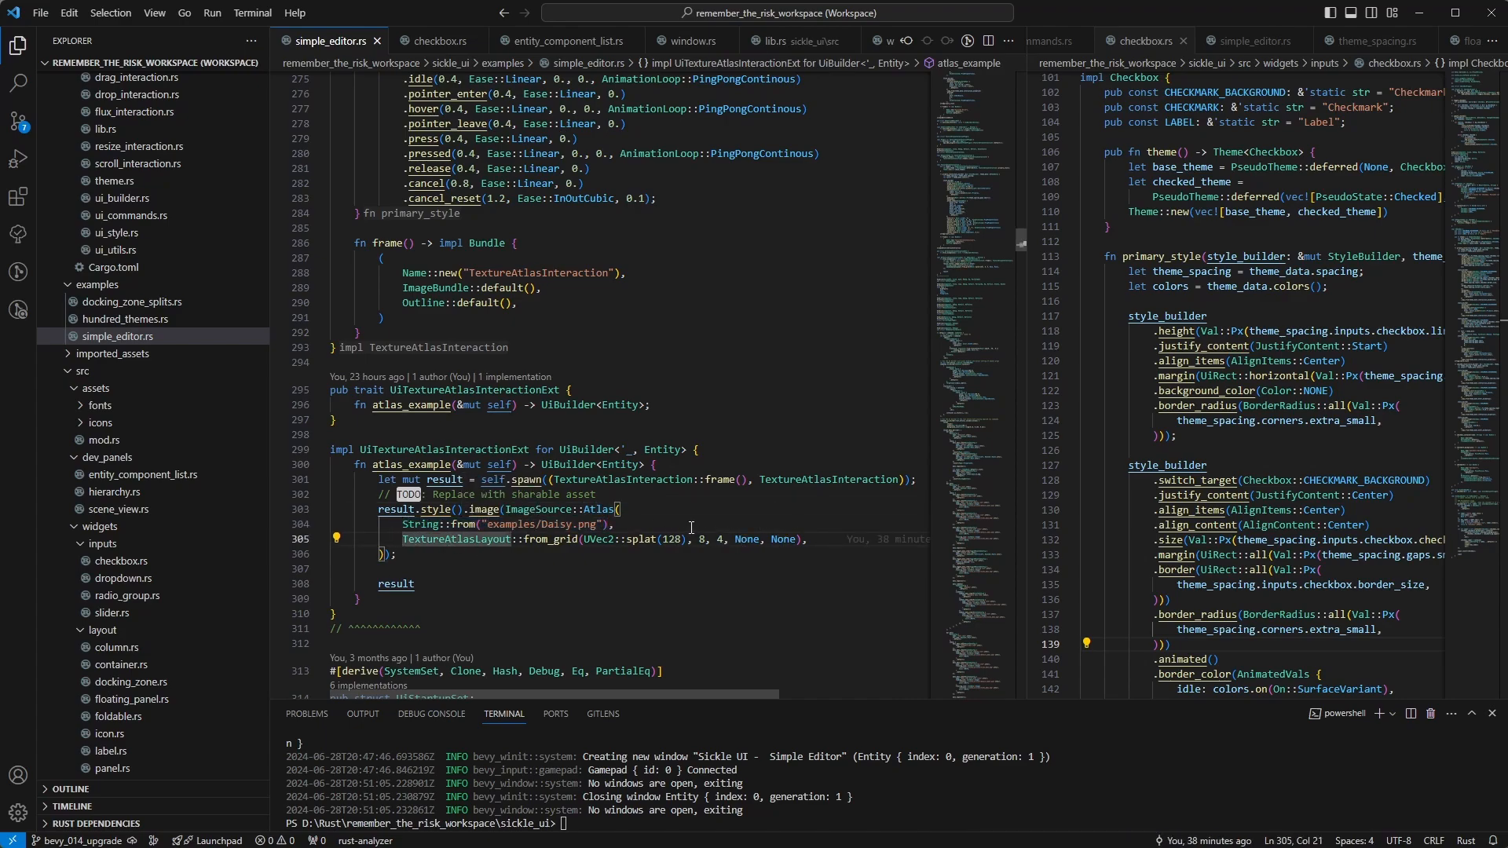
mouse_move(482, 509)
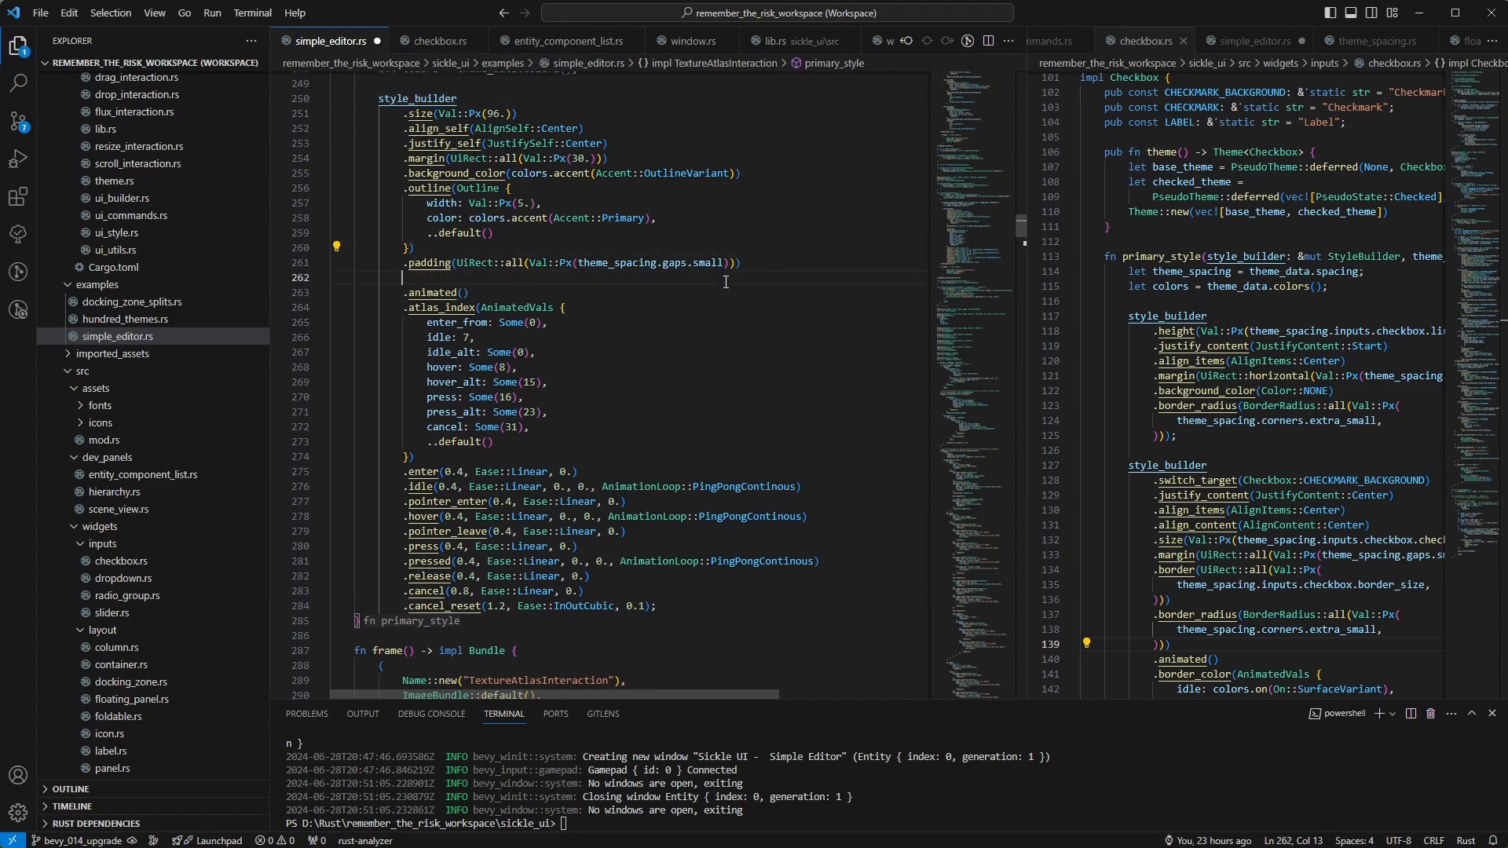
type(".interactive()")
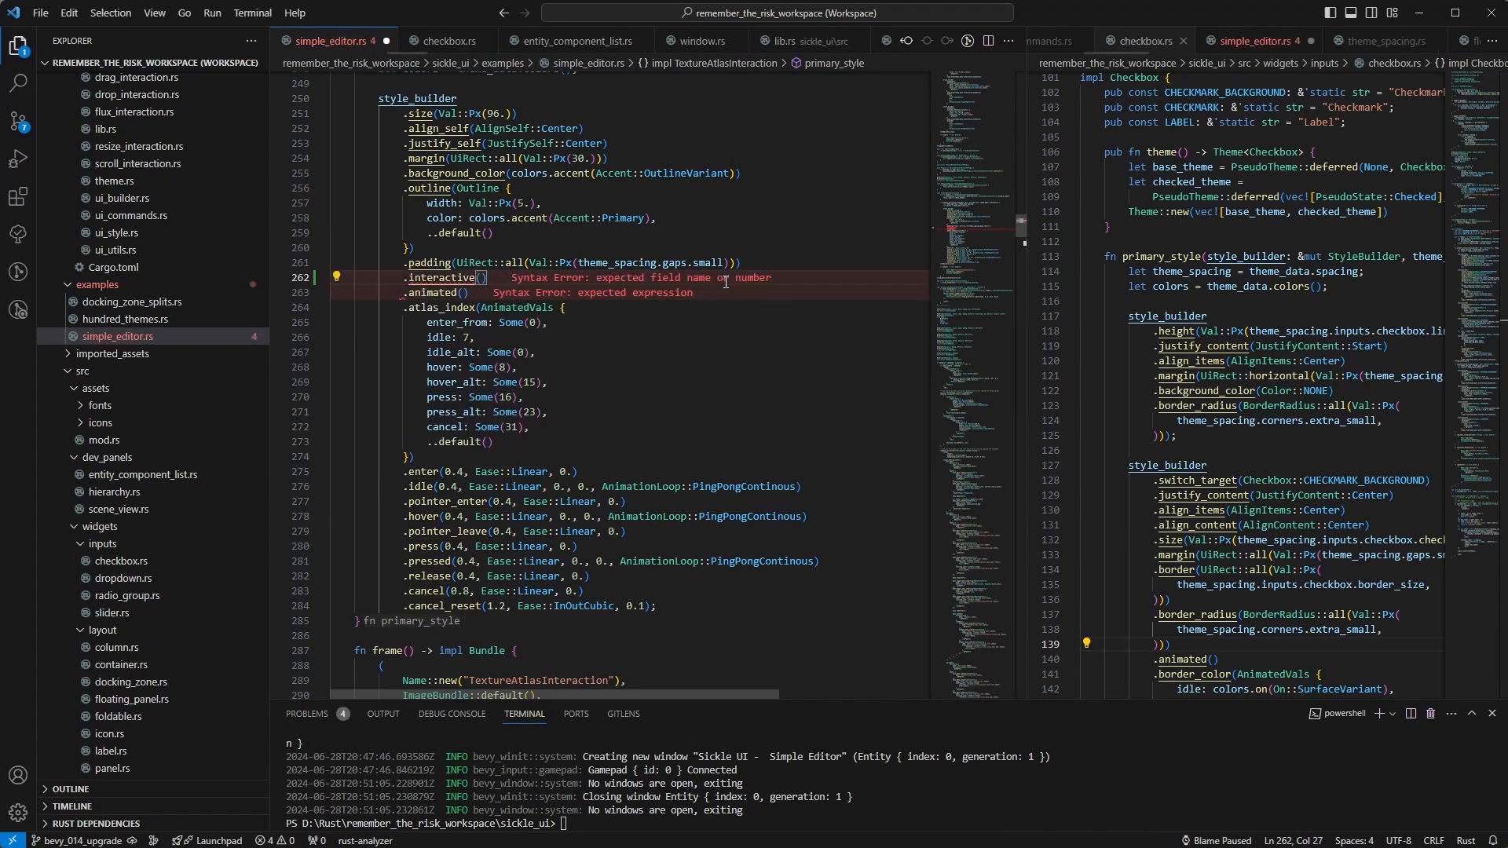
type("image(Interactiv")
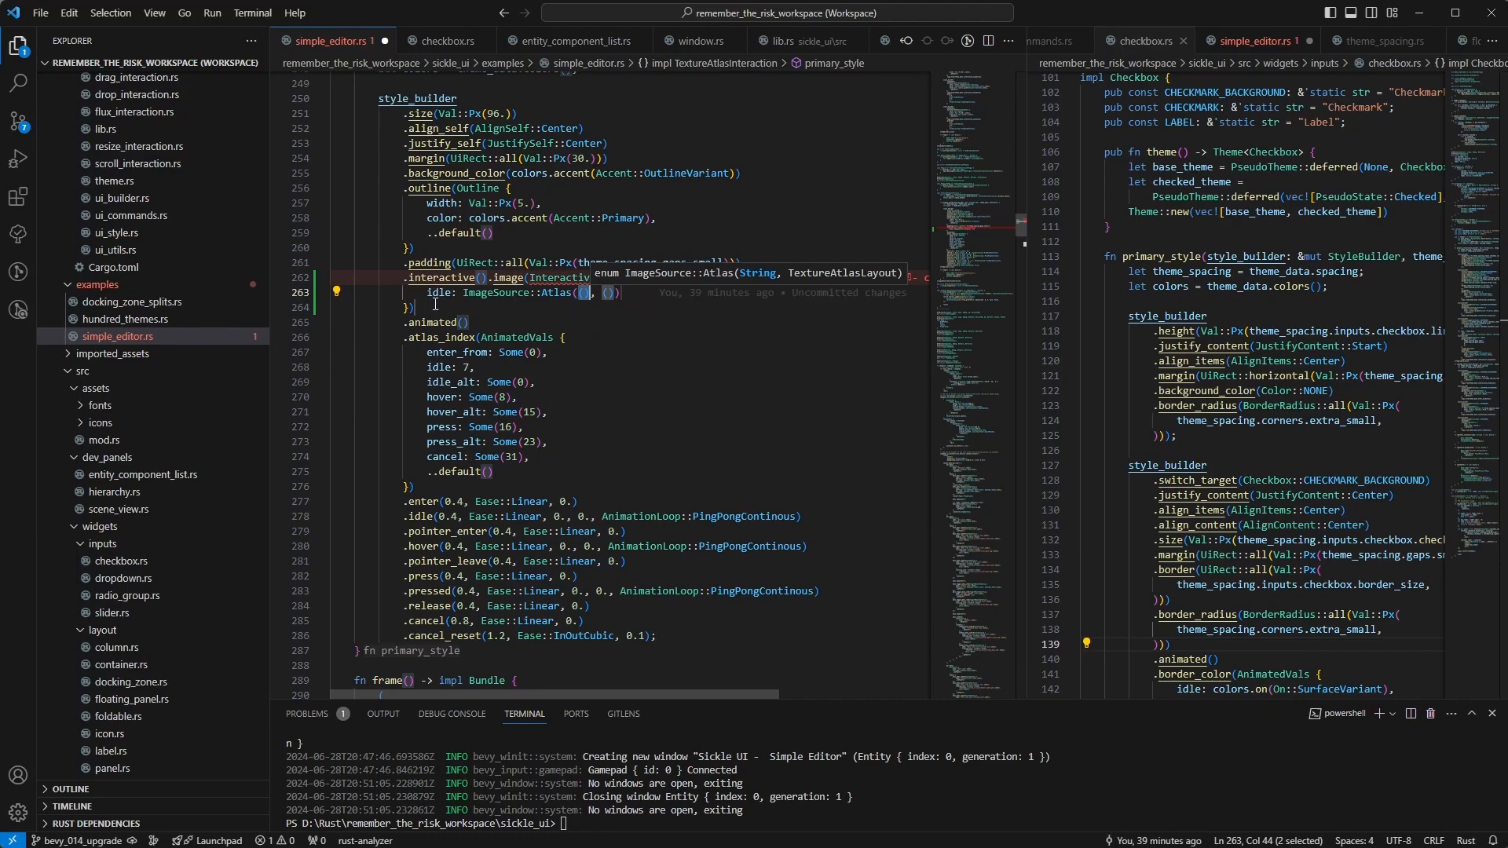
mouse_move(556, 293)
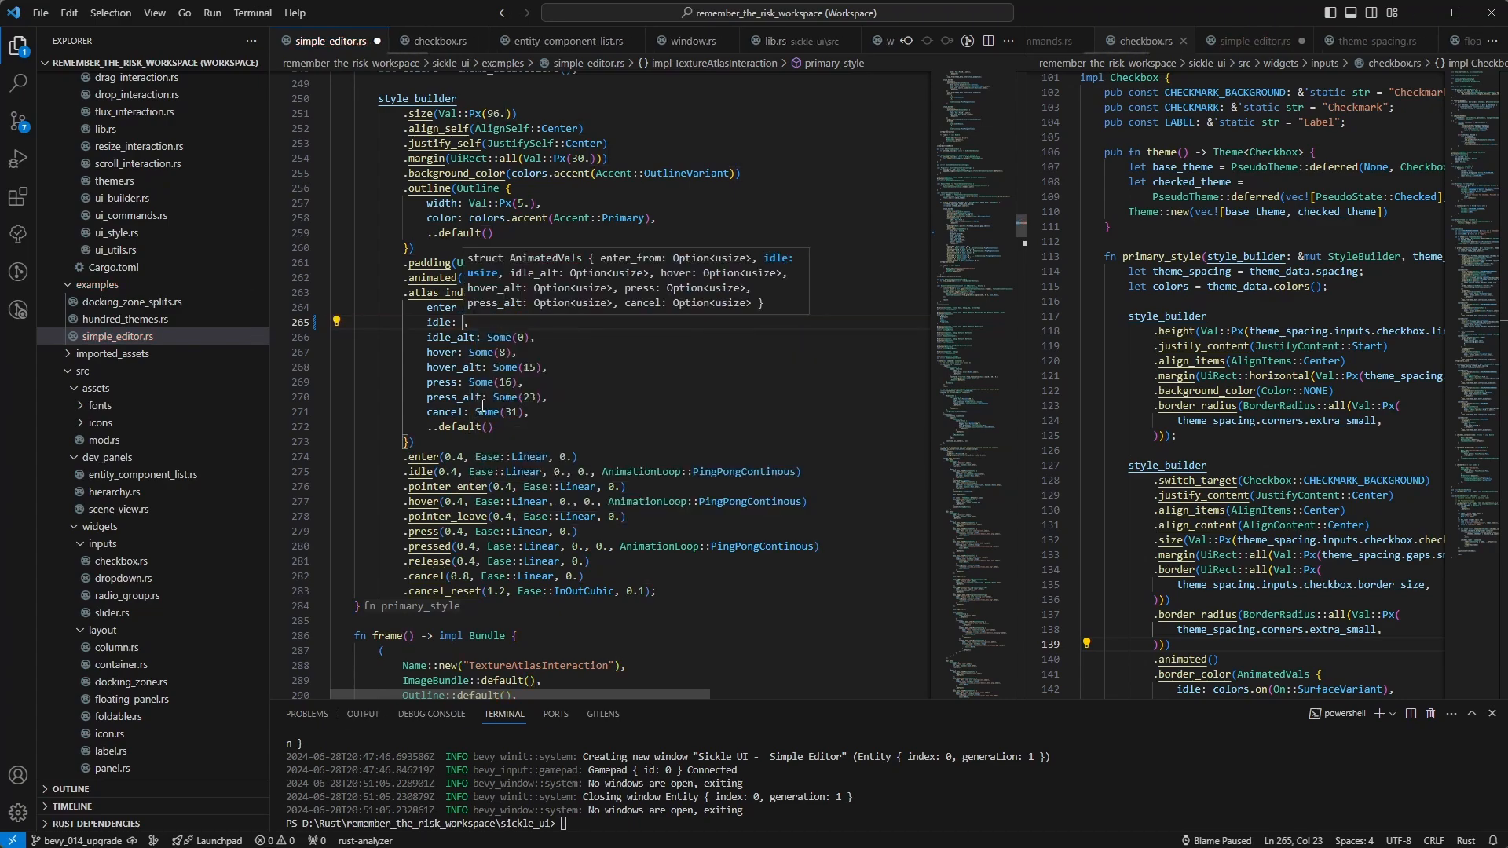
type("Im")
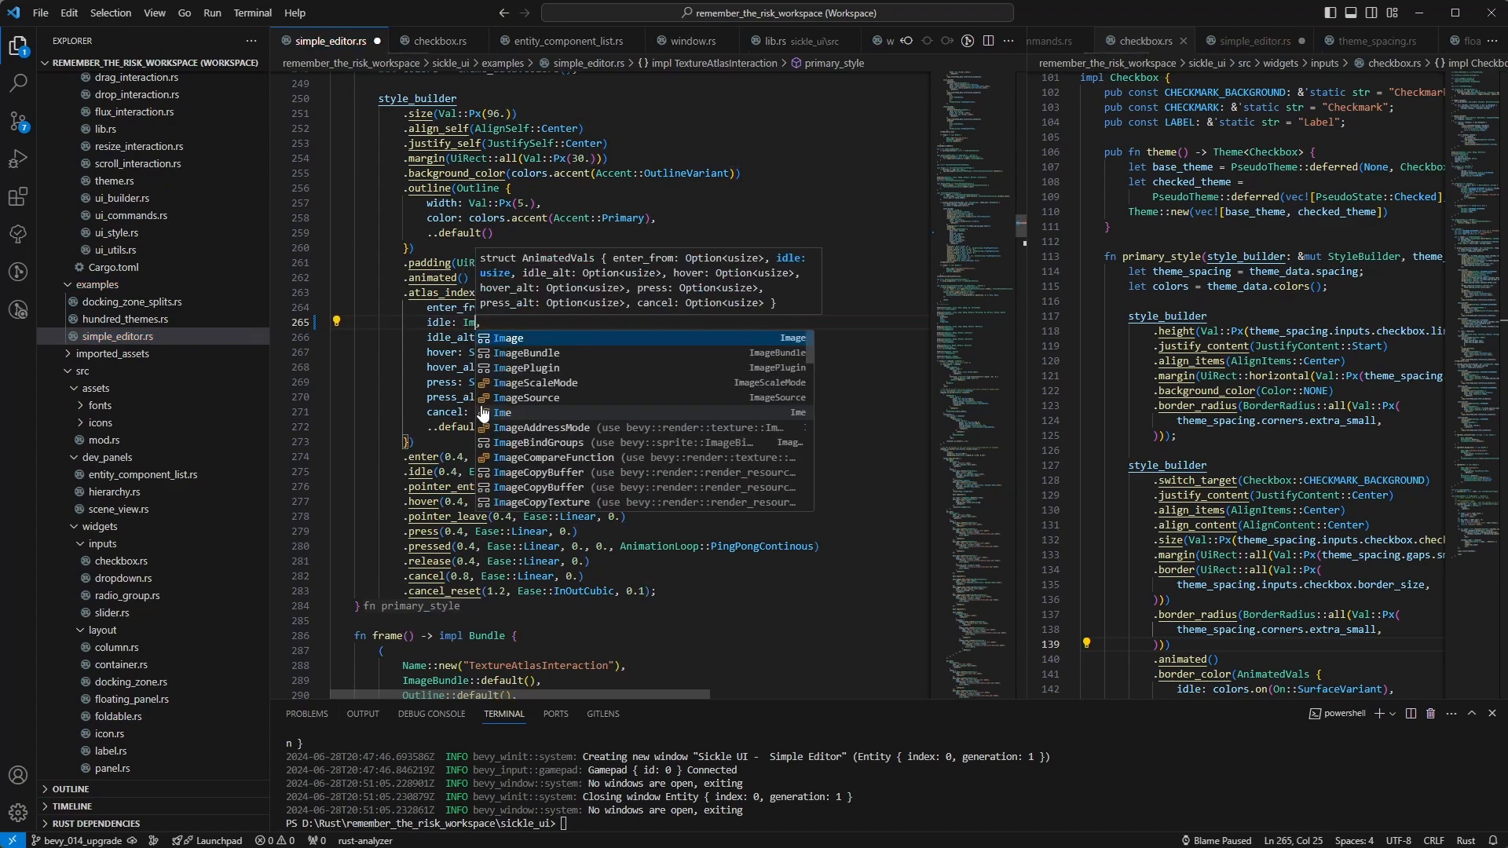
type("ImageSource::")
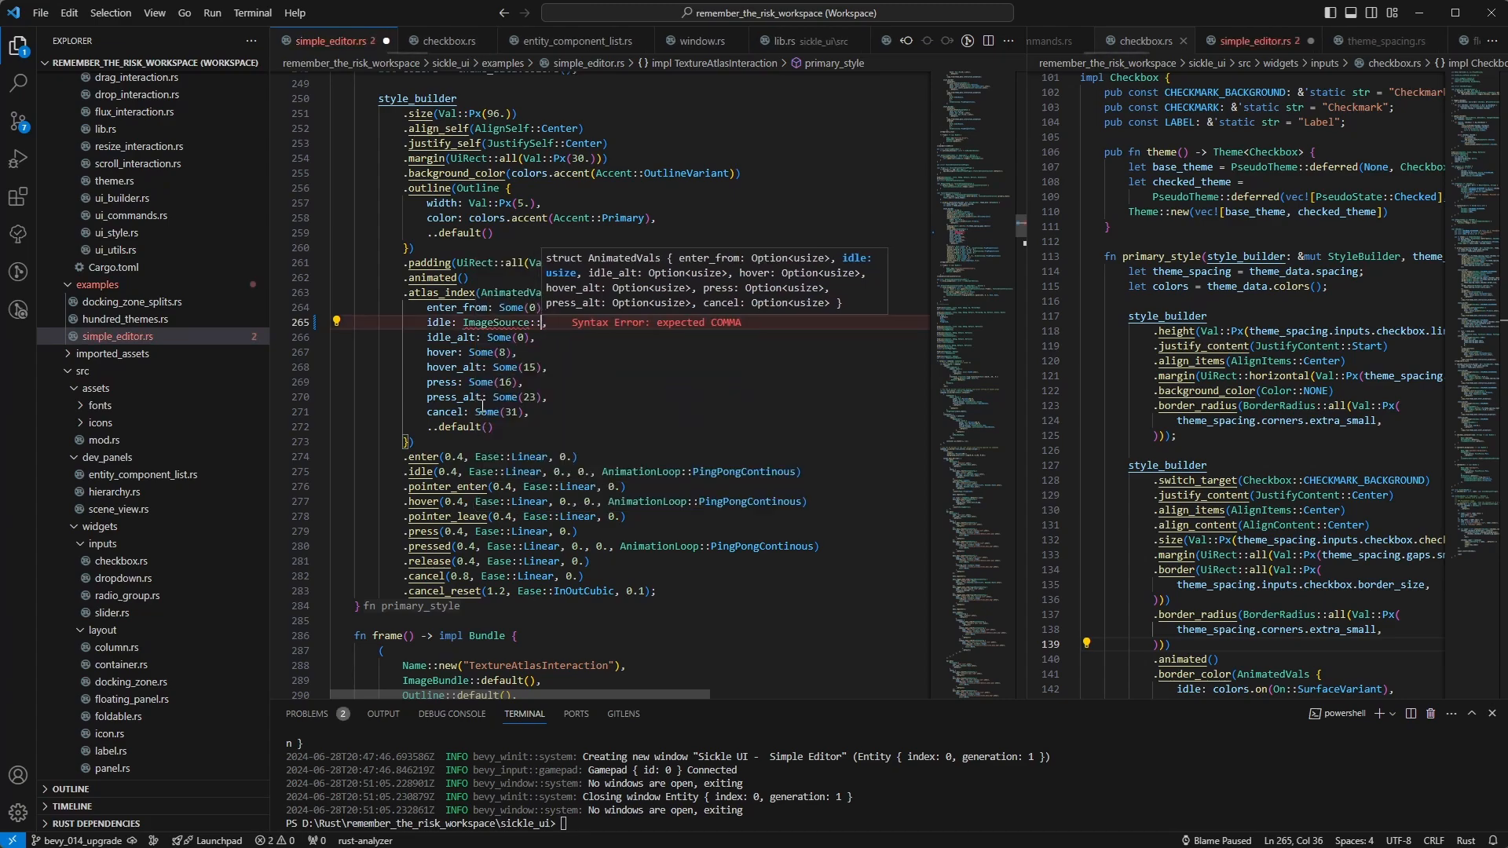
type("::")
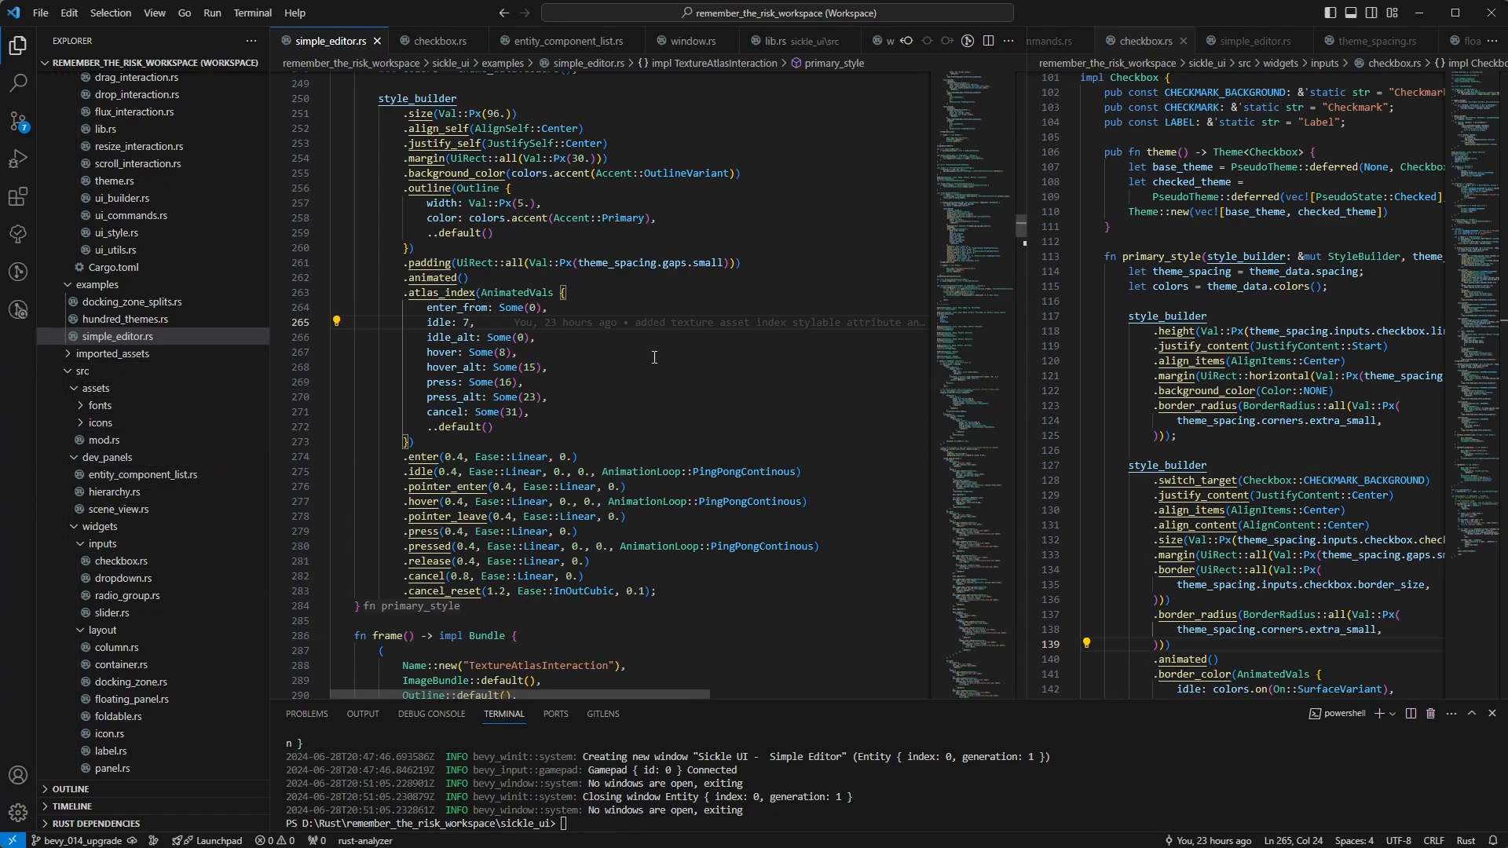
mouse_move(820, 344)
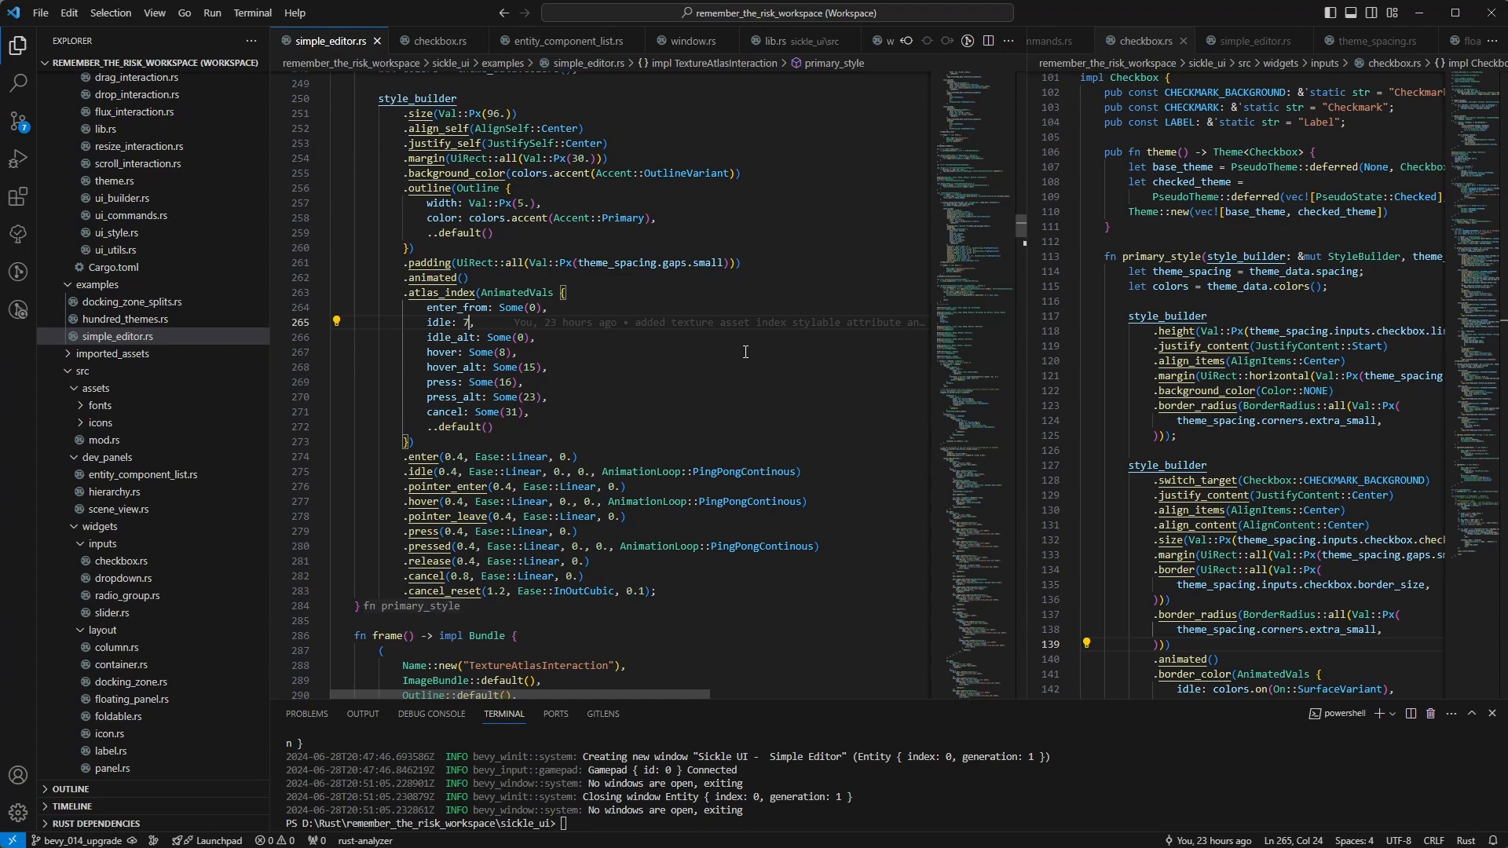
mouse_move(718, 353)
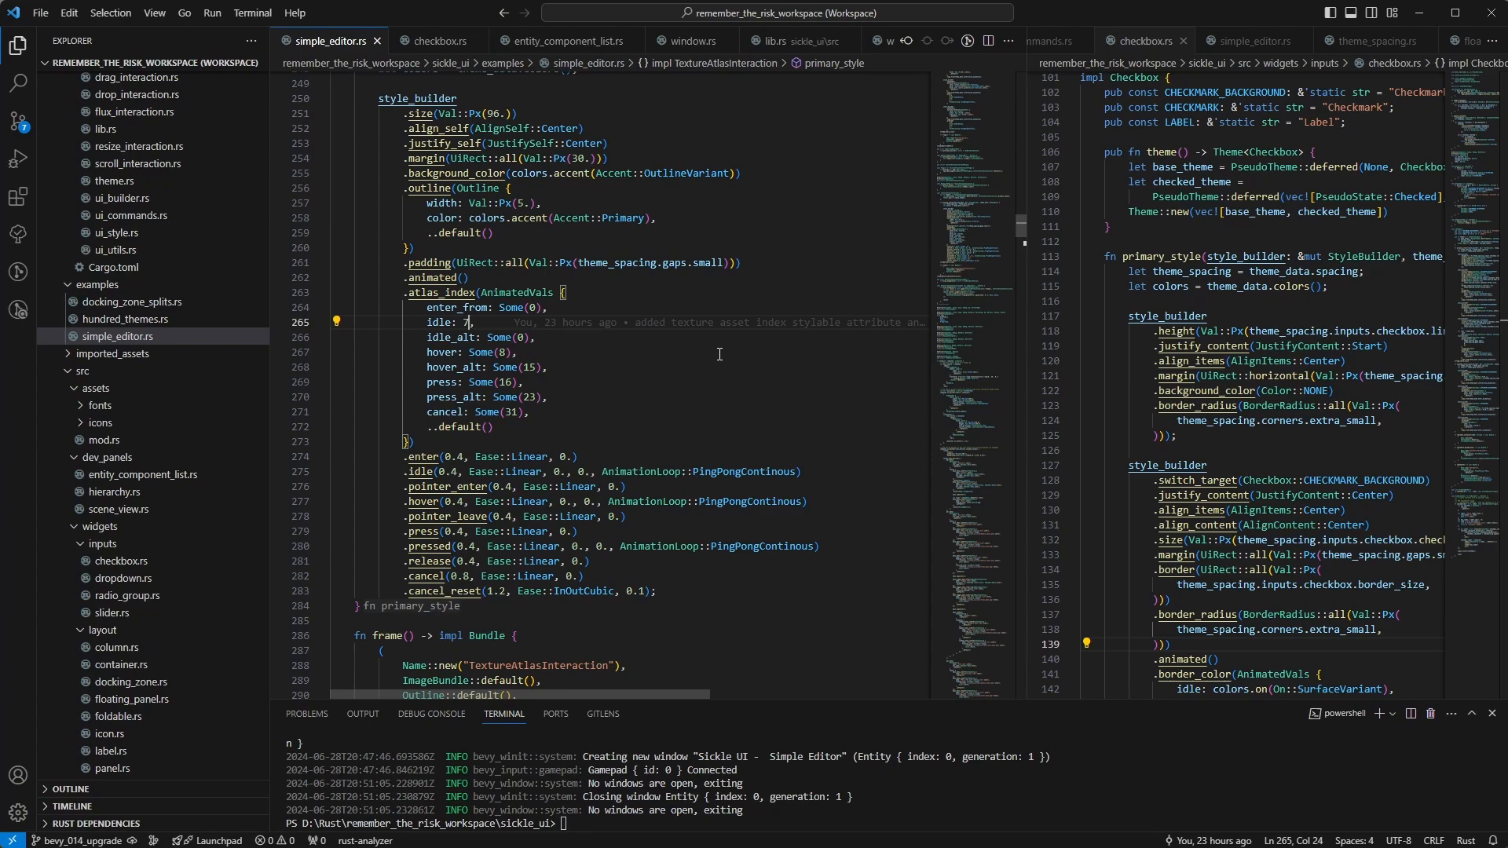